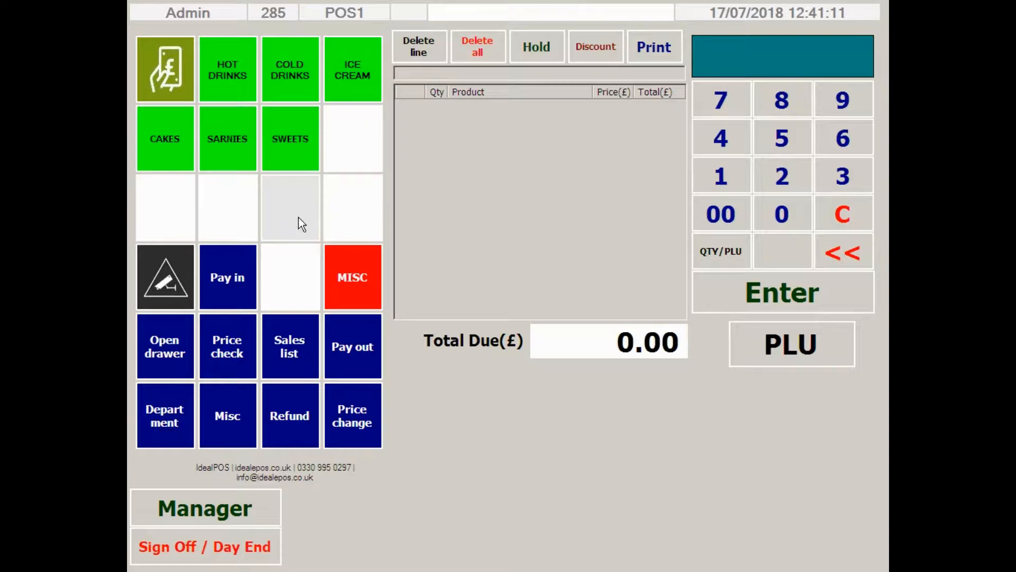
{"action": "mouse_move", "coordinate": [271, 219]}
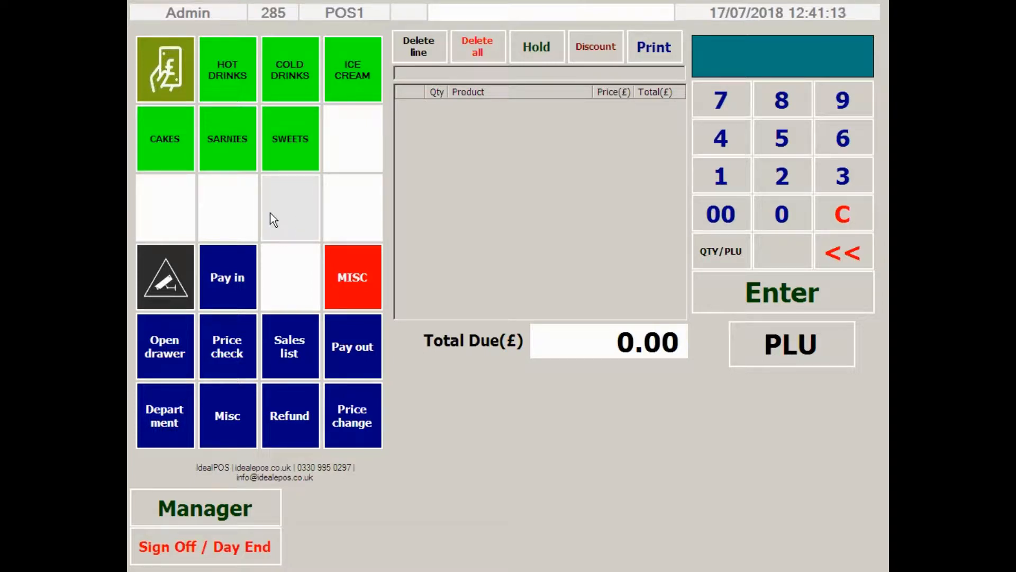
{"action": "mouse_move", "coordinate": [297, 199]}
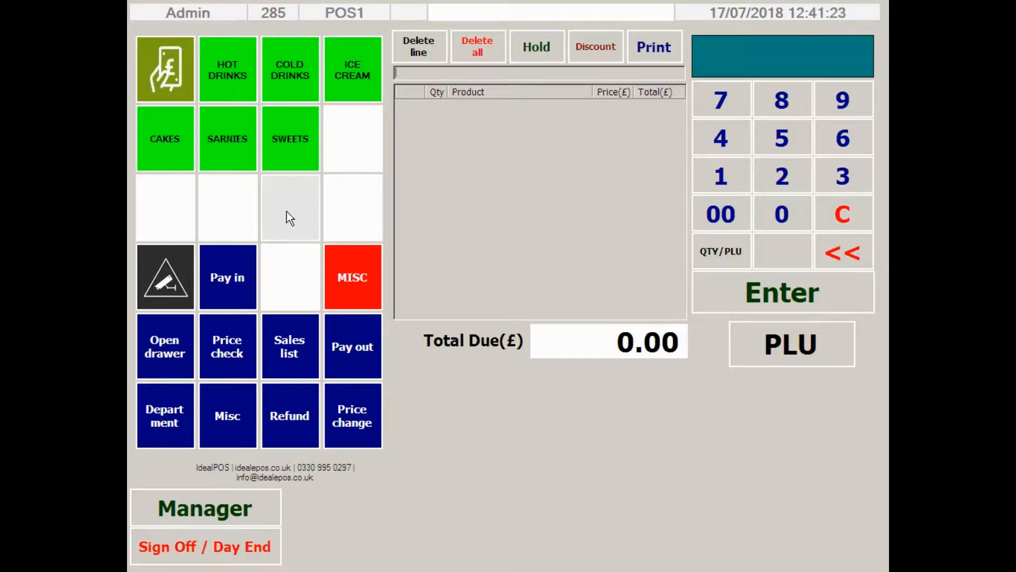
{"action": "mouse_move", "coordinate": [241, 479]}
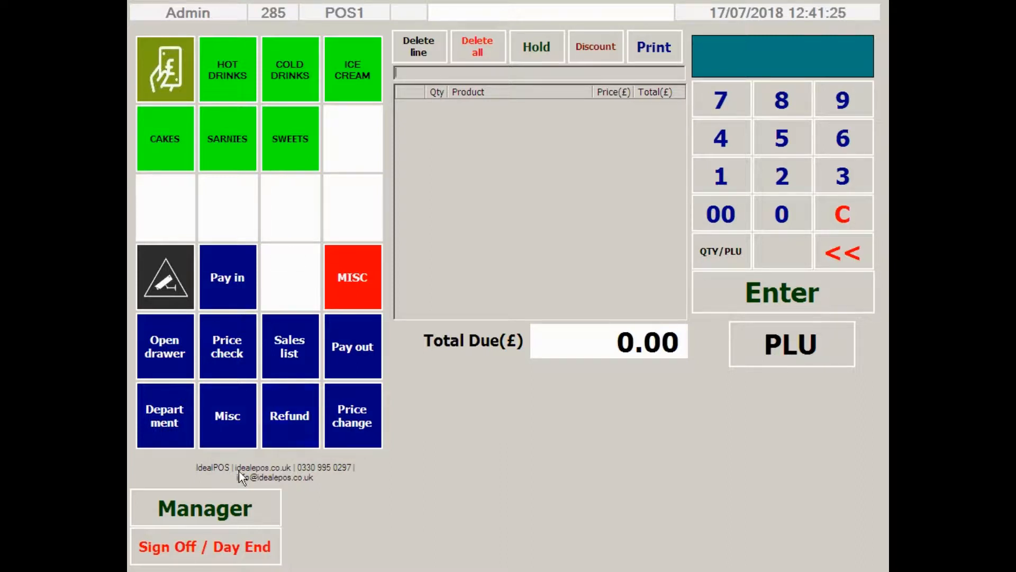
Step: Enter Back Office via Manager and show the Department setup list down to 159 Hire
{"action": "left_click", "coordinate": [205, 547]}
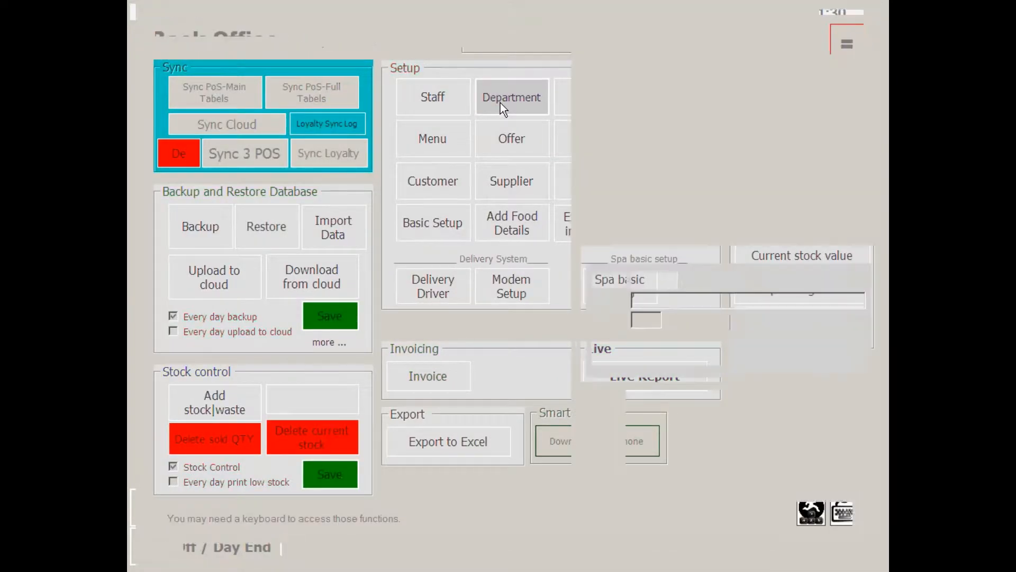
{"action": "left_click", "coordinate": [511, 97]}
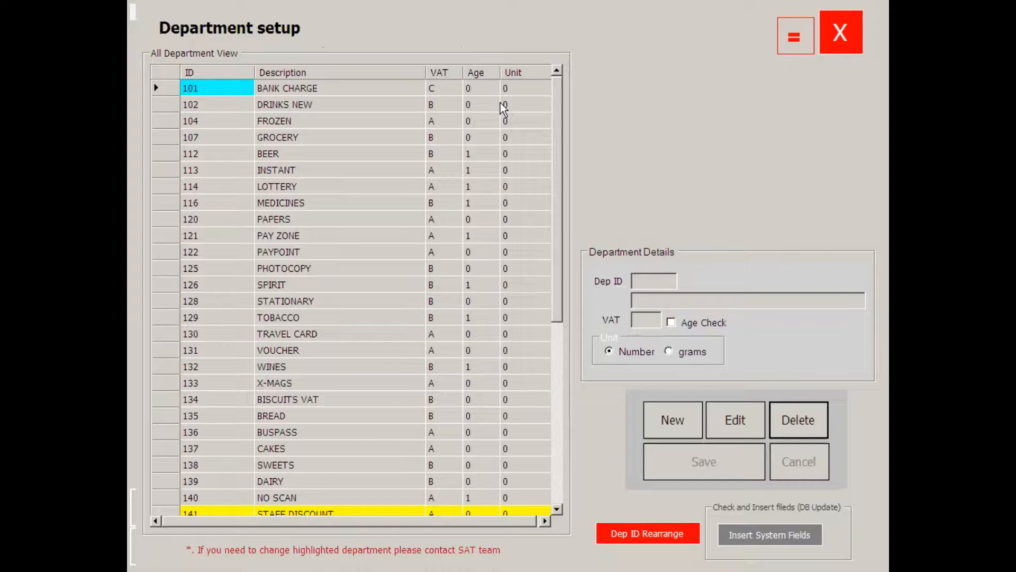
{"action": "scroll", "scroll_direction": "down", "scroll_amount": 3}
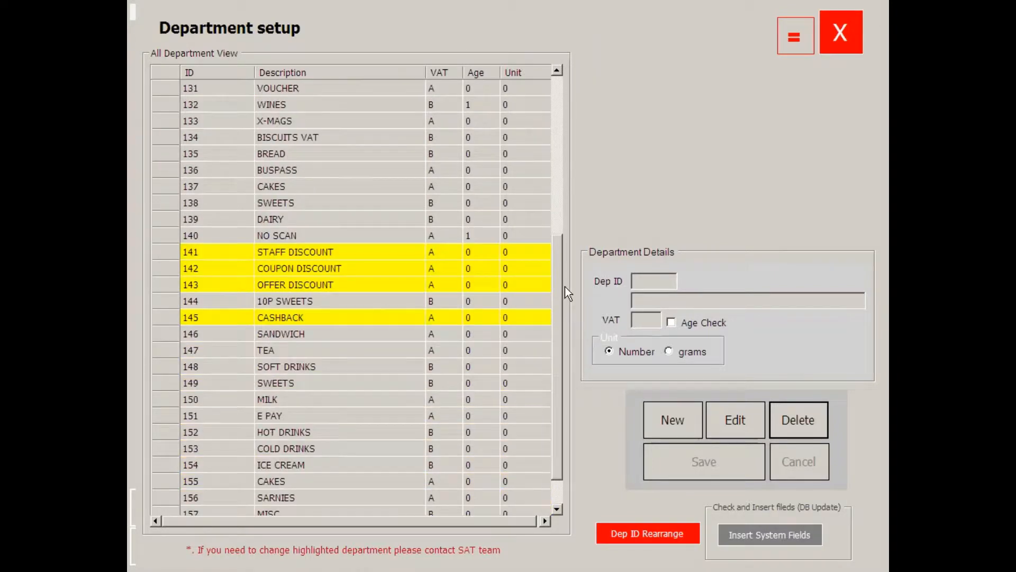
{"action": "scroll", "scroll_direction": "down", "scroll_amount": 3}
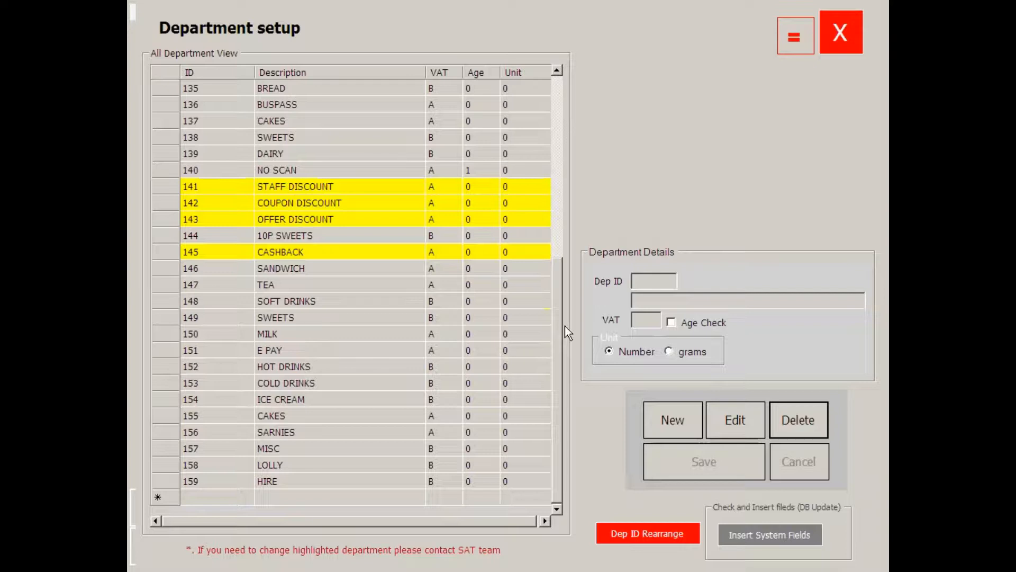
Step: Create department entry 160 named TEST DEPT with NORMAL VAT (code B)
{"action": "left_click", "coordinate": [672, 419]}
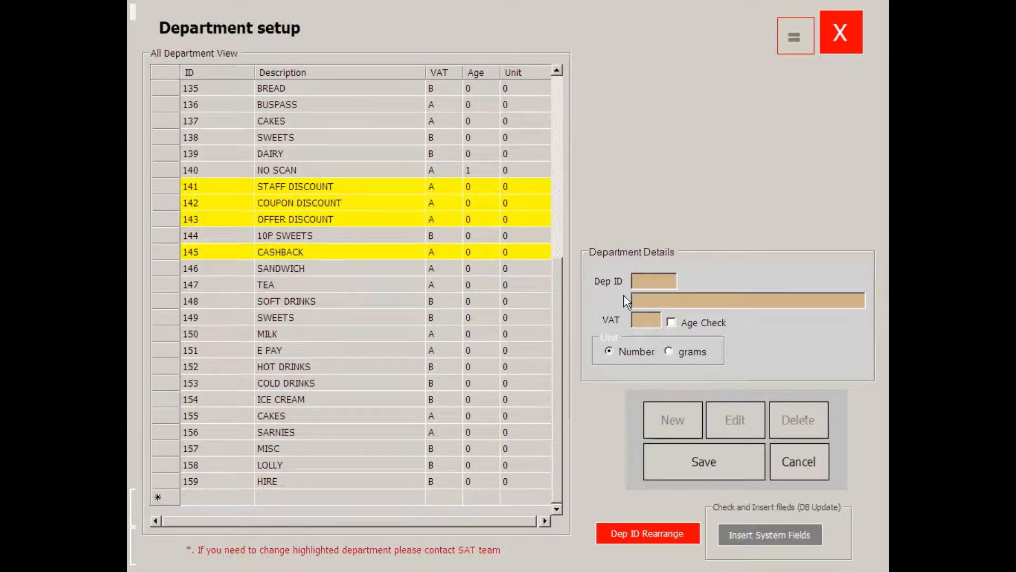
{"action": "type", "text": "160"}
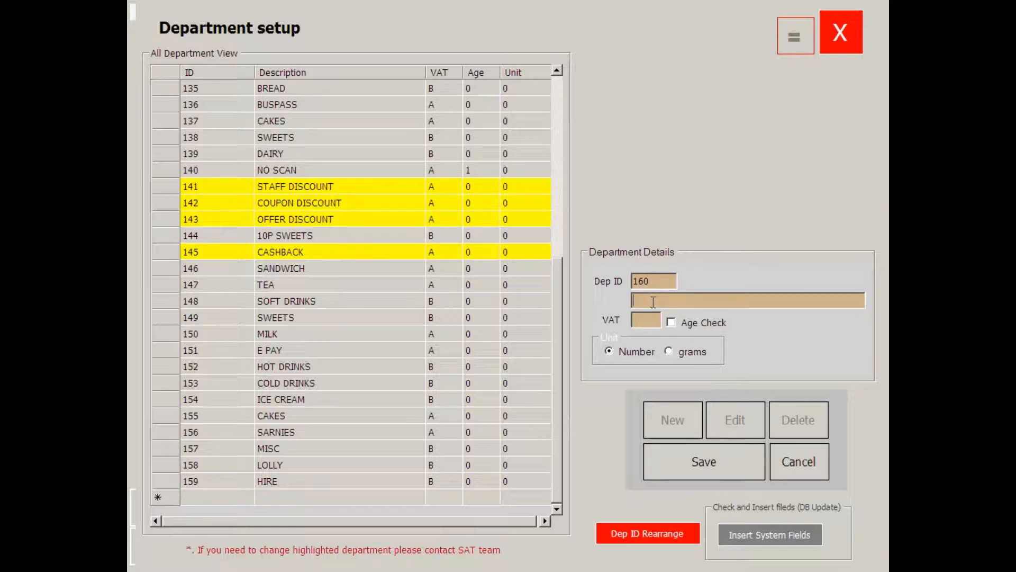
{"action": "mouse_move", "coordinate": [668, 300]}
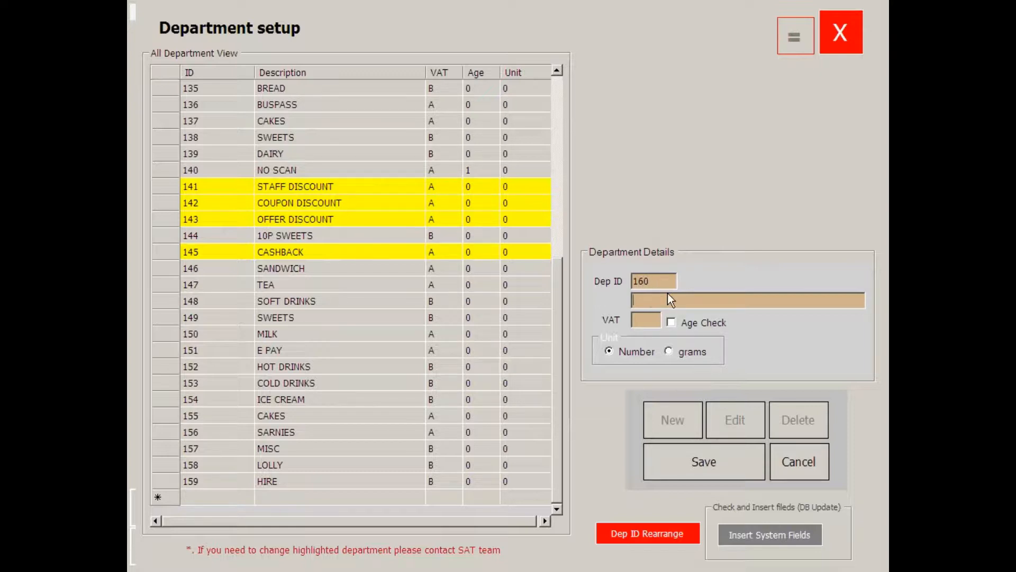
{"action": "type", "text": "TEST"}
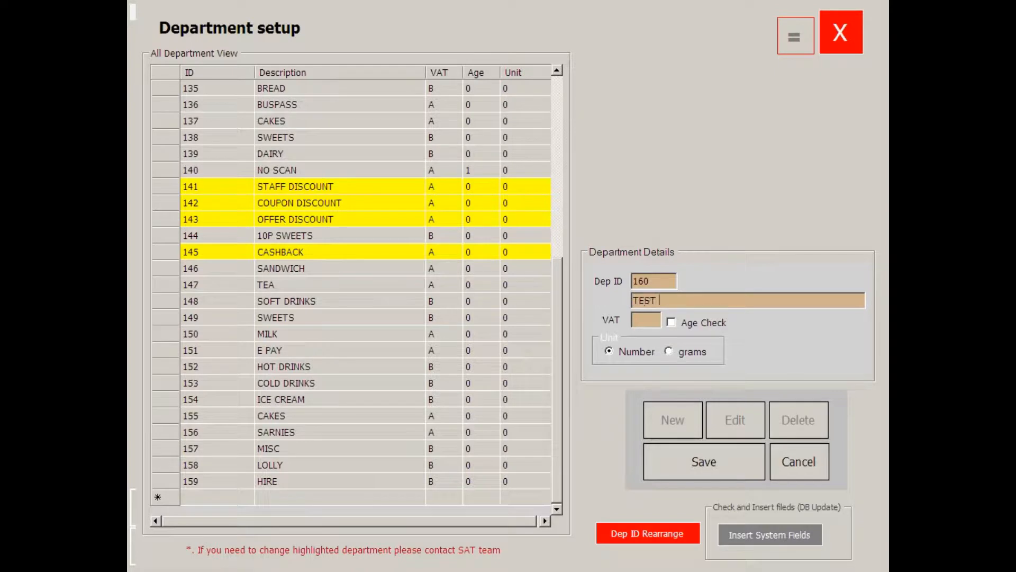
{"action": "type", "text": "DEPT"}
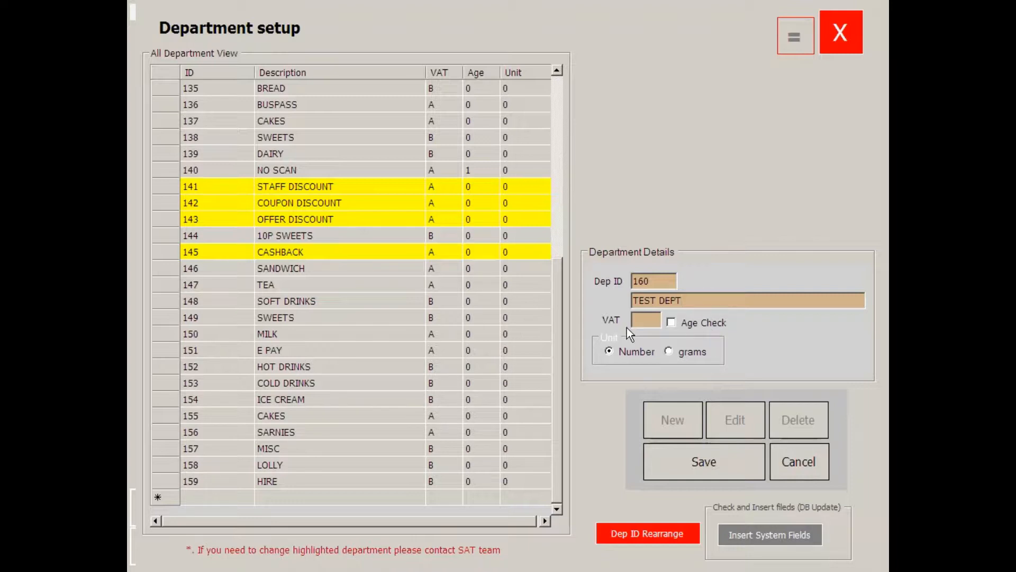
{"action": "left_click", "coordinate": [646, 320]}
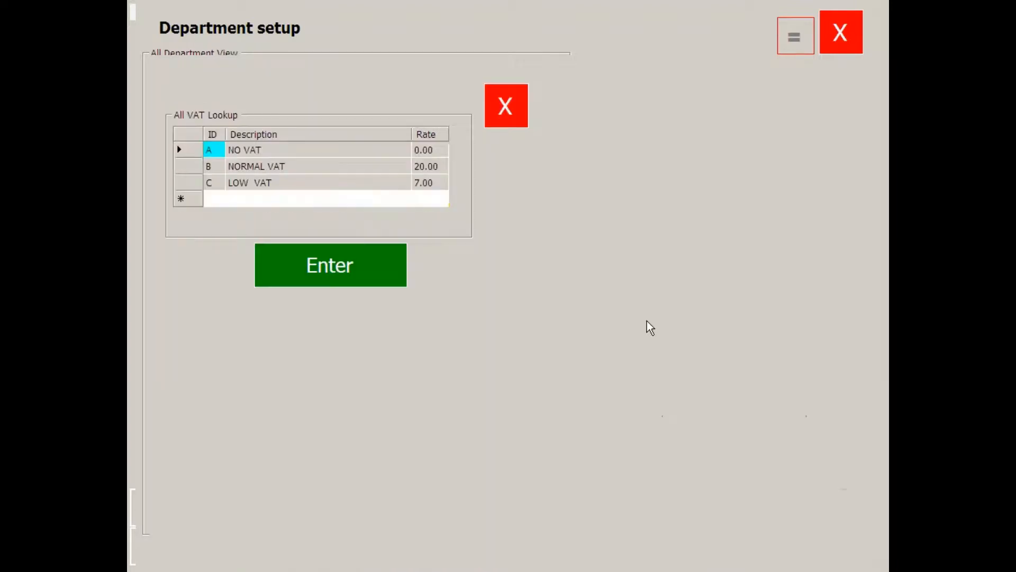
{"action": "mouse_move", "coordinate": [301, 218]}
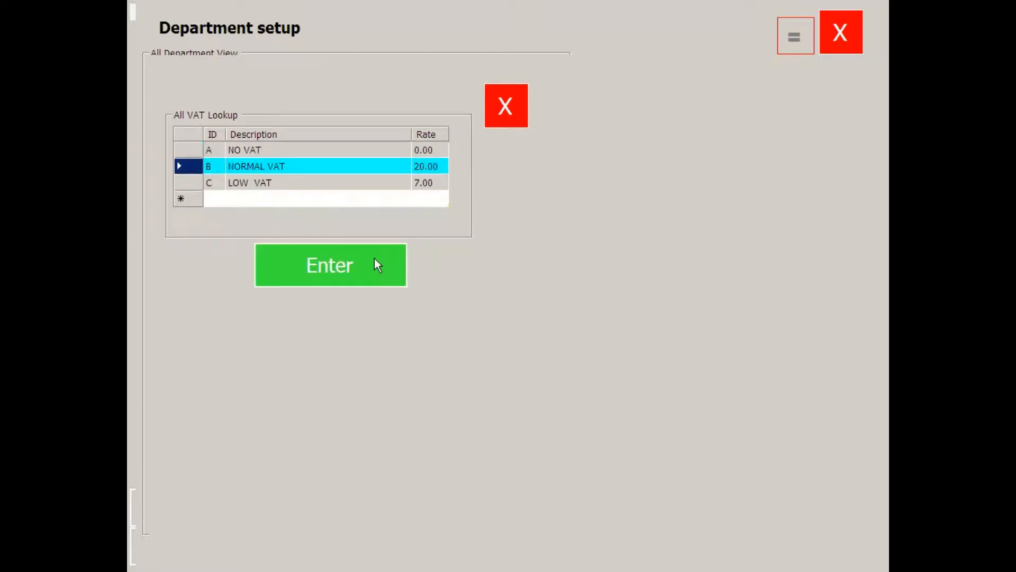
{"action": "left_click", "coordinate": [331, 264]}
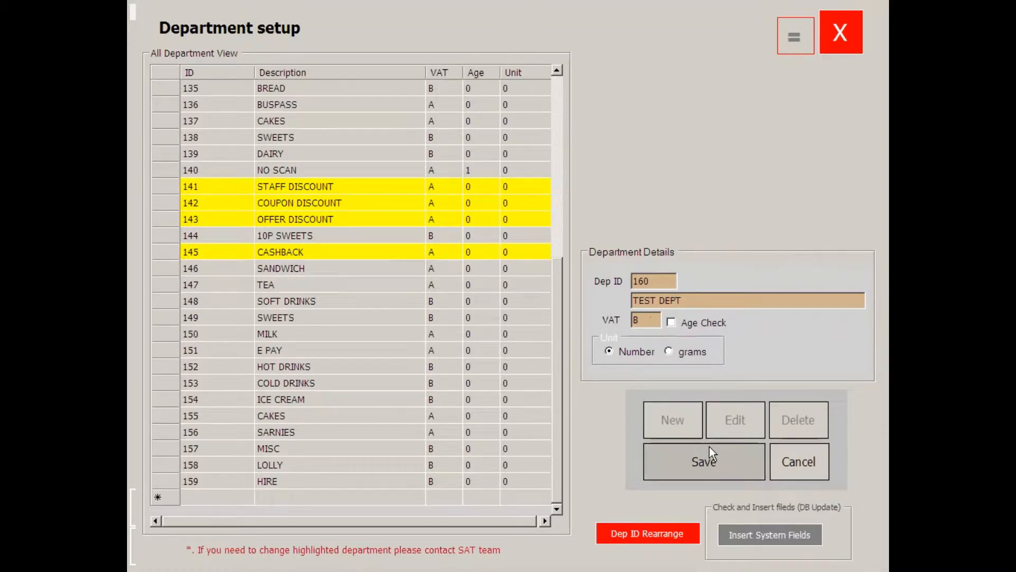
Step: Save the department and check 160 TEST DEPT at the bottom of the All Department View
{"action": "left_click", "coordinate": [704, 462]}
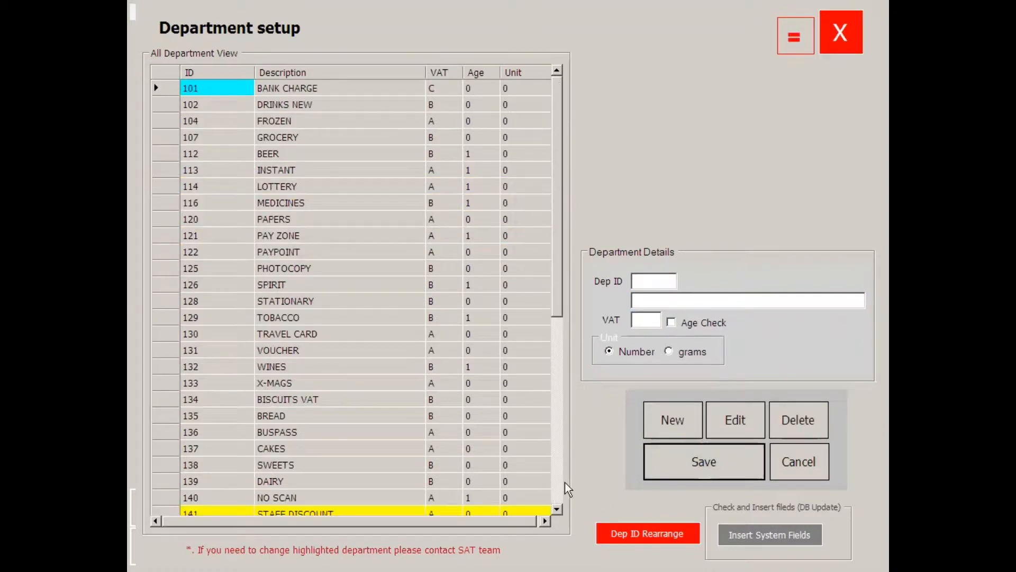
{"action": "scroll", "scroll_direction": "down", "scroll_amount": 3}
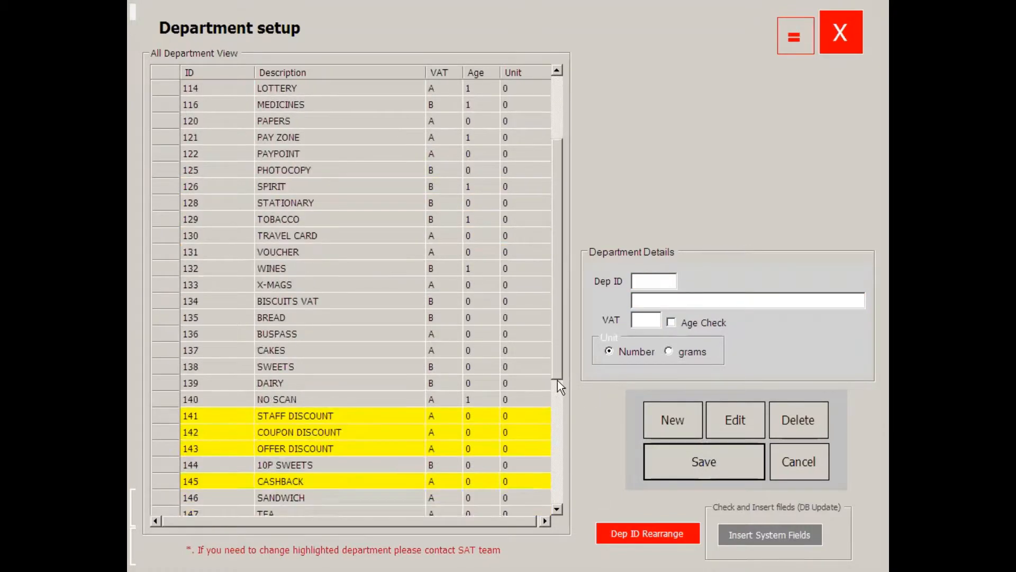
{"action": "scroll", "scroll_direction": "down", "scroll_amount": 3}
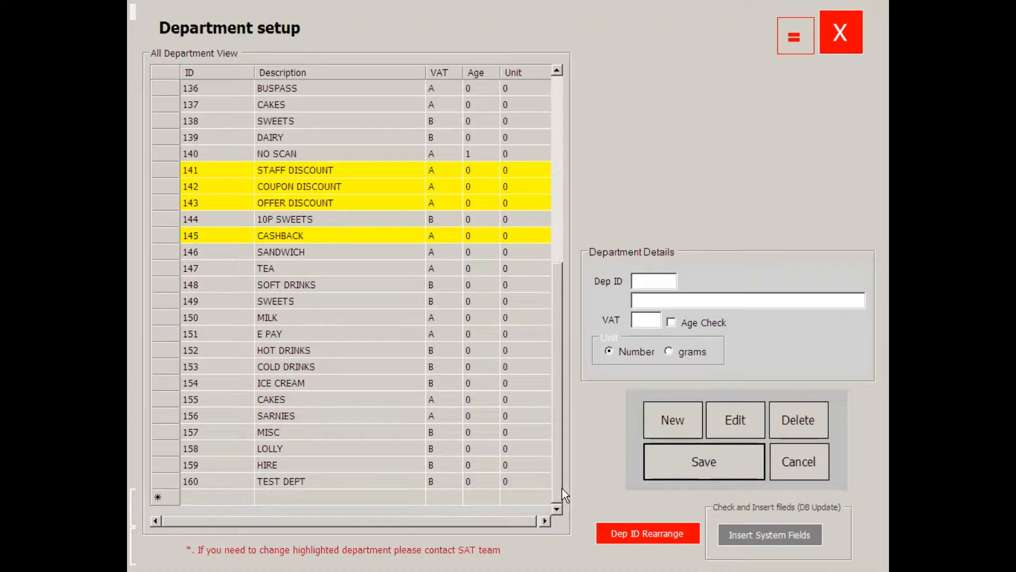
{"action": "left_click", "coordinate": [191, 480]}
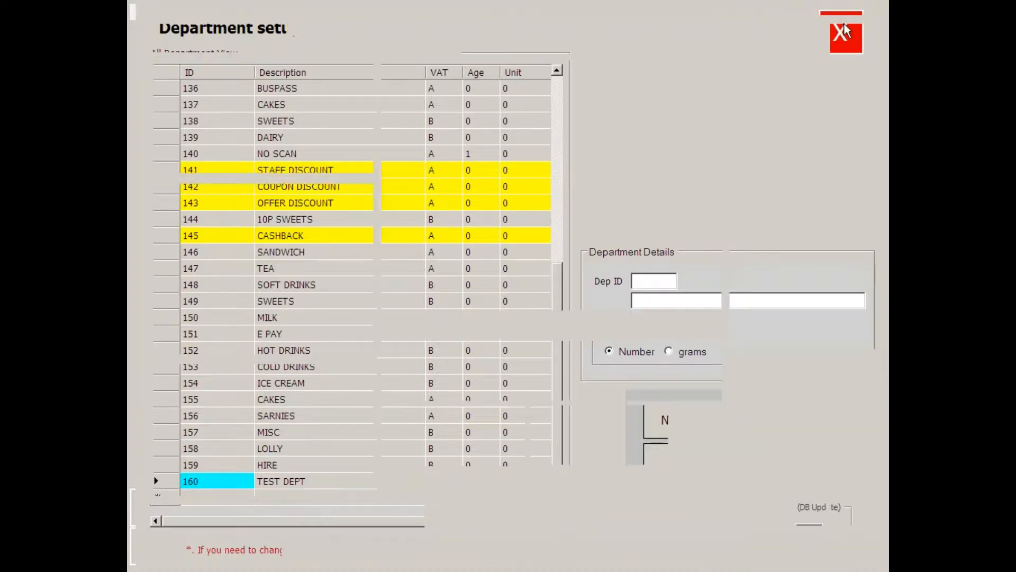
Step: In Menu setup, assign the empty third-row button slot to department 160 TEST DEPT
{"action": "left_click", "coordinate": [845, 36]}
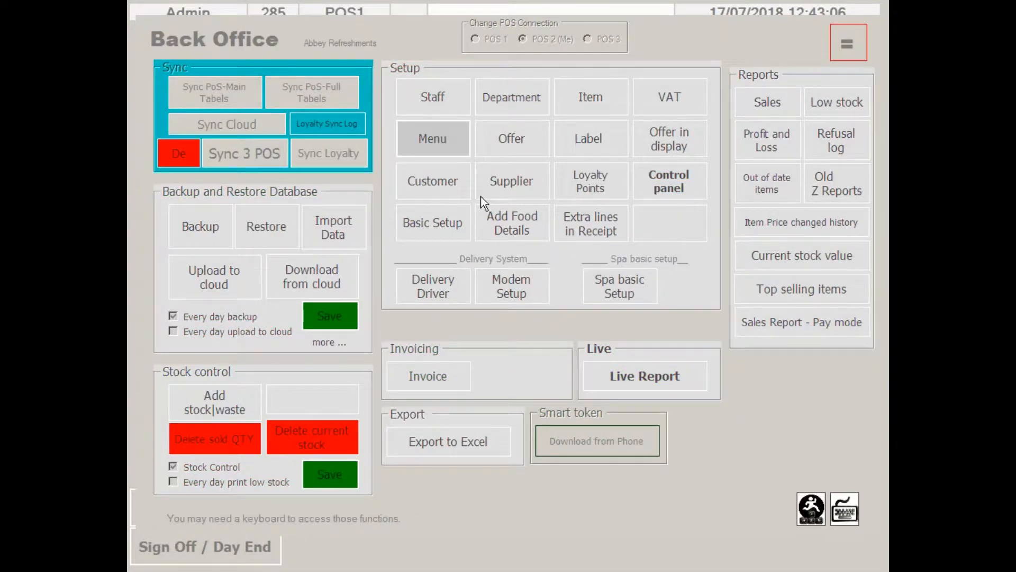
{"action": "left_click", "coordinate": [432, 138]}
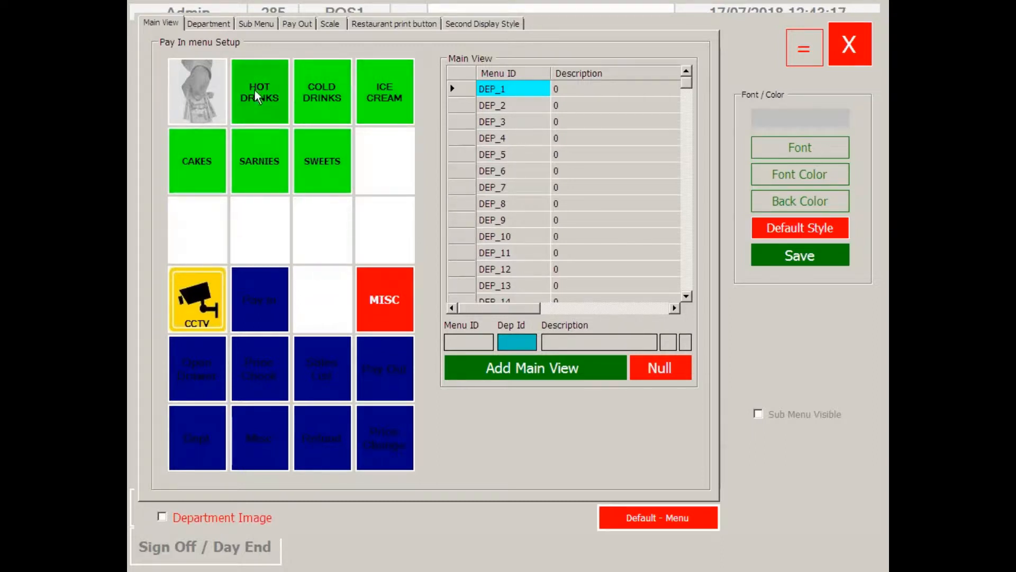
{"action": "mouse_move", "coordinate": [205, 125]}
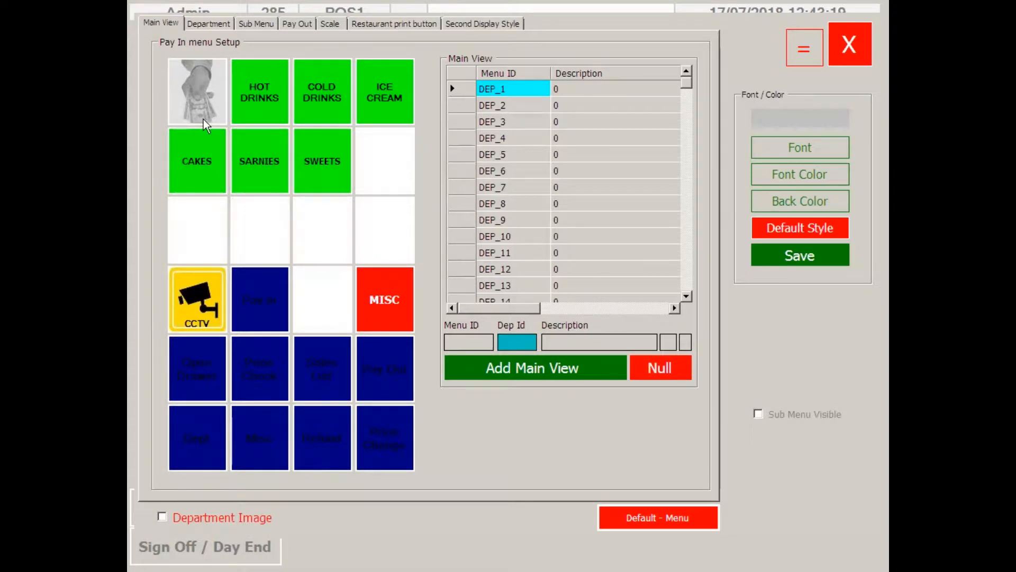
{"action": "mouse_move", "coordinate": [313, 187]}
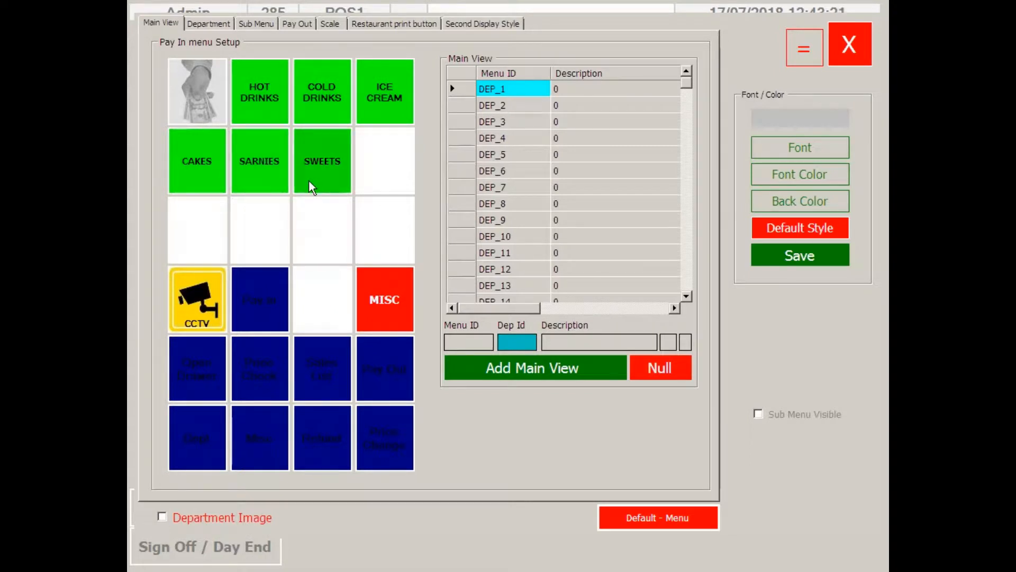
{"action": "left_click", "coordinate": [384, 298]}
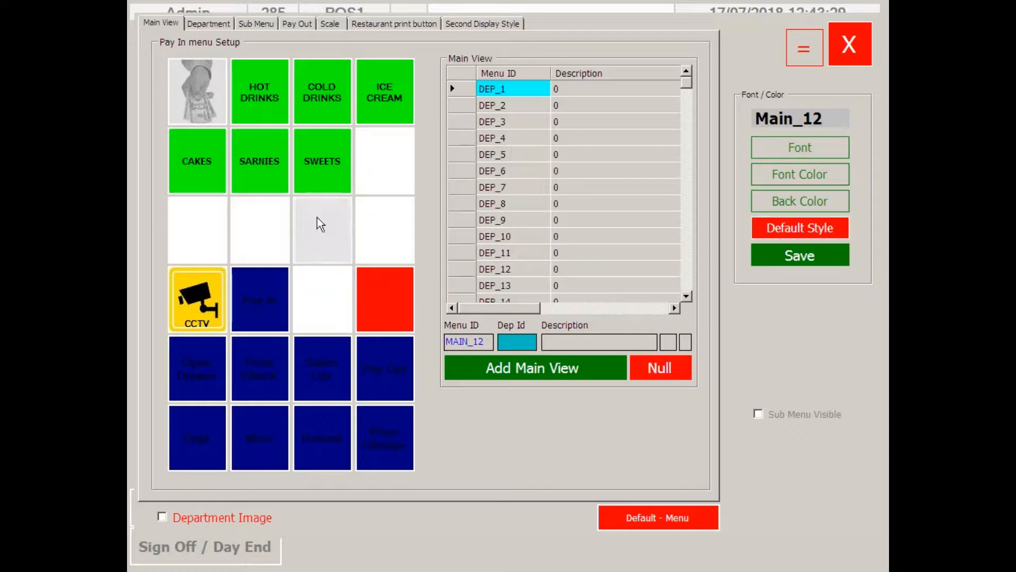
{"action": "mouse_move", "coordinate": [423, 316]}
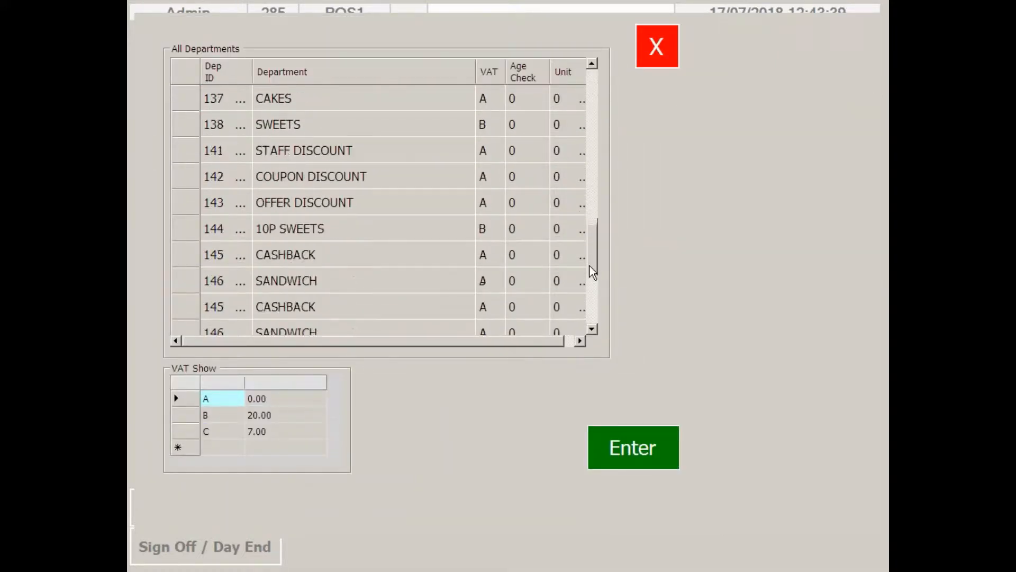
{"action": "scroll", "scroll_direction": "down", "scroll_amount": 3}
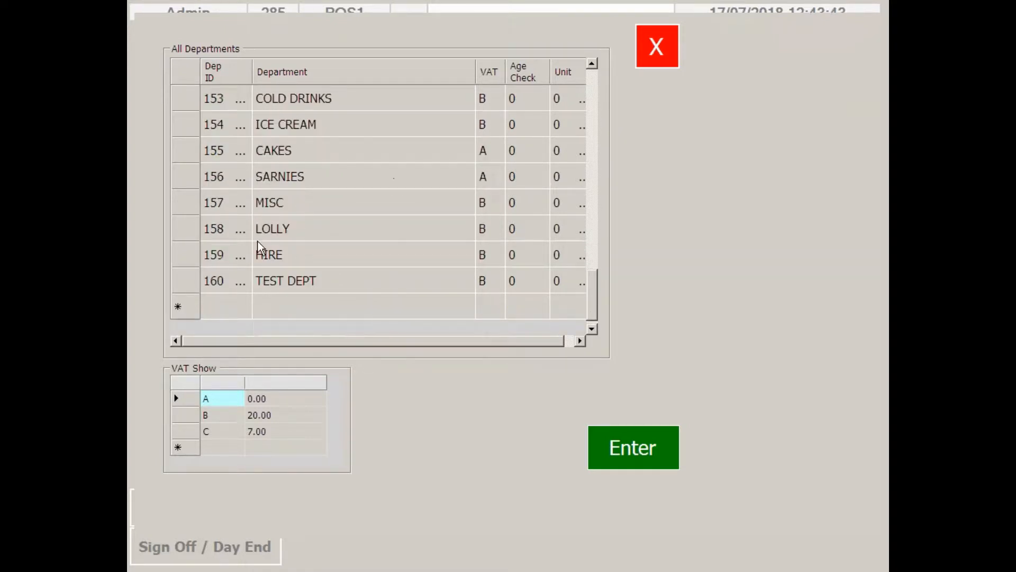
{"action": "left_click", "coordinate": [286, 281]}
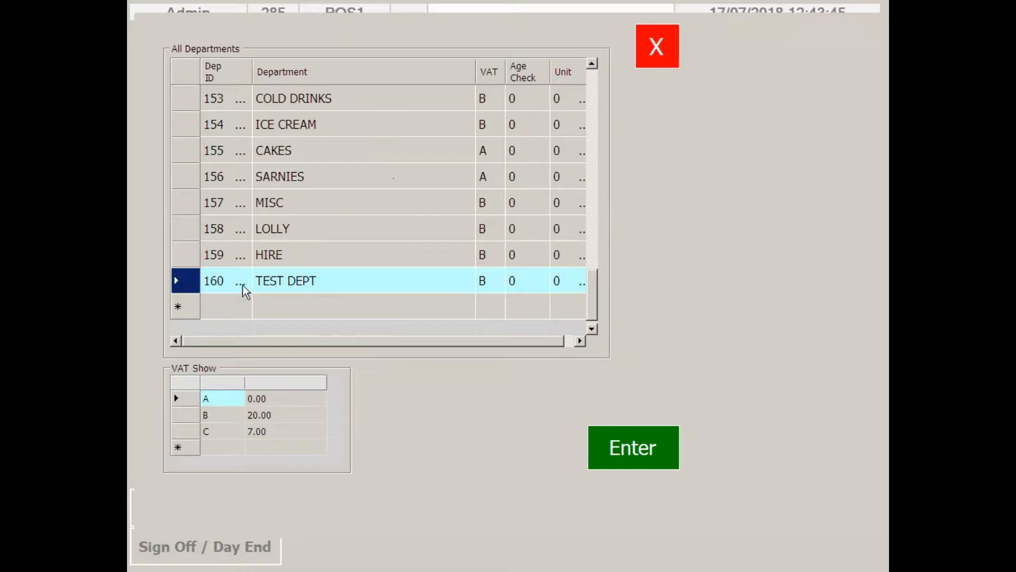
{"action": "mouse_move", "coordinate": [190, 293]}
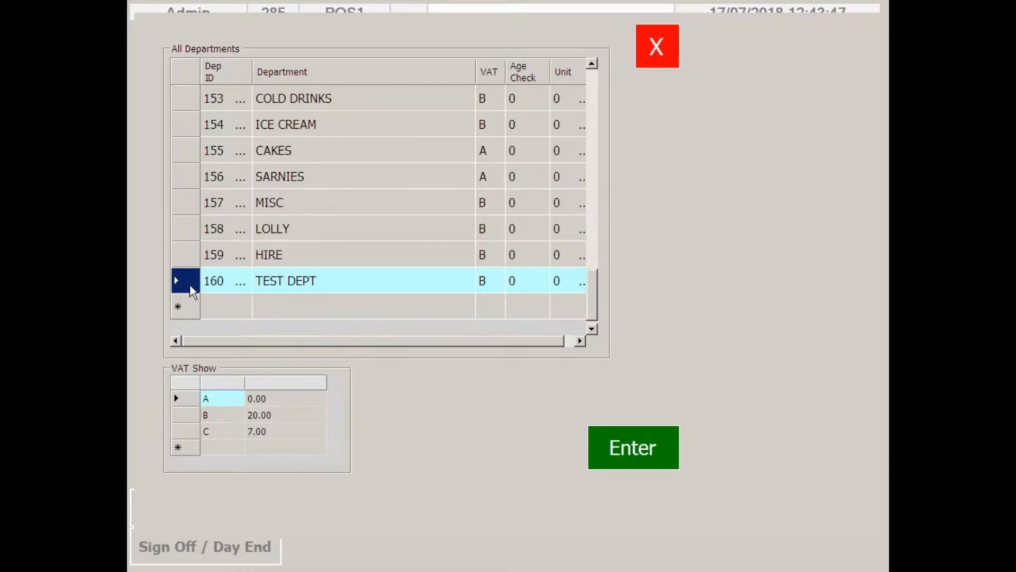
{"action": "left_click", "coordinate": [633, 447]}
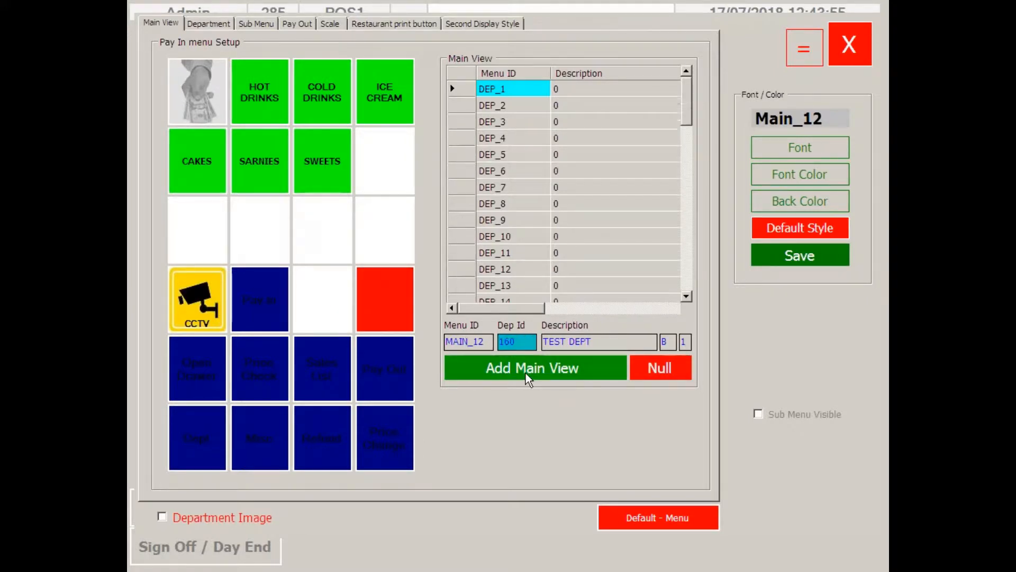
Step: Add TEST DEPT to the button, first trying a blue background with white text
{"action": "left_click", "coordinate": [534, 368]}
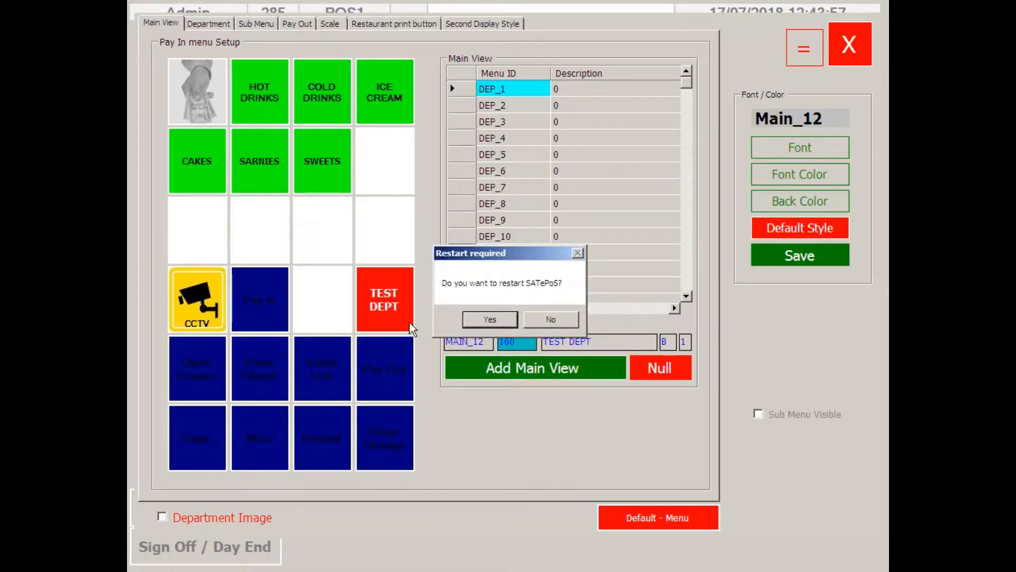
{"action": "left_click", "coordinate": [551, 319]}
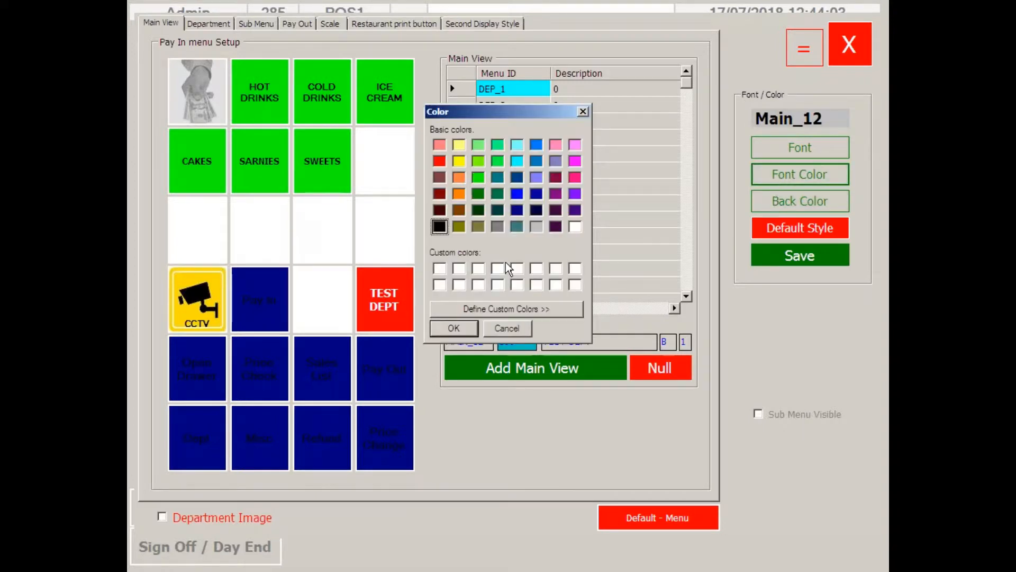
{"action": "left_click", "coordinate": [507, 328]}
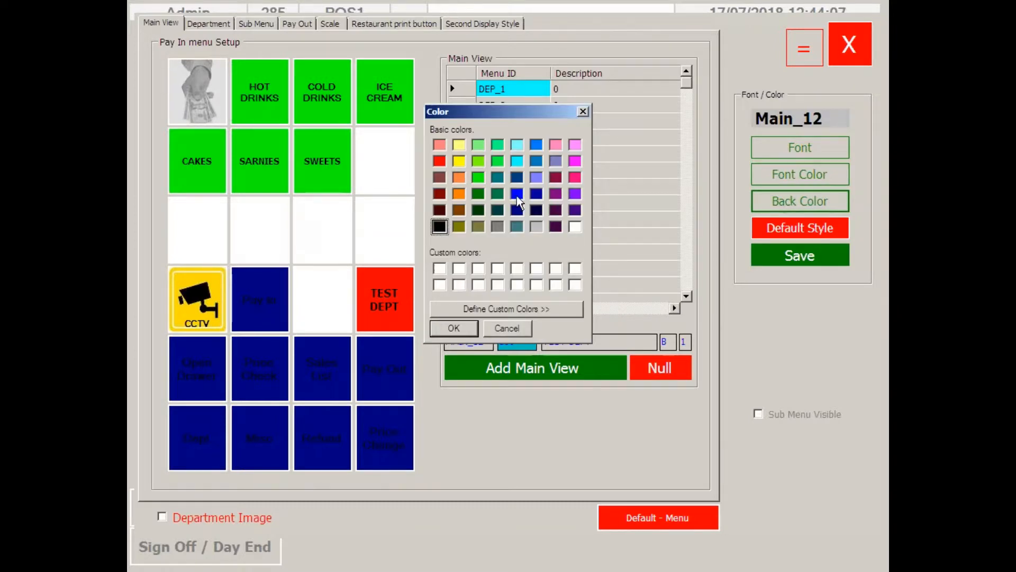
{"action": "left_click", "coordinate": [453, 328]}
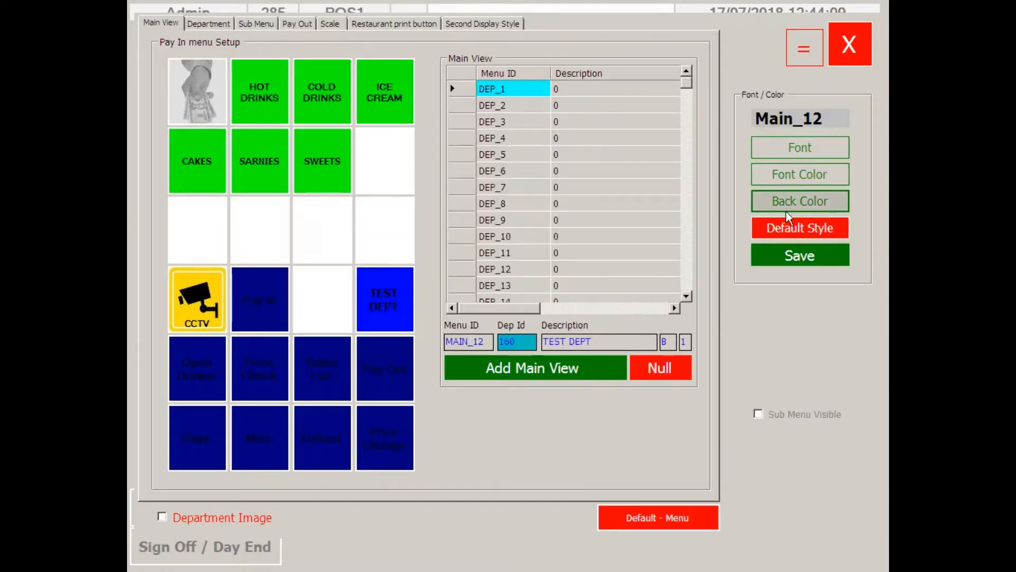
{"action": "left_click", "coordinate": [801, 201]}
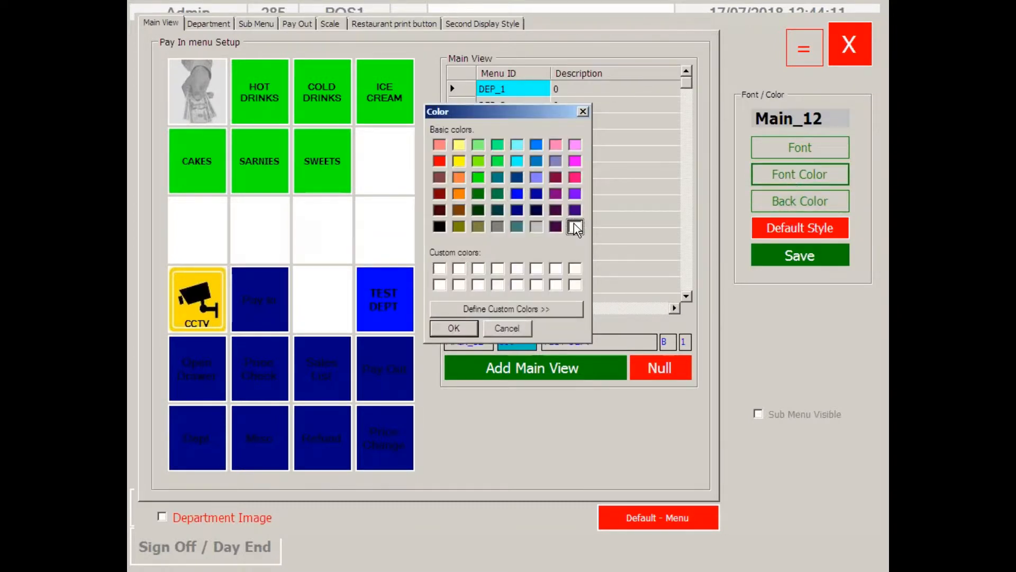
{"action": "left_click", "coordinate": [507, 329]}
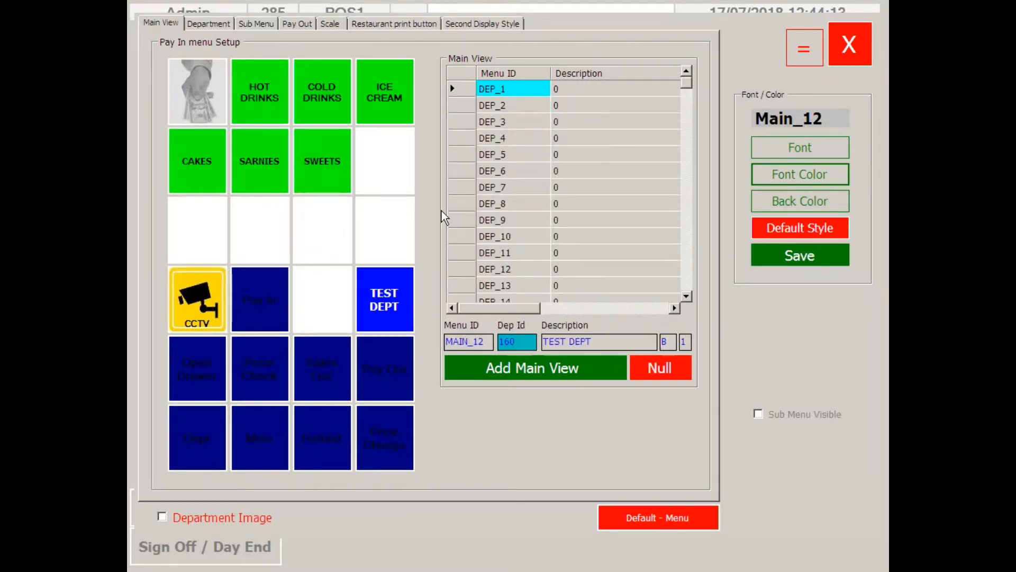
{"action": "mouse_move", "coordinate": [795, 245]}
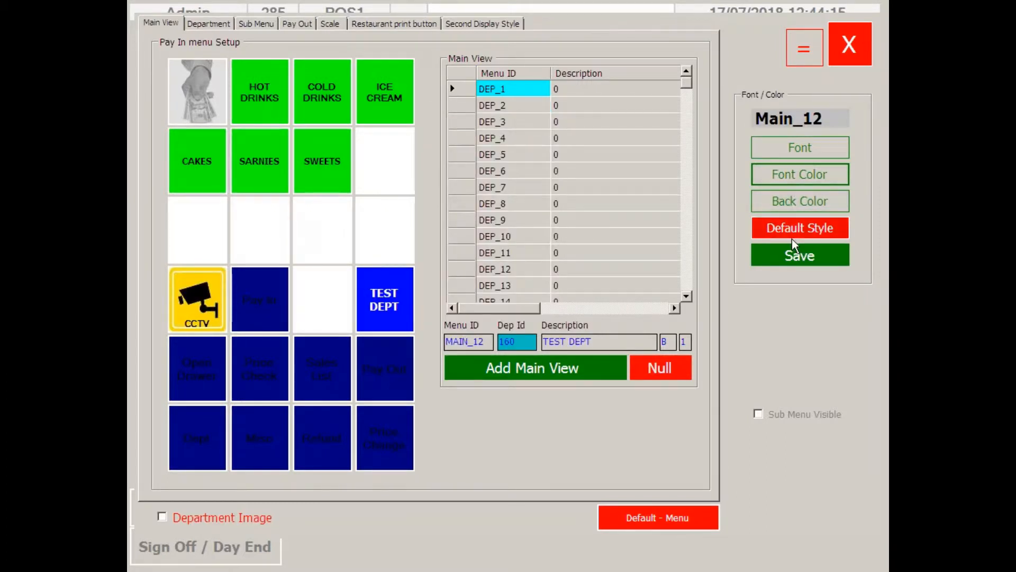
{"action": "mouse_move", "coordinate": [815, 180]}
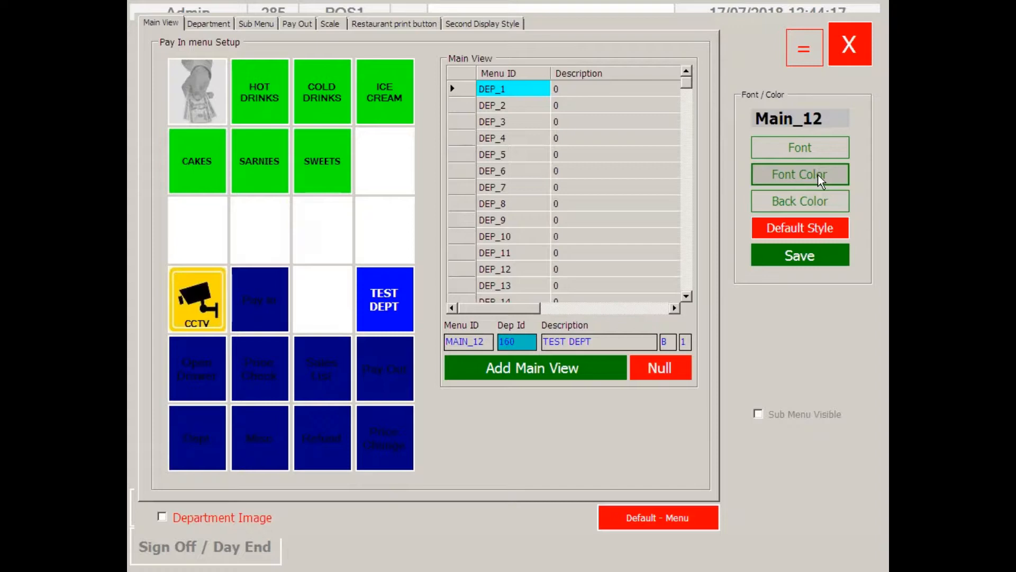
Step: Settle on black text on an orange background, confirm done, and return to sales
{"action": "left_click", "coordinate": [800, 174]}
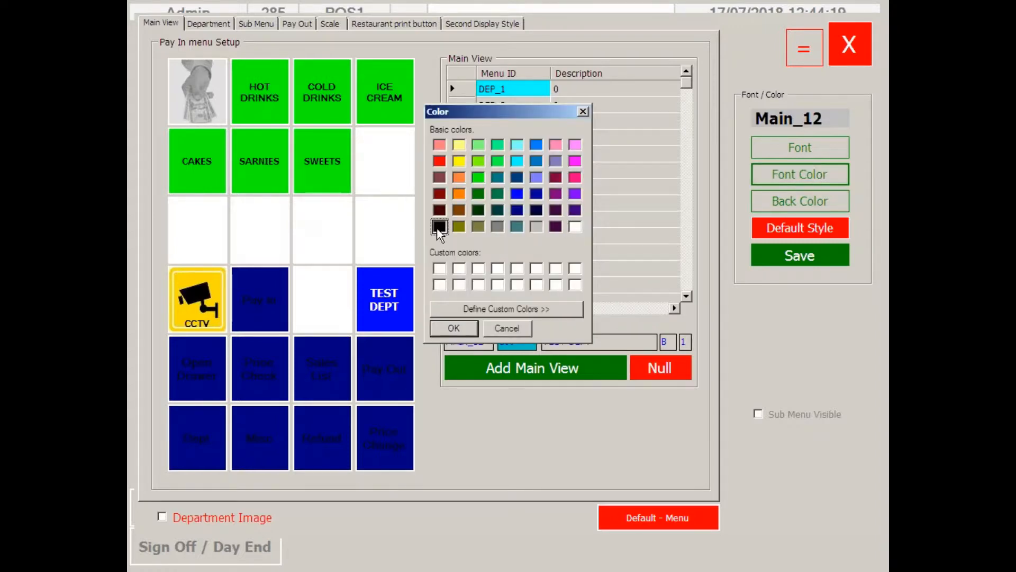
{"action": "left_click", "coordinate": [574, 226]}
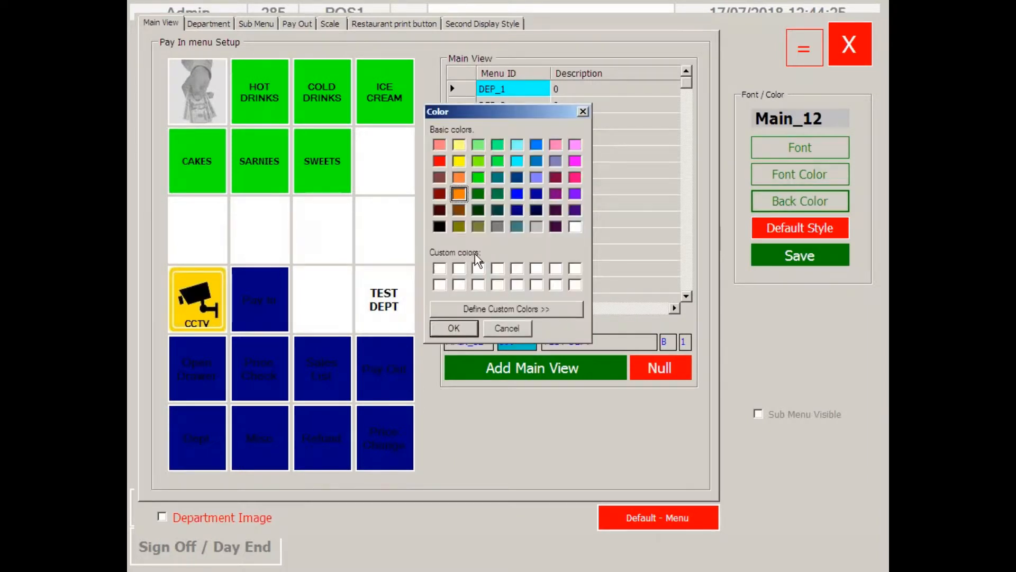
{"action": "left_click", "coordinate": [453, 328]}
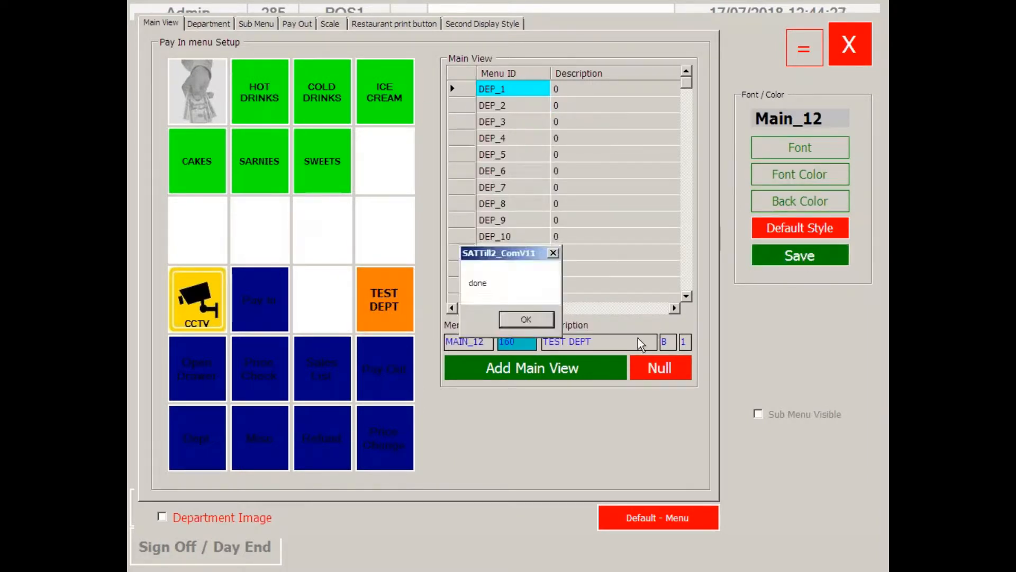
{"action": "left_click", "coordinate": [526, 320]}
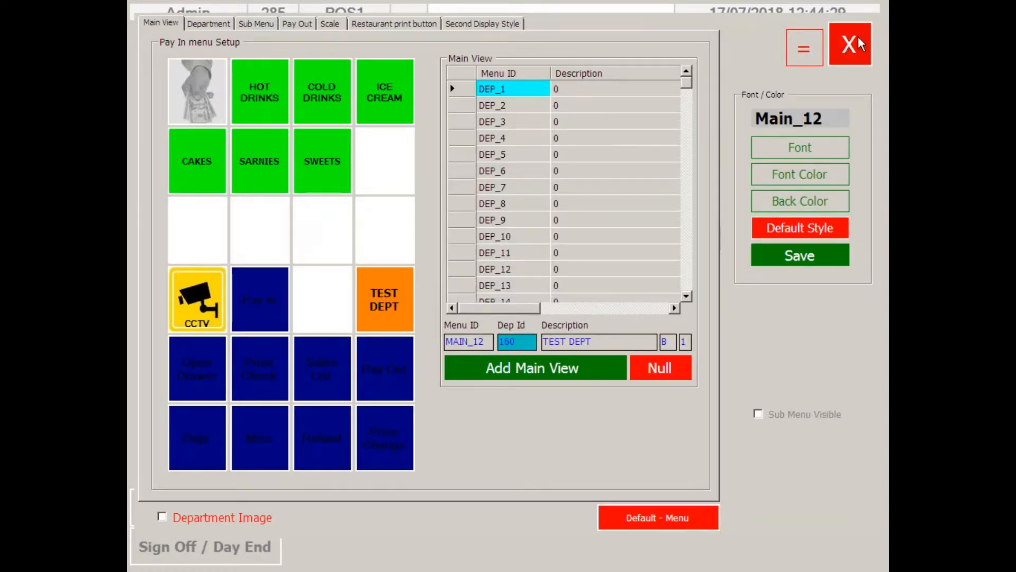
{"action": "left_click", "coordinate": [851, 46]}
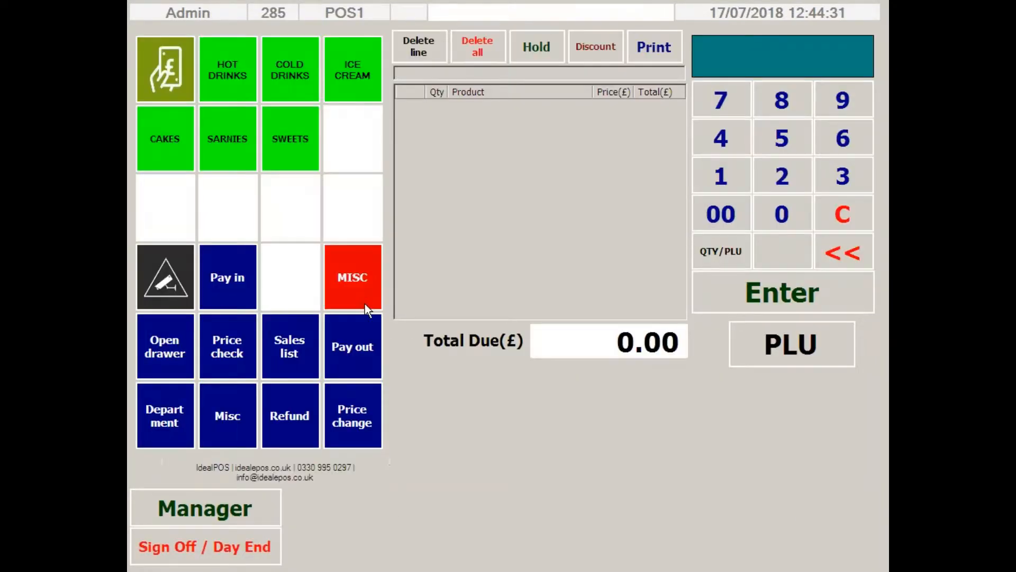
{"action": "mouse_move", "coordinate": [243, 532]}
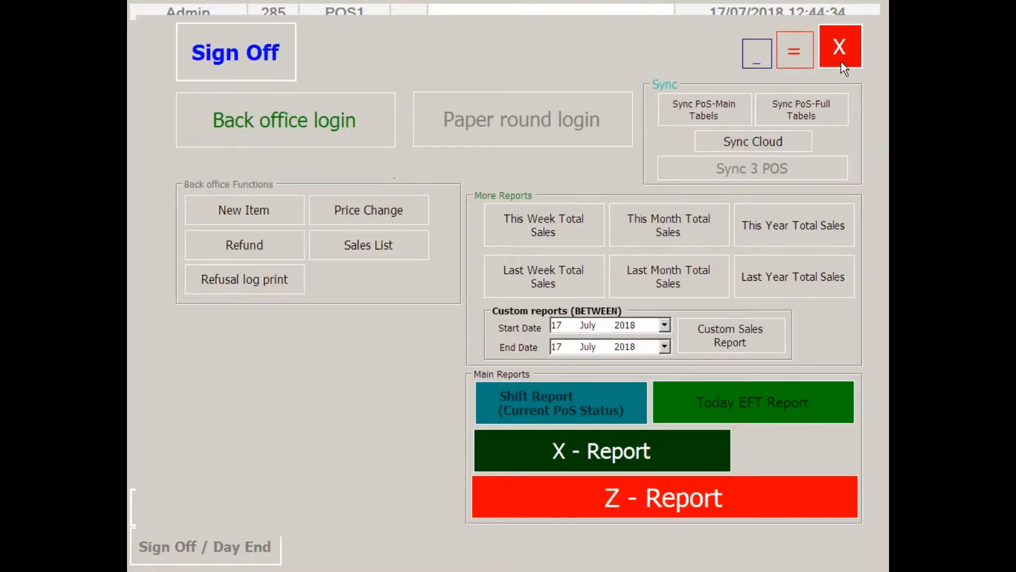
Step: Exit the till program and relaunch iDealEpos from the desktop to the PIN keypad
{"action": "left_click", "coordinate": [840, 45]}
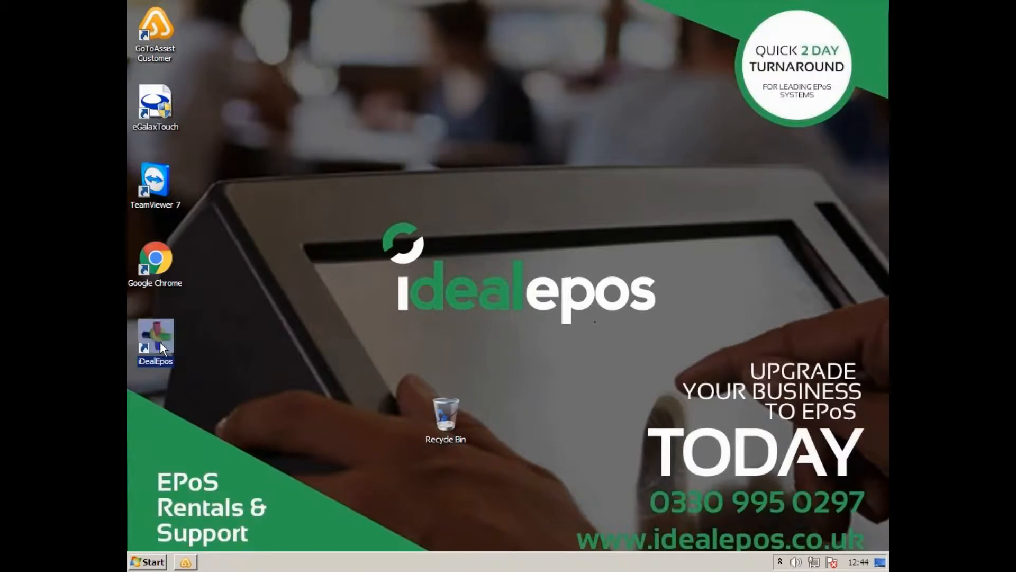
{"action": "double_click", "coordinate": [154, 339]}
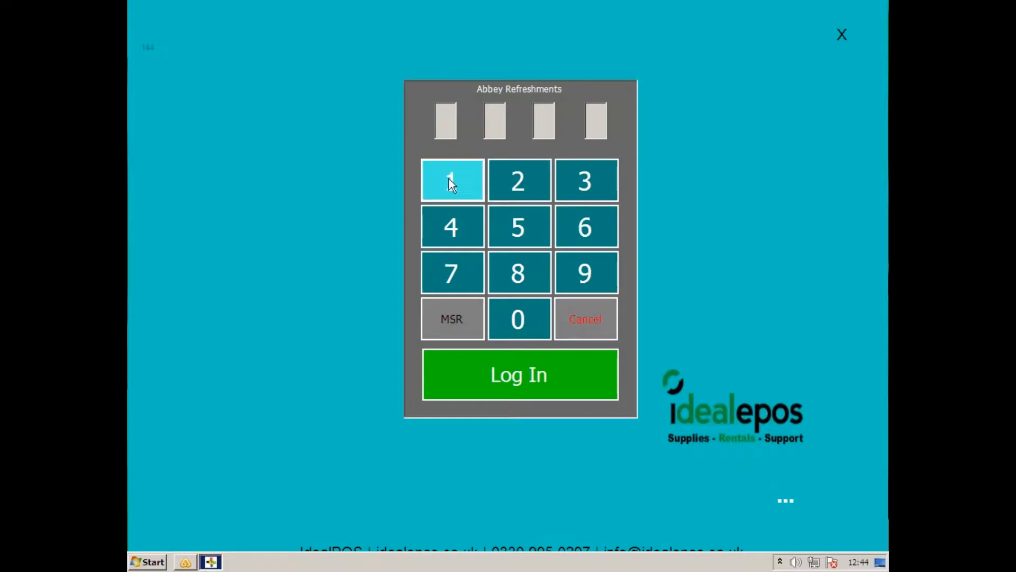
Step: Log in with the PIN and ring up one TEST DEPT item at 0.20 paid by Cash
{"action": "left_click", "coordinate": [519, 374]}
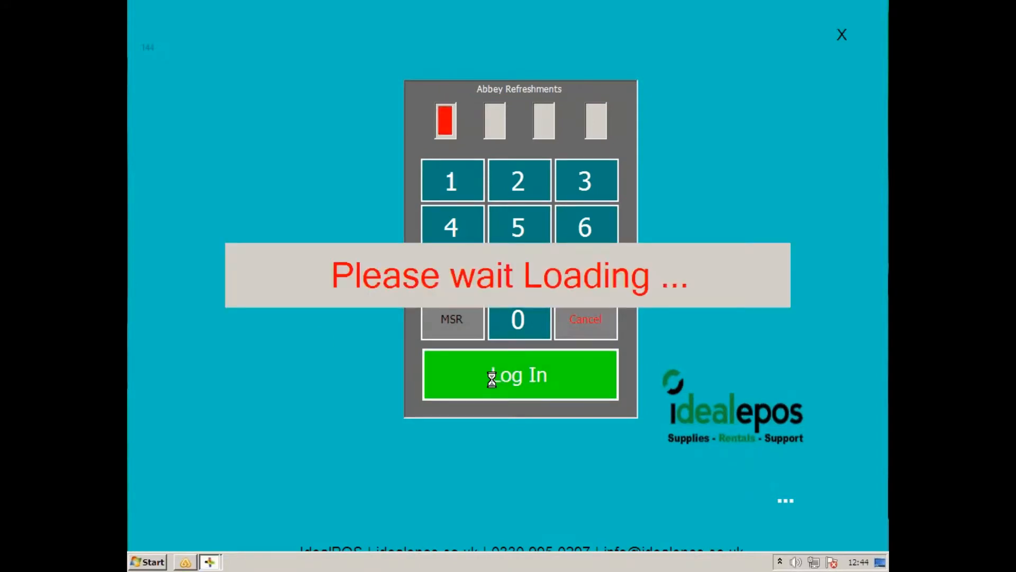
{"action": "left_click", "coordinate": [519, 375]}
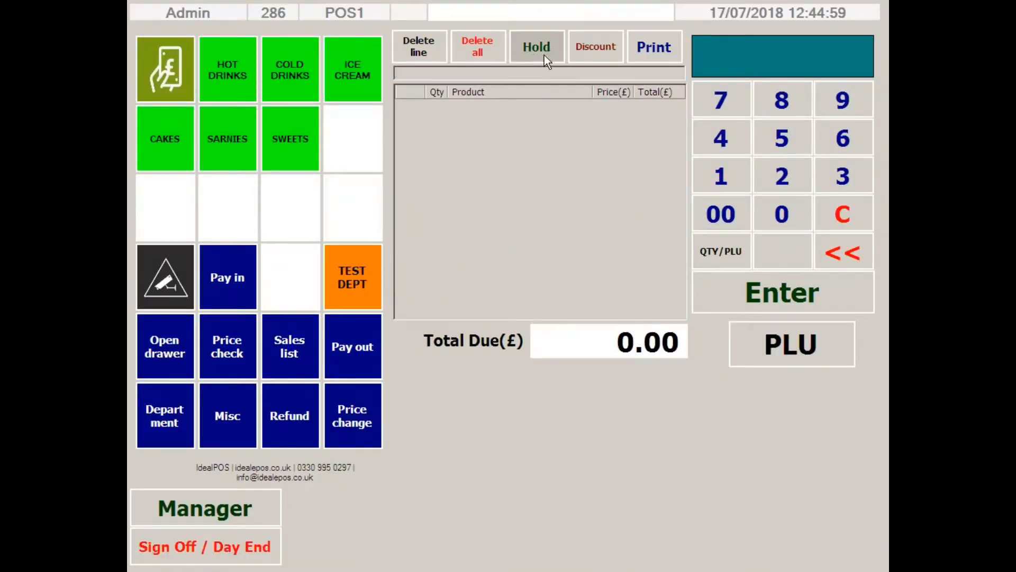
{"action": "left_click", "coordinate": [352, 277]}
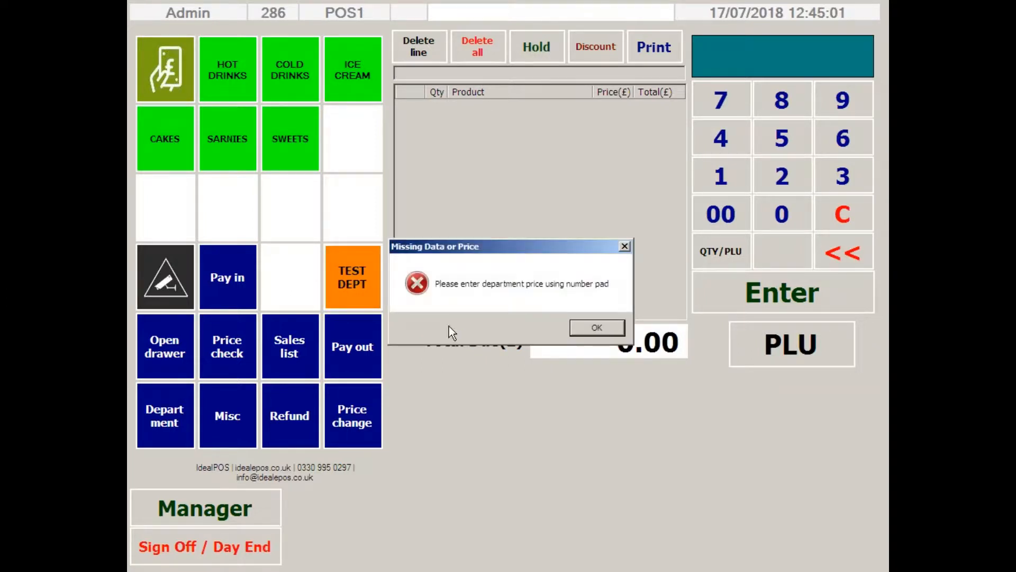
{"action": "mouse_move", "coordinate": [494, 298]}
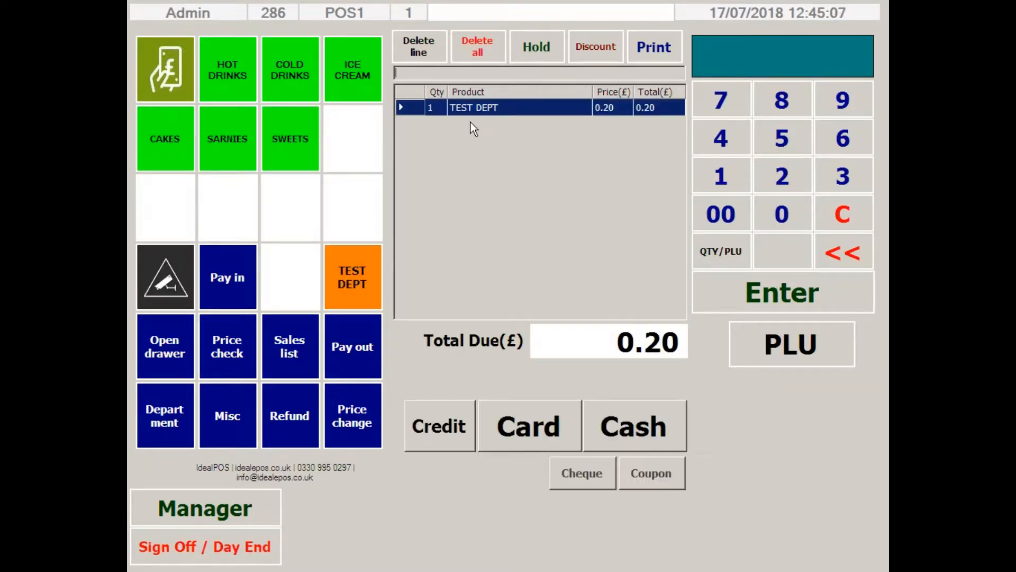
{"action": "left_click", "coordinate": [634, 426]}
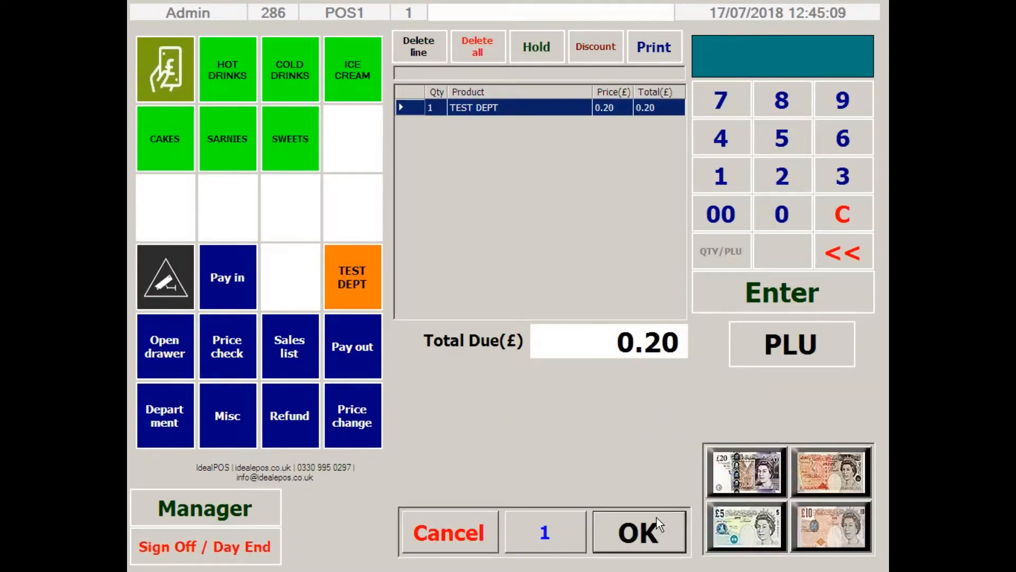
{"action": "left_click", "coordinate": [637, 532]}
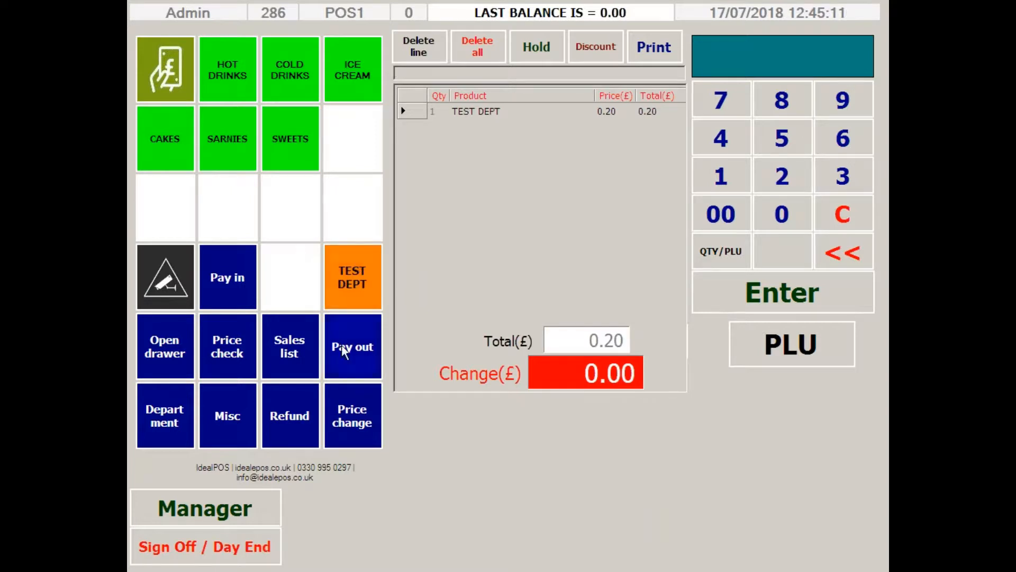
Step: Briefly check the Manager and Hold screens, then bring up the Manager screen again
{"action": "left_click", "coordinate": [205, 547]}
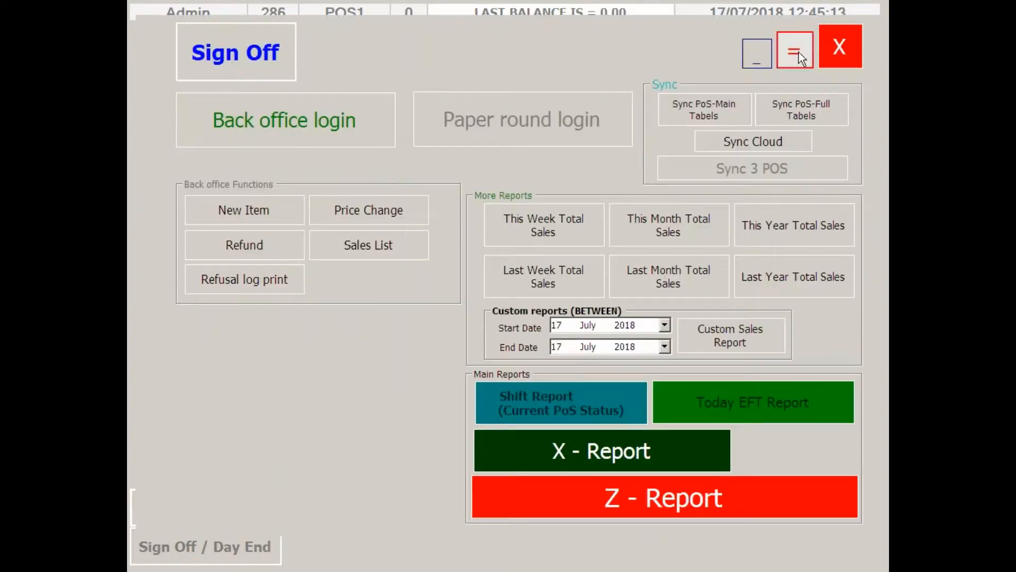
{"action": "left_click", "coordinate": [796, 48]}
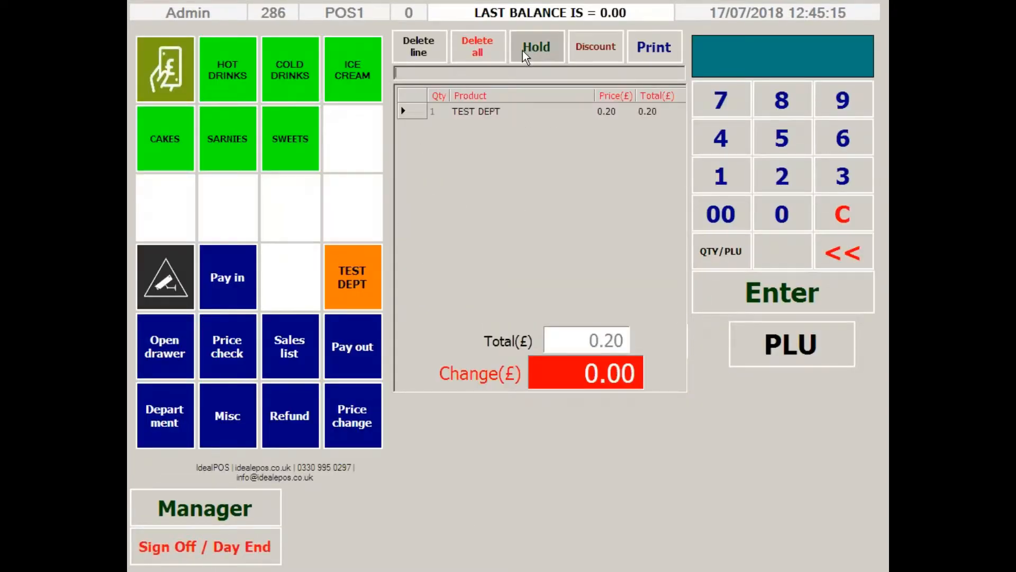
{"action": "left_click", "coordinate": [537, 47]}
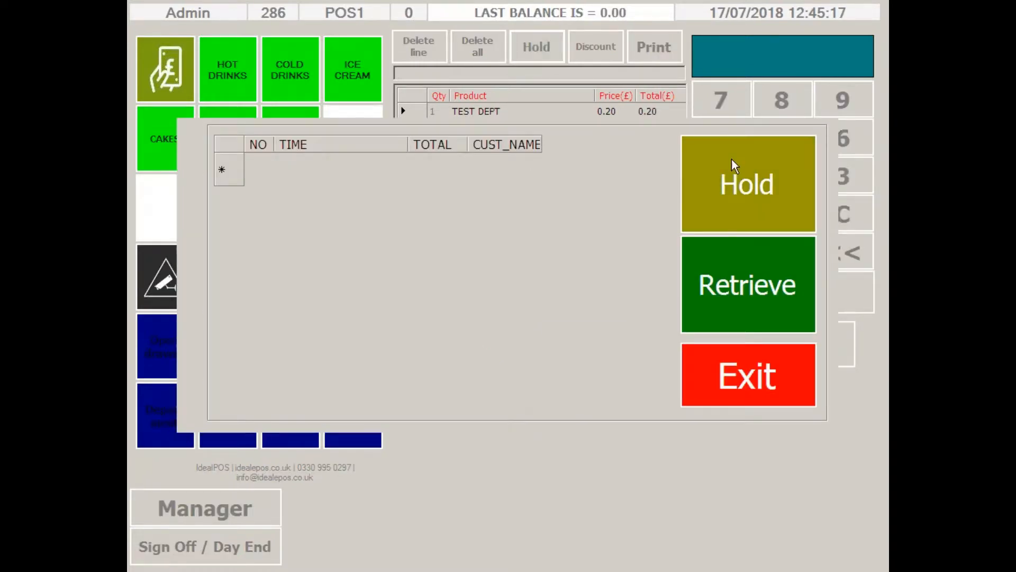
{"action": "left_click", "coordinate": [748, 374]}
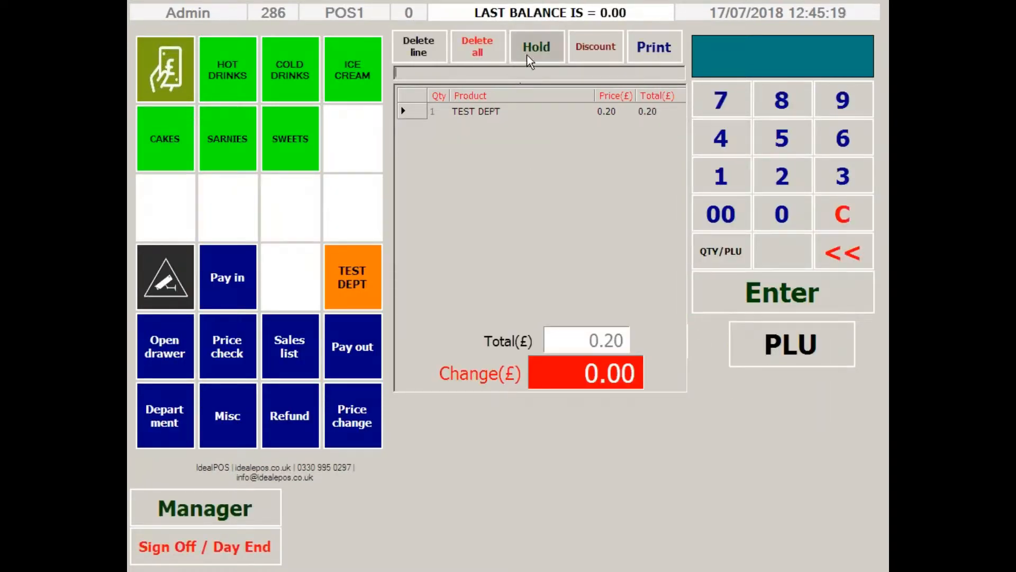
{"action": "left_click", "coordinate": [205, 546]}
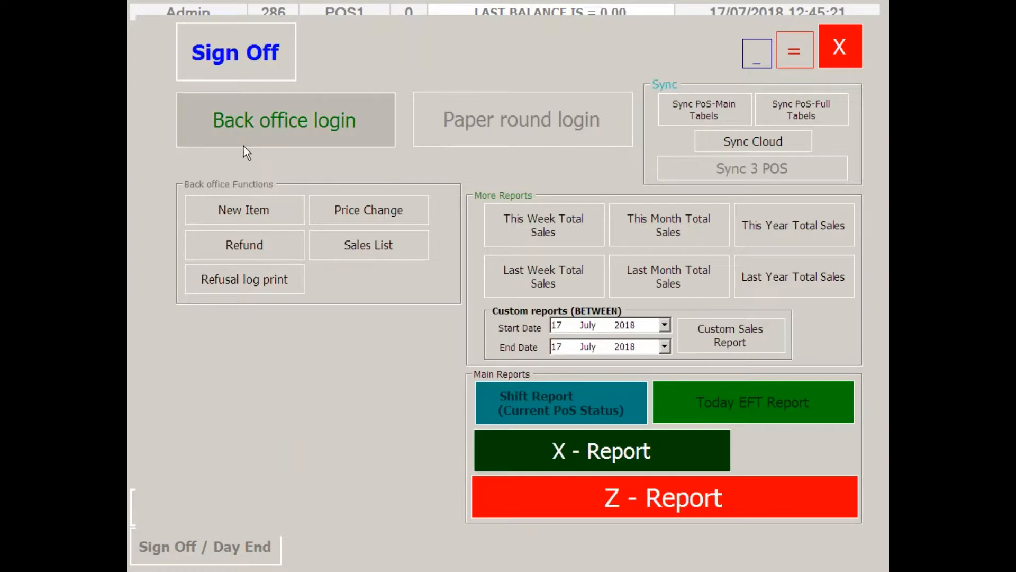
Step: In Back Office menu setup, enable Sub Menu Visible and tick it on the TEST DEPT button, then return to sales
{"action": "left_click", "coordinate": [286, 119]}
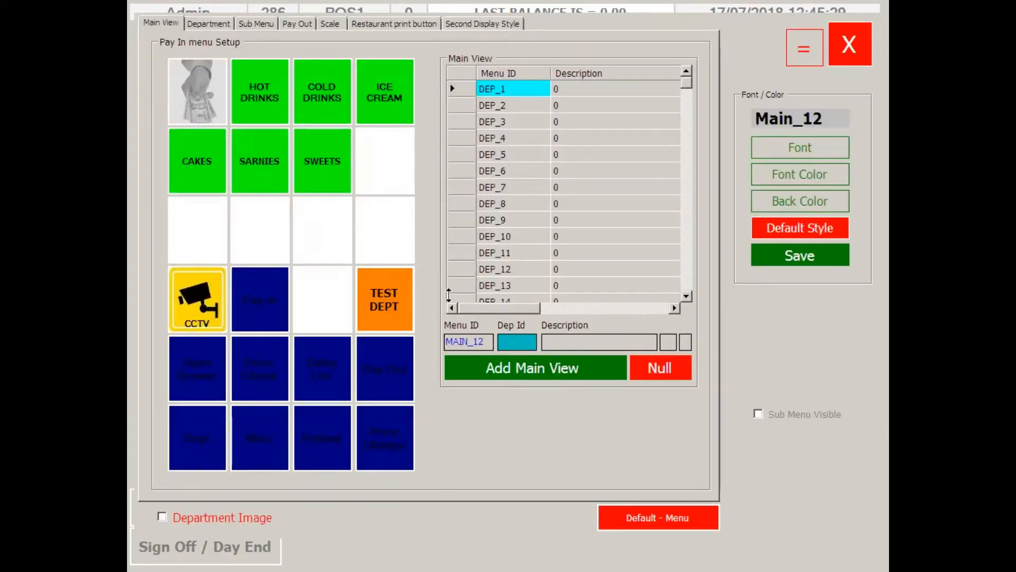
{"action": "mouse_move", "coordinate": [767, 427]}
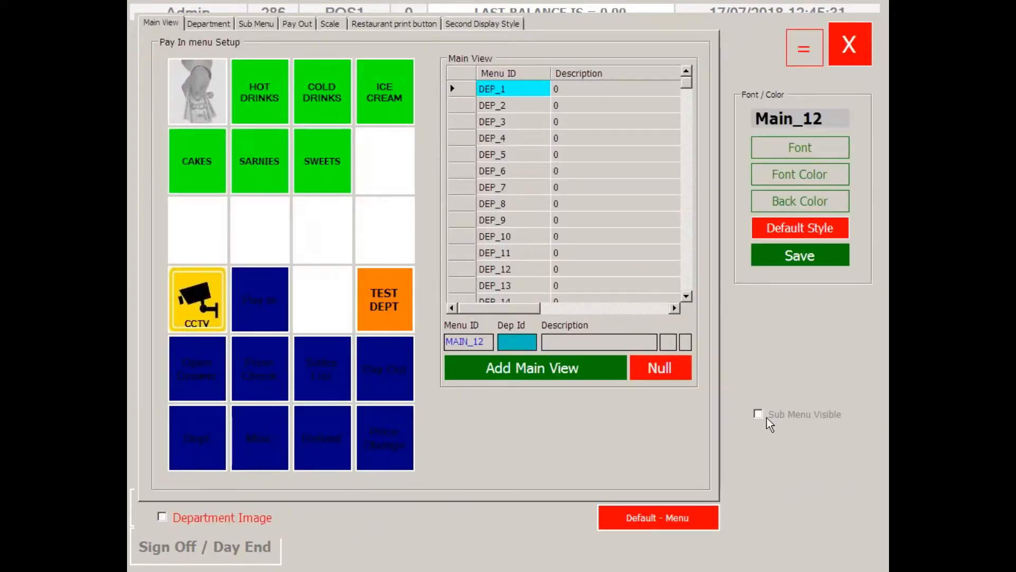
{"action": "left_click", "coordinate": [758, 414]}
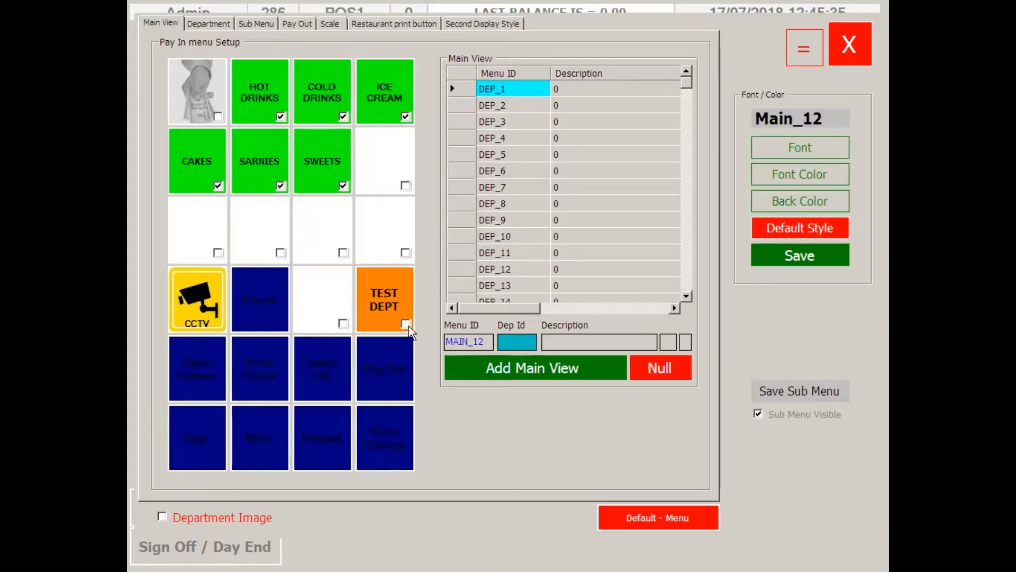
{"action": "left_click", "coordinate": [406, 324]}
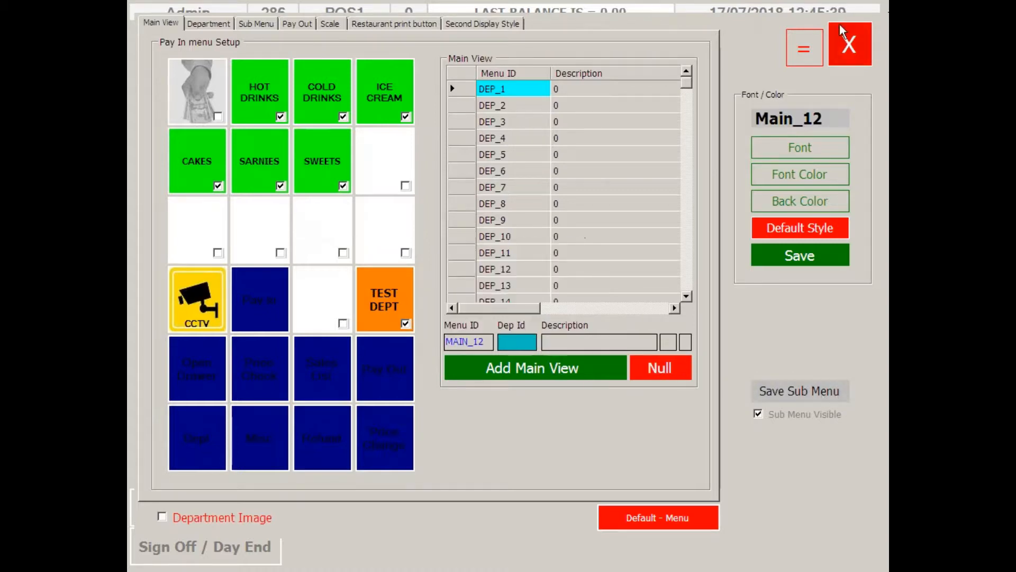
{"action": "left_click", "coordinate": [849, 44]}
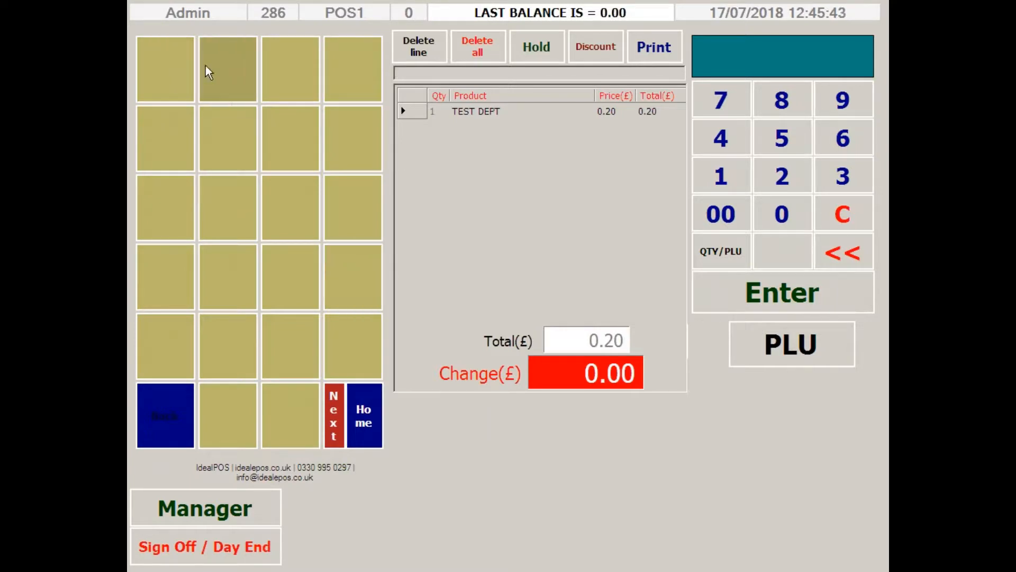
{"action": "mouse_move", "coordinate": [259, 291]}
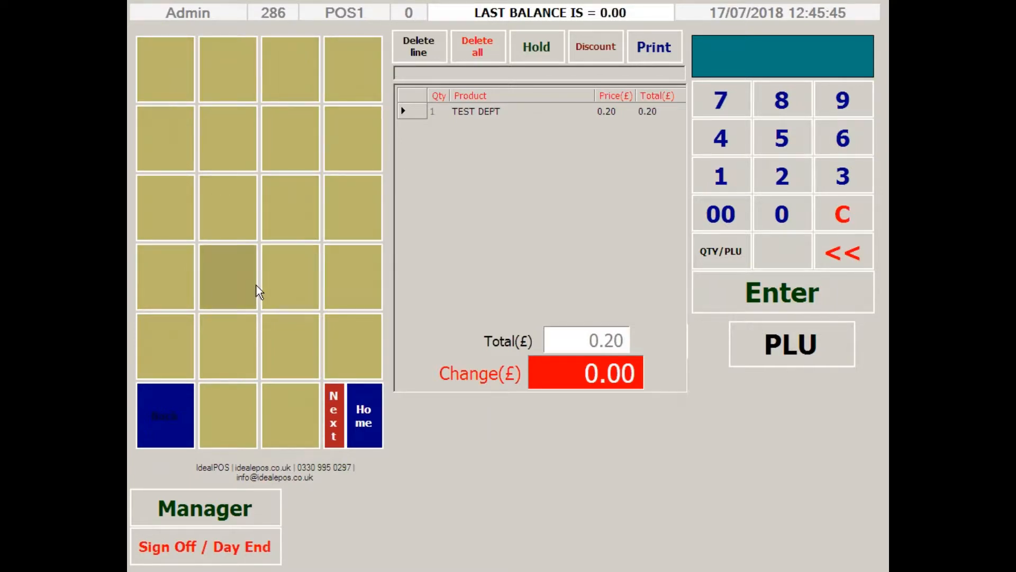
{"action": "mouse_move", "coordinate": [216, 289]}
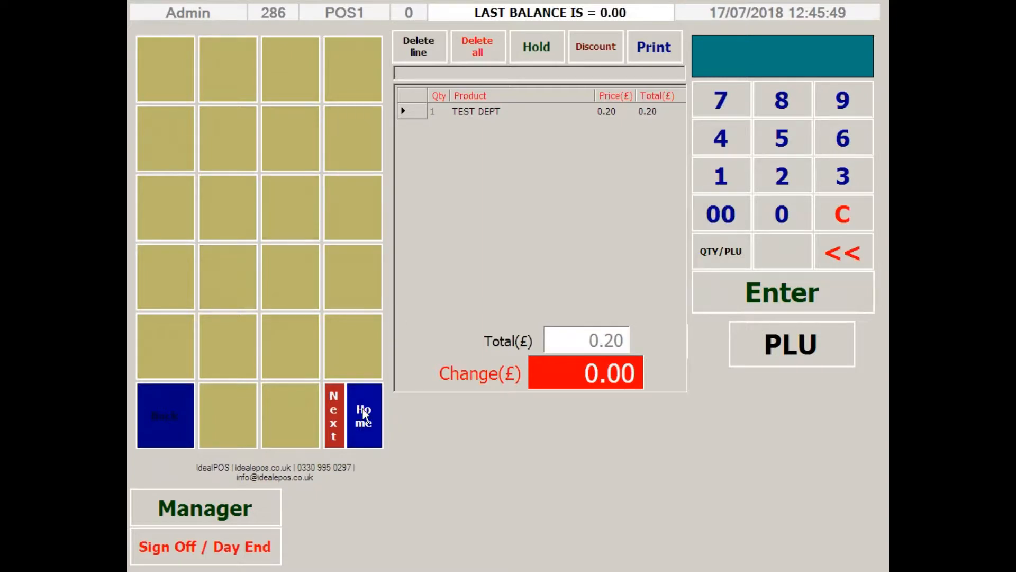
{"action": "mouse_move", "coordinate": [169, 136]}
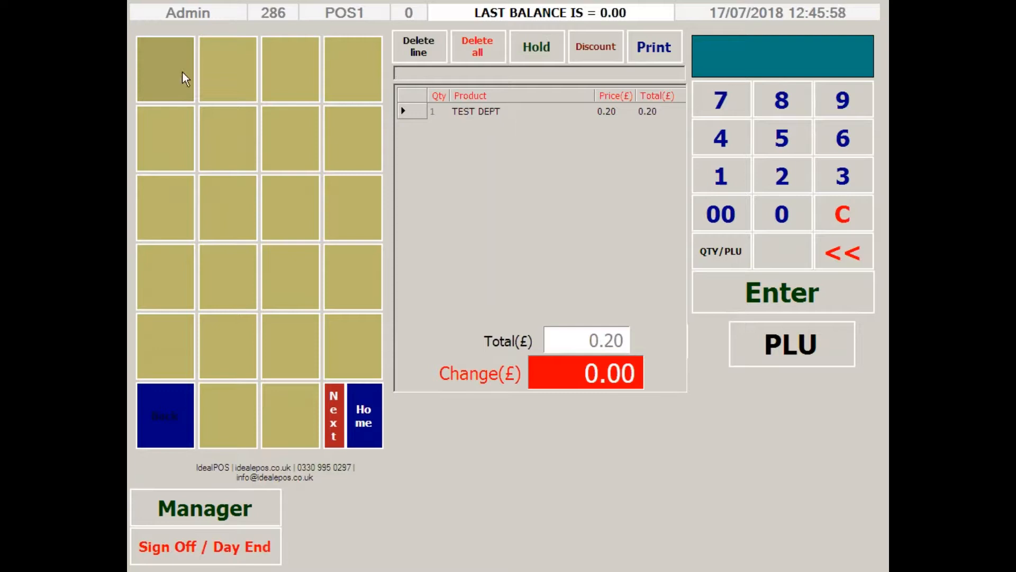
{"action": "mouse_move", "coordinate": [155, 85]}
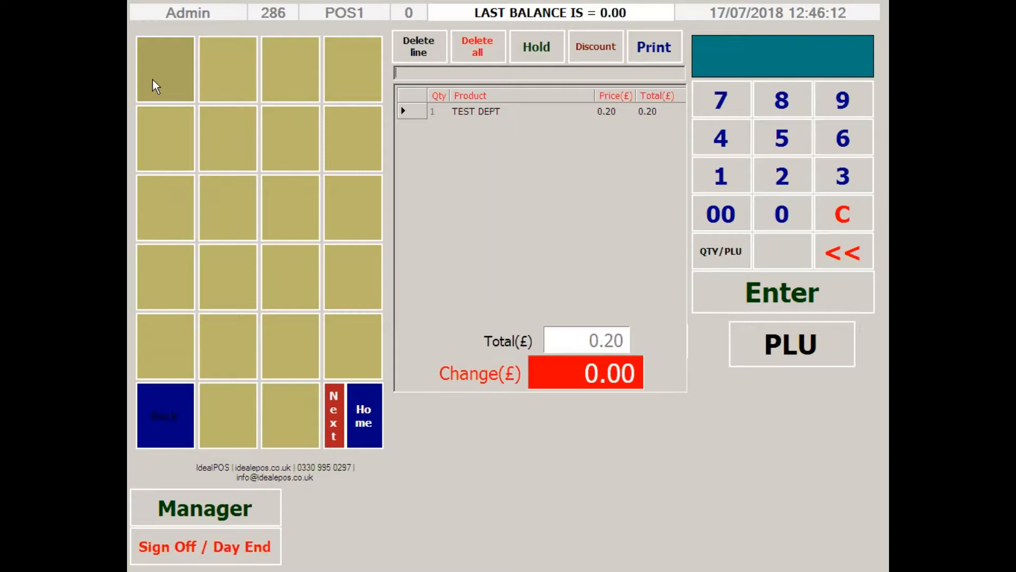
{"action": "mouse_move", "coordinate": [144, 80]}
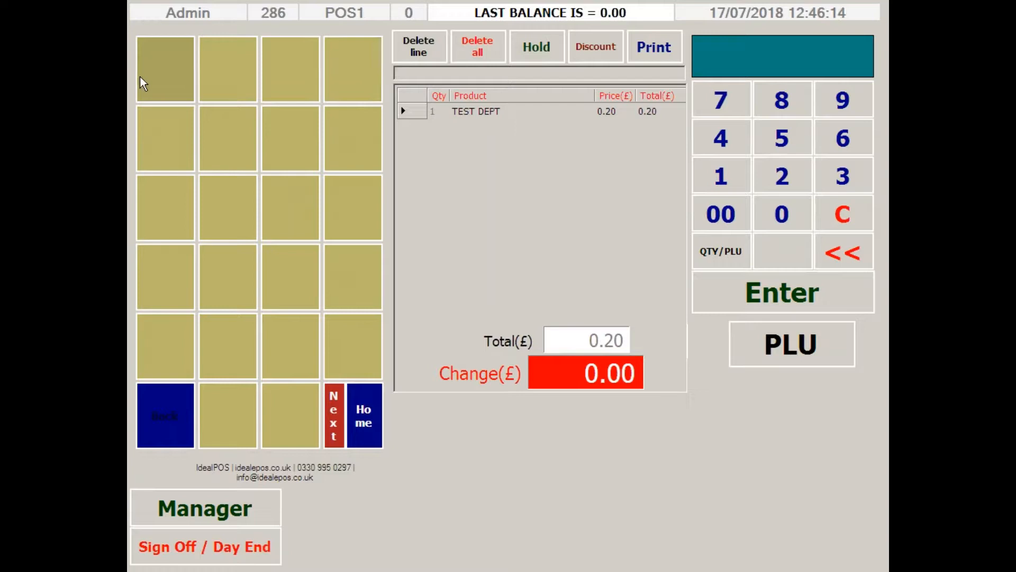
{"action": "mouse_move", "coordinate": [169, 136]}
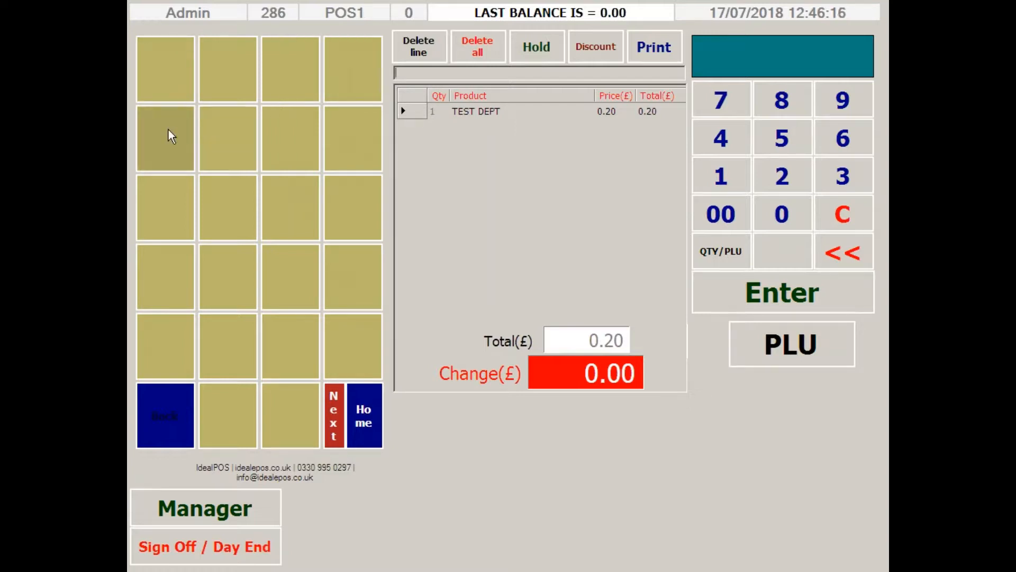
{"action": "mouse_move", "coordinate": [290, 154]}
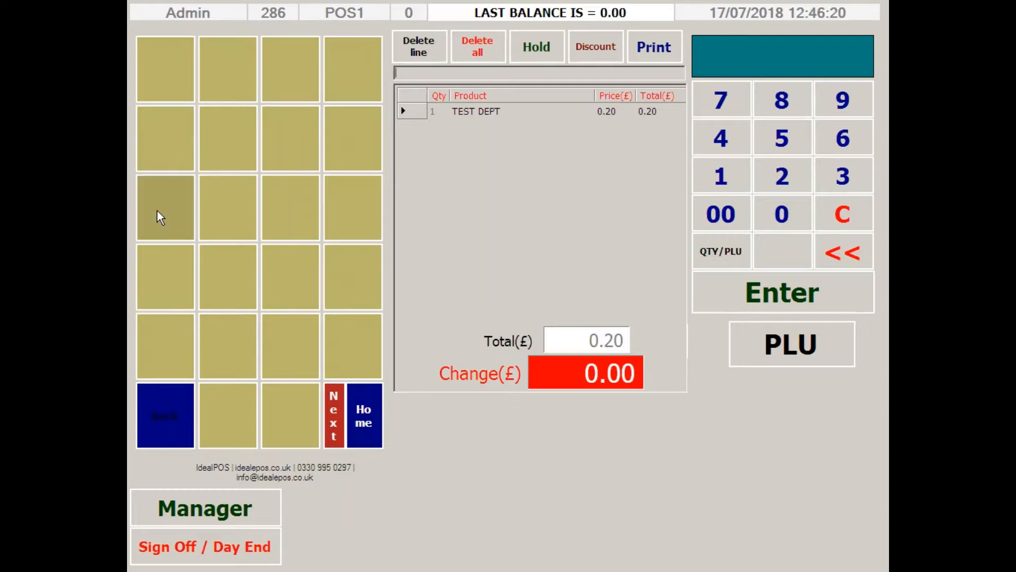
{"action": "mouse_move", "coordinate": [309, 237]}
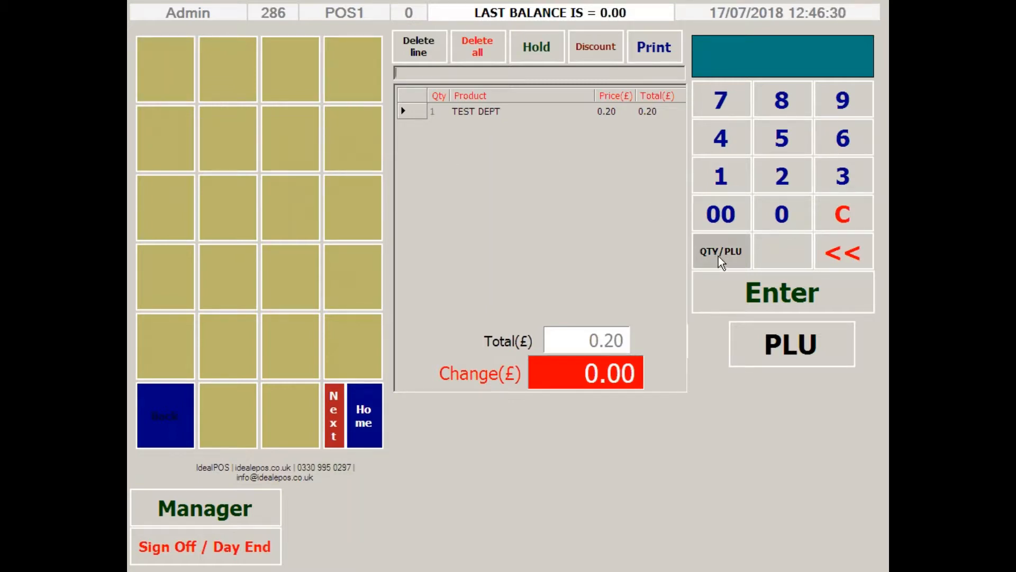
{"action": "mouse_move", "coordinate": [726, 260]}
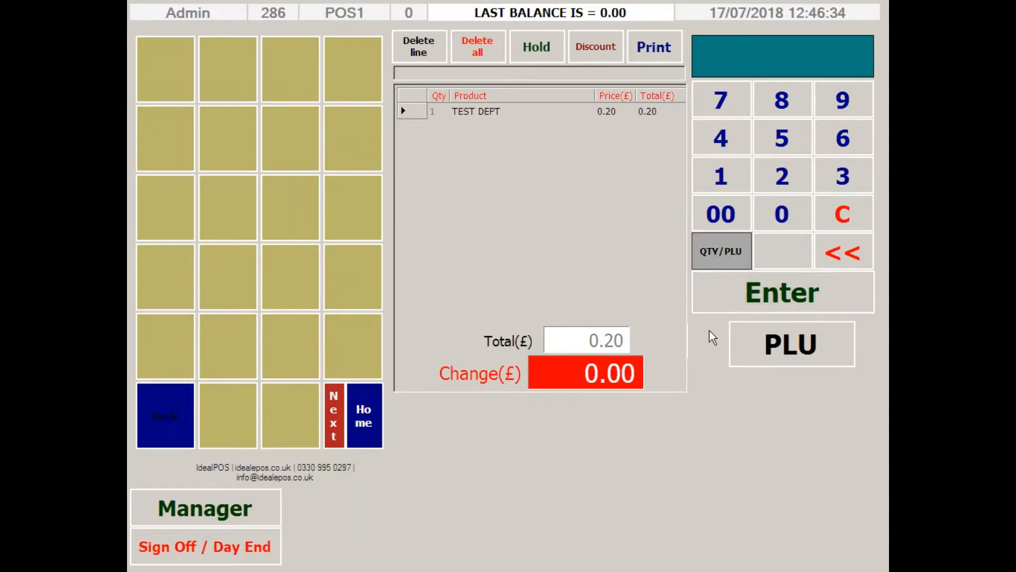
{"action": "mouse_move", "coordinate": [724, 327]}
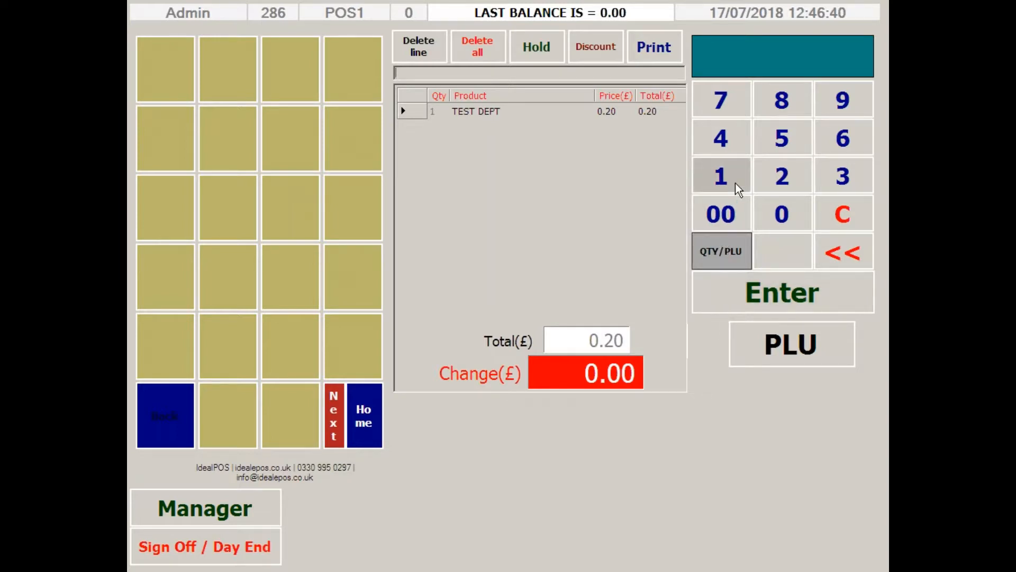
Step: Key product code 16001 and look it up with PLU, raising the Add New Item prompt
{"action": "left_click", "coordinate": [843, 137]}
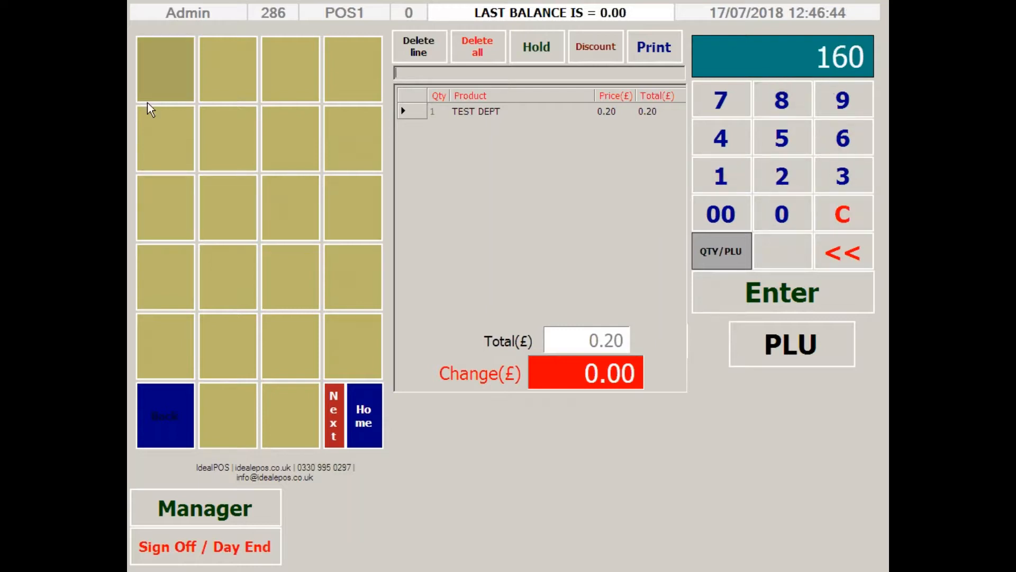
{"action": "left_click", "coordinate": [721, 175]}
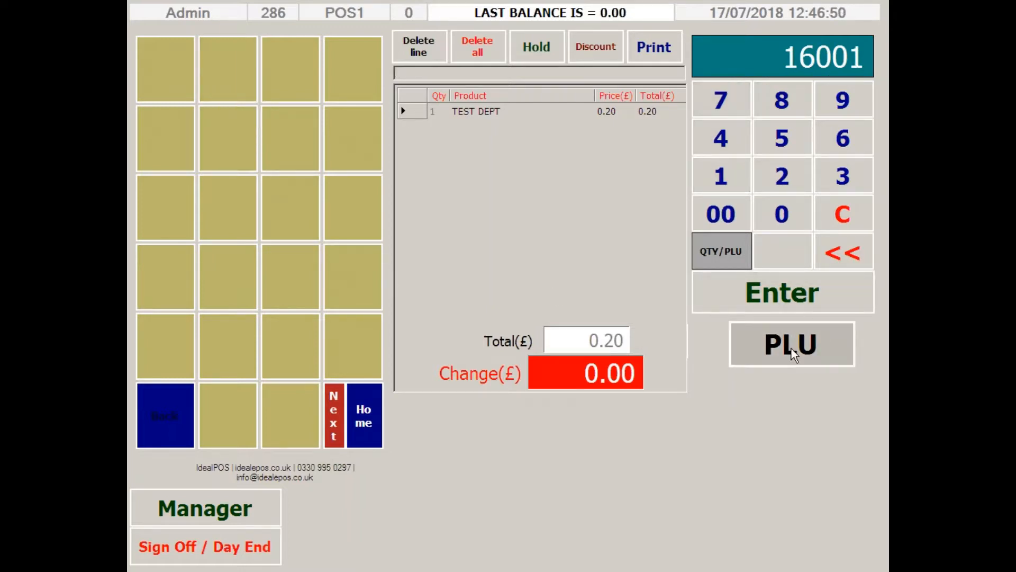
{"action": "left_click", "coordinate": [790, 344]}
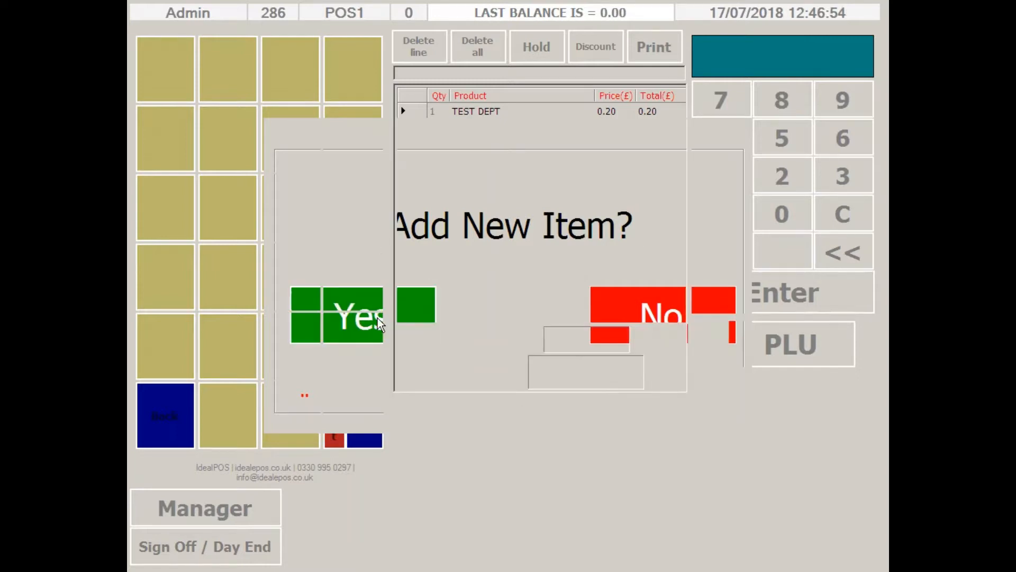
Step: Accept adding item 16001 and enter the description TEST PRODUCT 1
{"action": "left_click", "coordinate": [350, 316]}
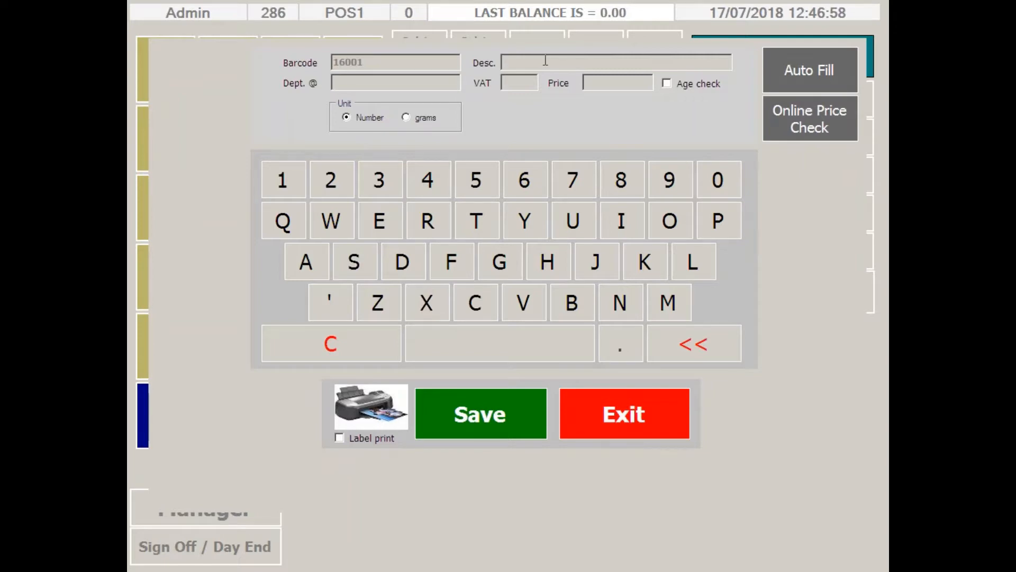
{"action": "type", "text": "TEST PRODUCT 1"}
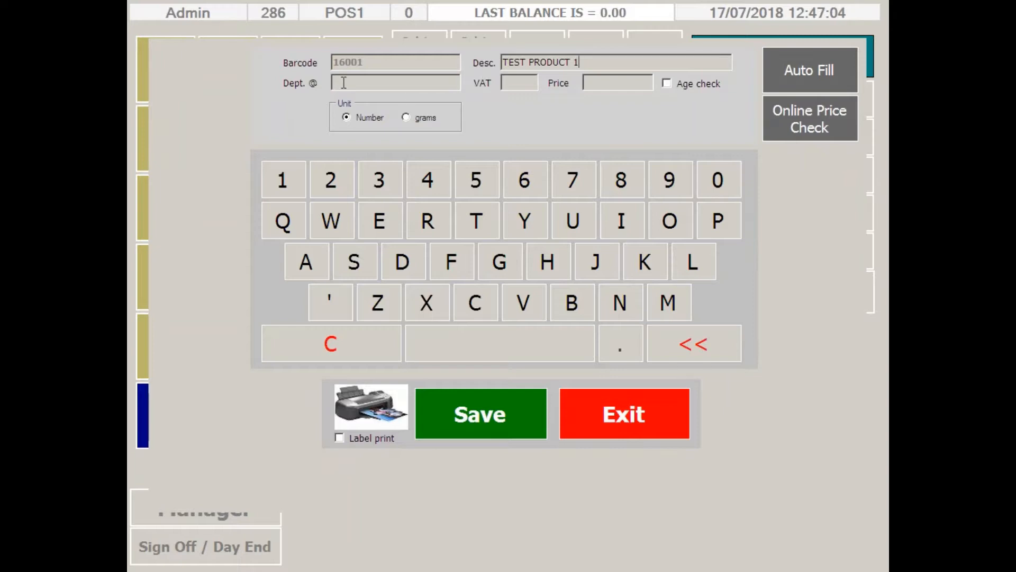
Step: Assign TEST PRODUCT 1 to the TEST DEPT department after trying BEER and DRINKS NEW
{"action": "left_click", "coordinate": [394, 82]}
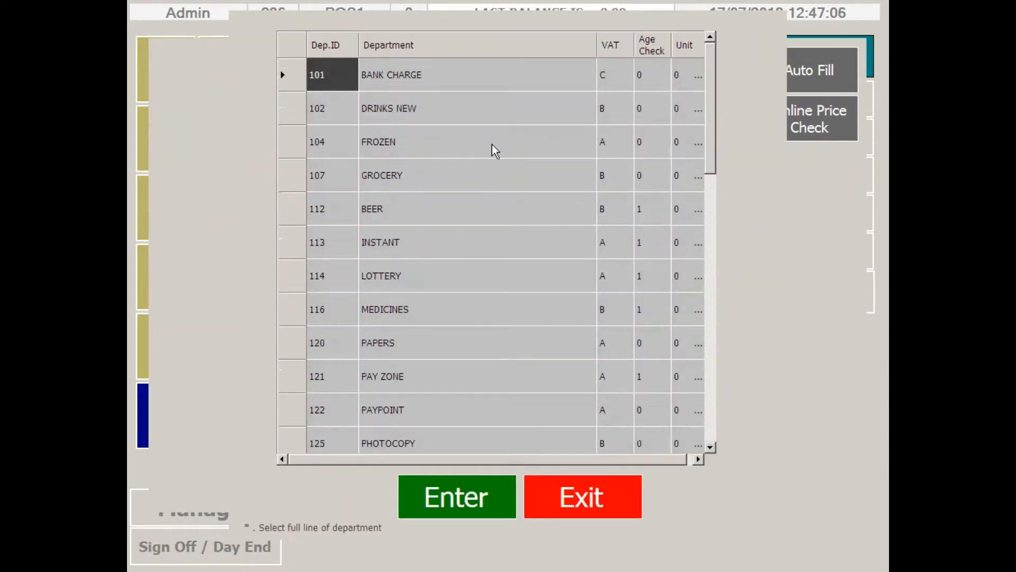
{"action": "mouse_move", "coordinate": [506, 201]}
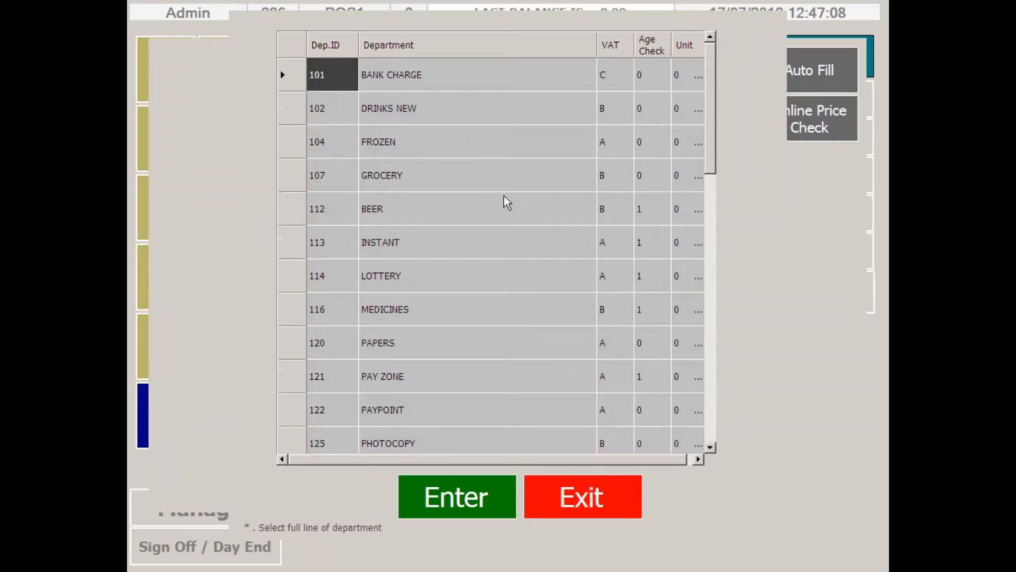
{"action": "mouse_move", "coordinate": [428, 189]}
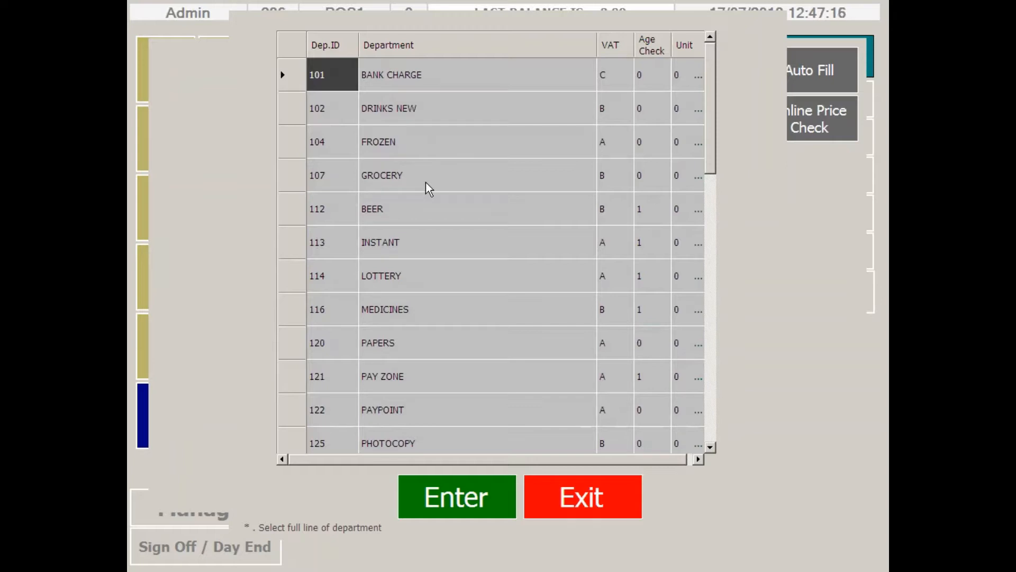
{"action": "mouse_move", "coordinate": [448, 169]}
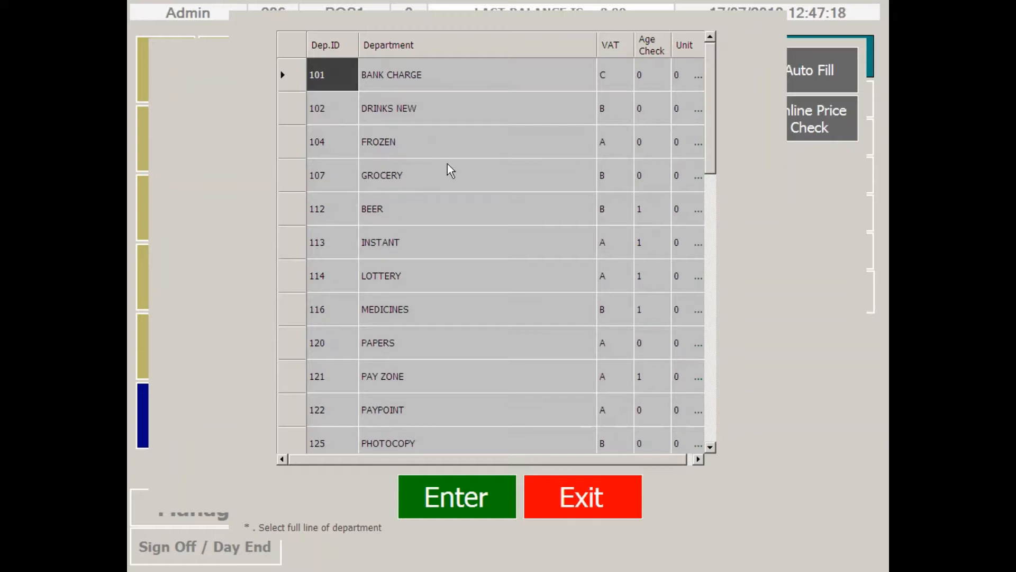
{"action": "left_click", "coordinate": [393, 208]}
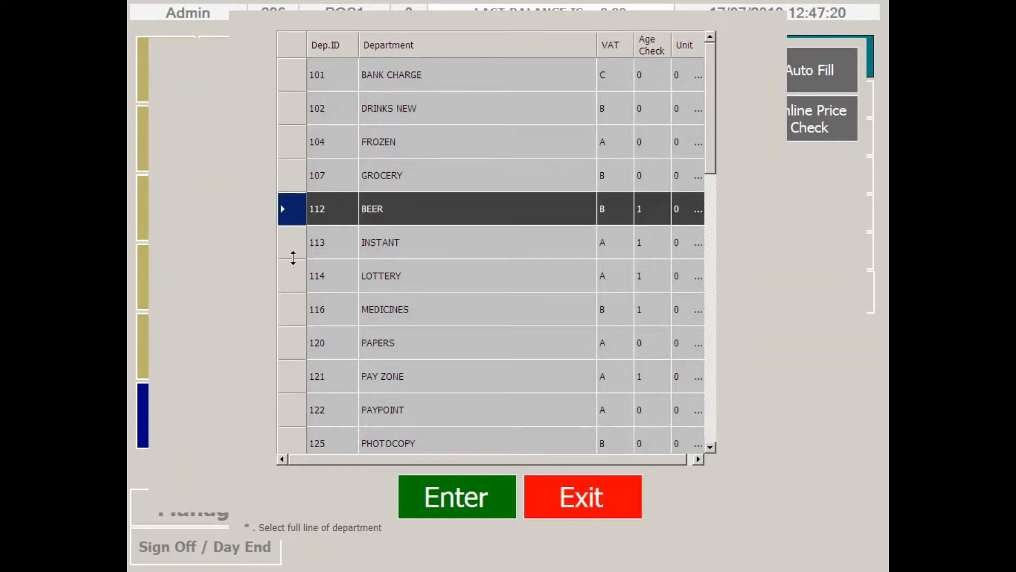
{"action": "left_click", "coordinate": [410, 108]}
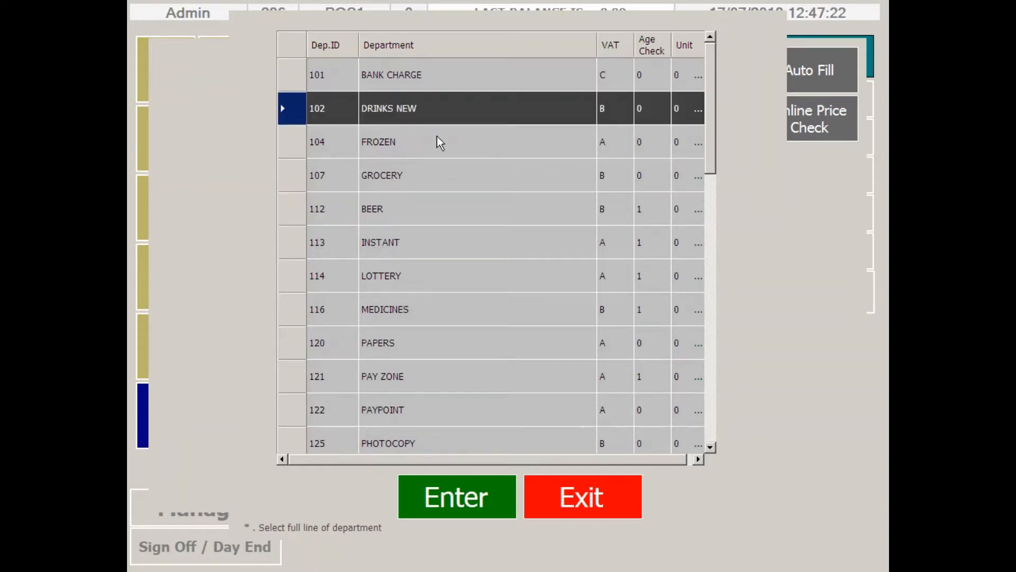
{"action": "mouse_move", "coordinate": [563, 377]}
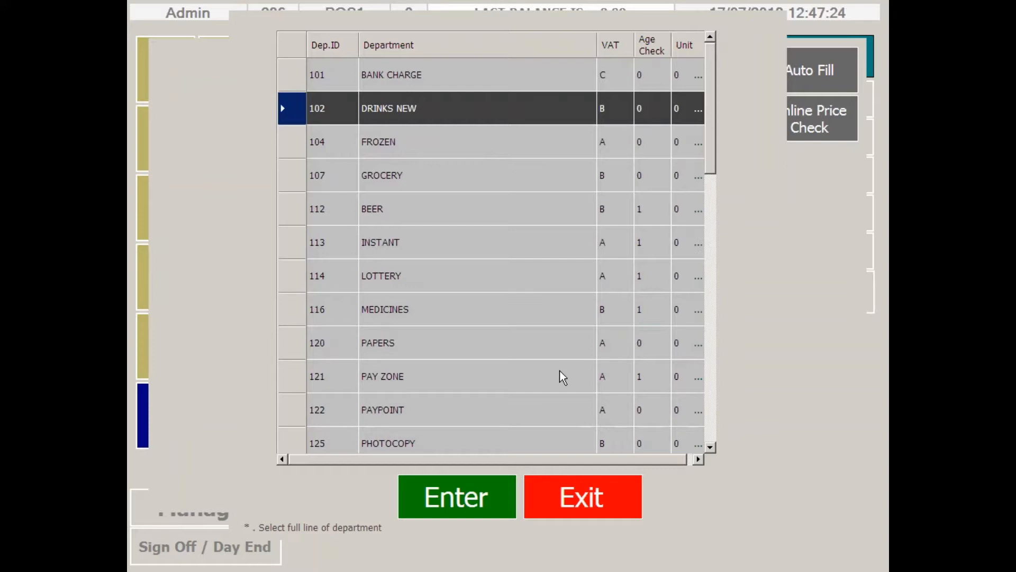
{"action": "mouse_move", "coordinate": [694, 209]}
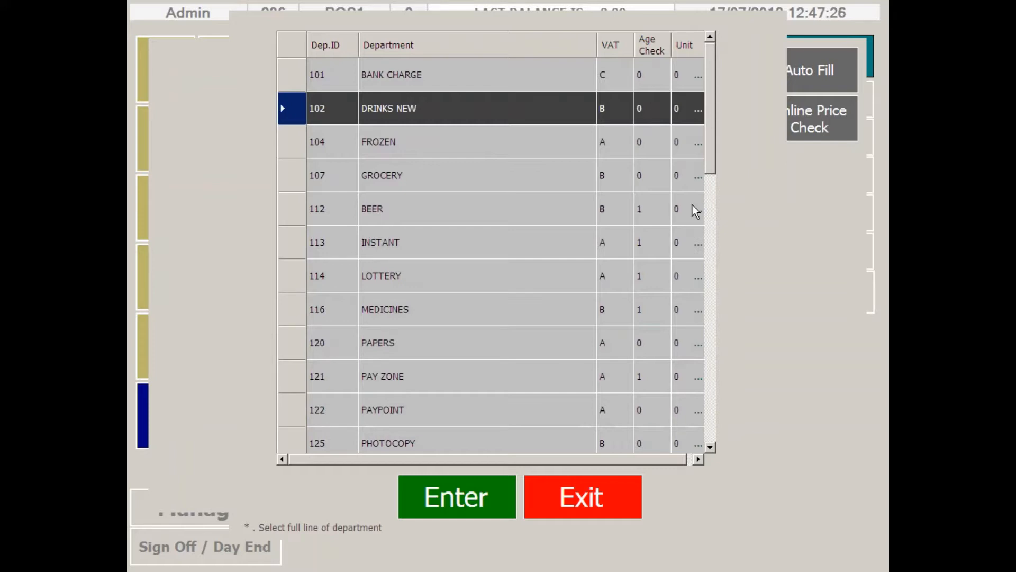
{"action": "scroll", "scroll_direction": "down", "scroll_amount": 3}
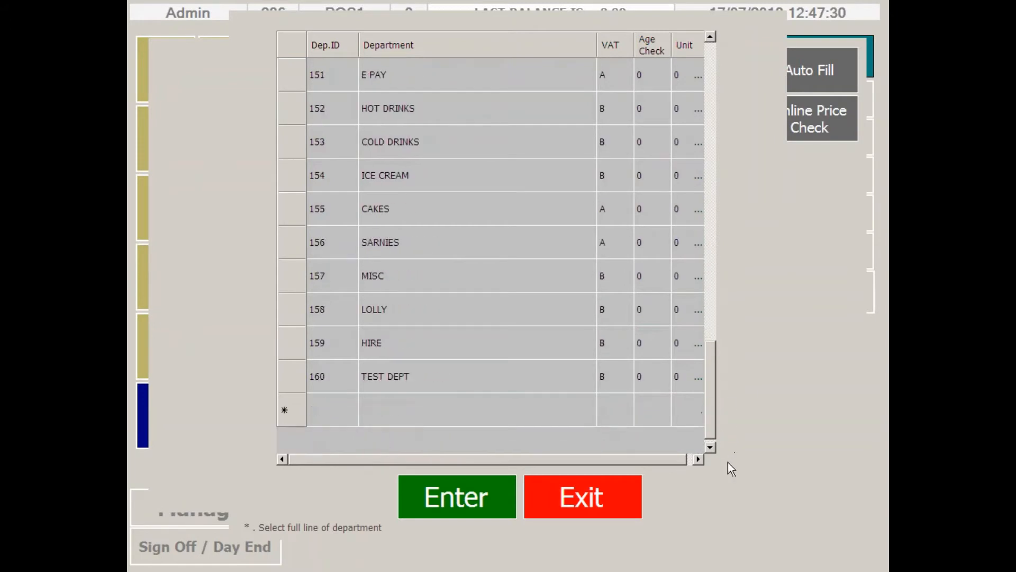
{"action": "left_click", "coordinate": [400, 377]}
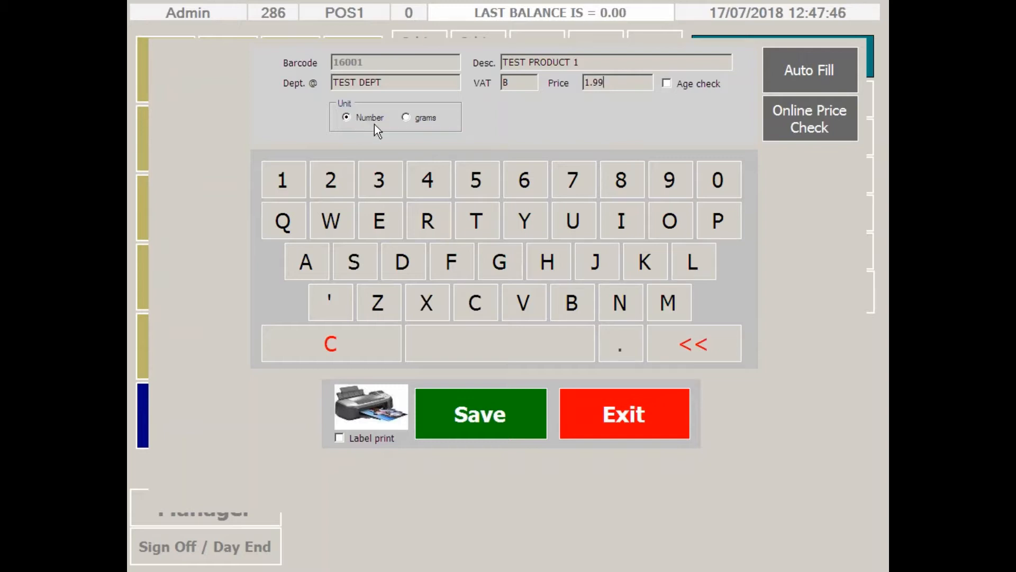
{"action": "mouse_move", "coordinate": [455, 131]}
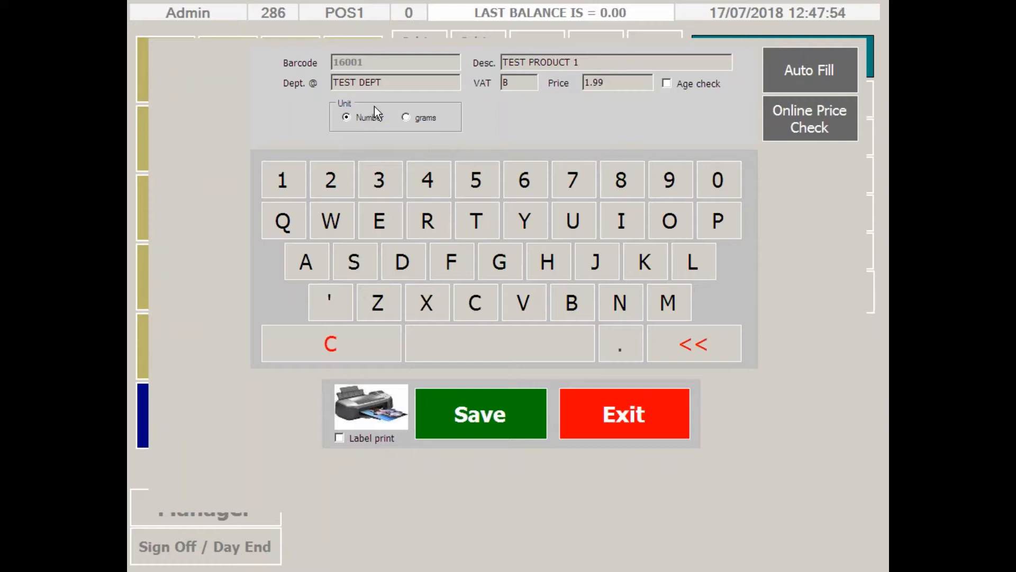
Step: Keep the unit as Number after trying grams and save TEST PRODUCT 1 at 1.99
{"action": "left_click", "coordinate": [406, 116]}
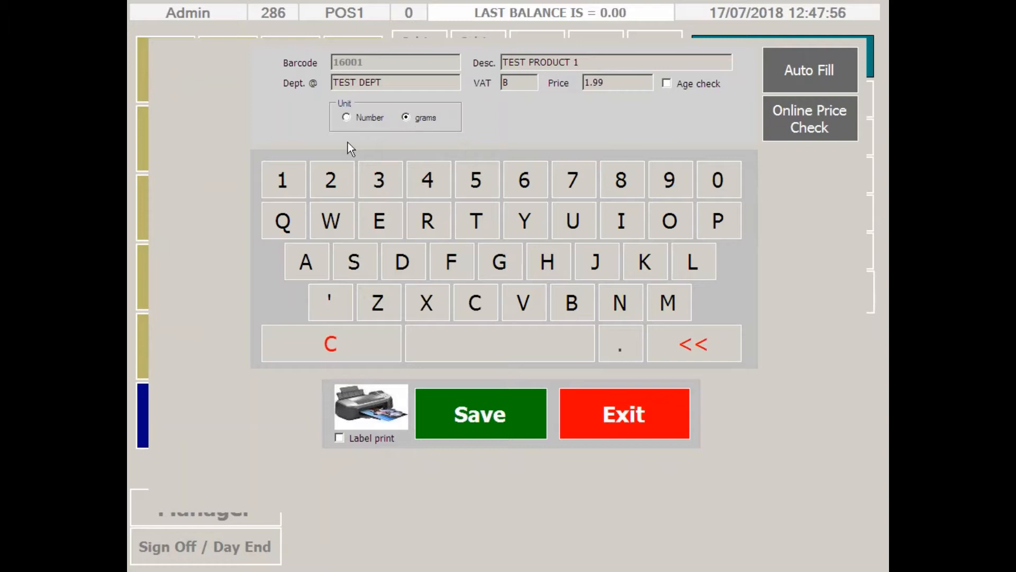
{"action": "left_click", "coordinate": [346, 116]}
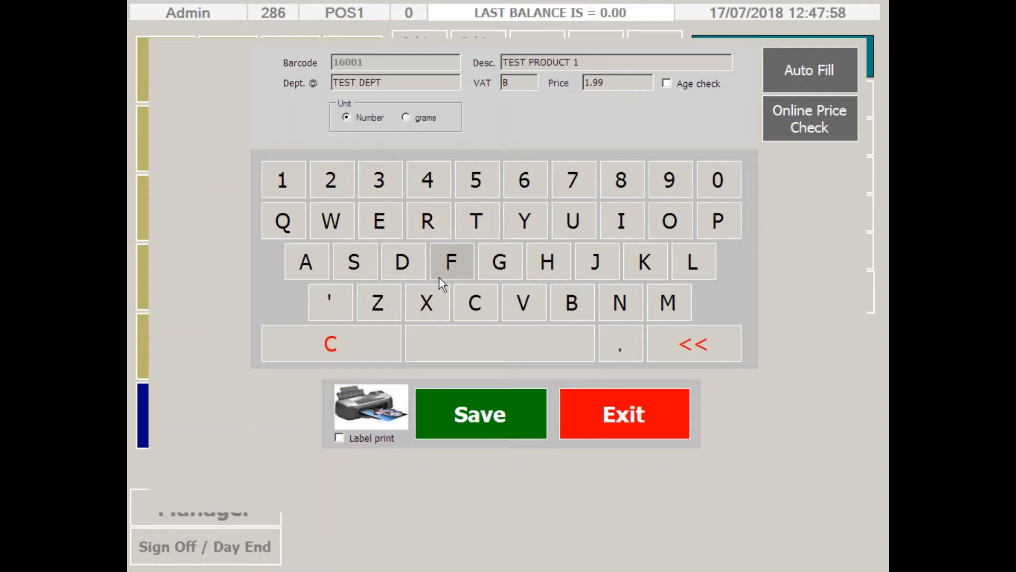
{"action": "mouse_move", "coordinate": [513, 410]}
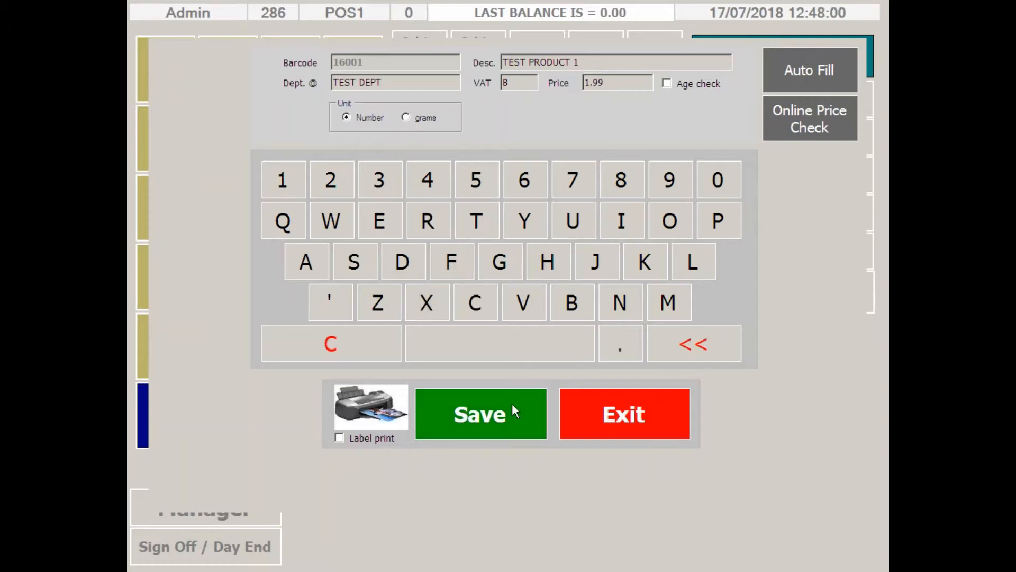
{"action": "left_click", "coordinate": [481, 413]}
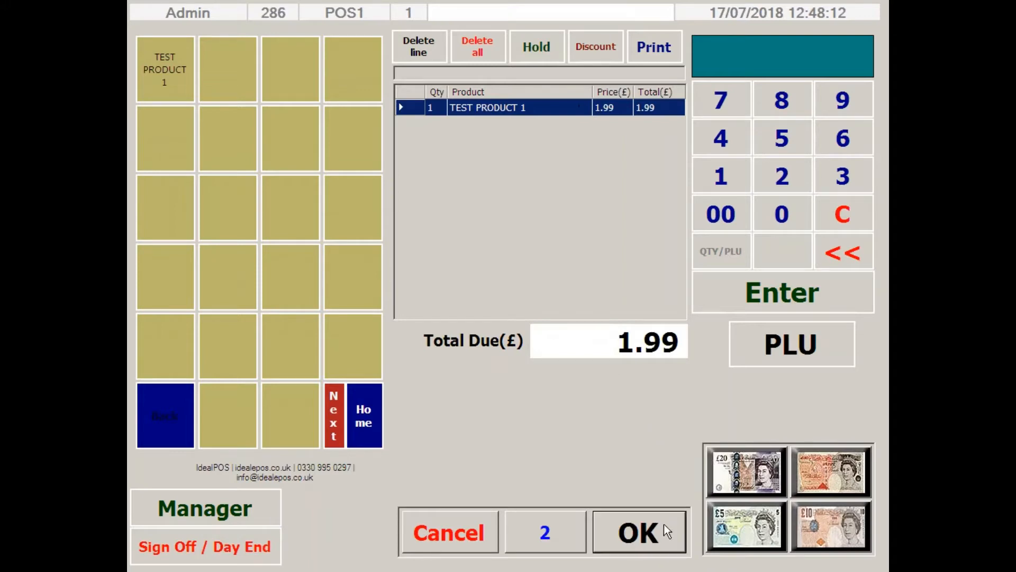
Step: Pay off the £1.99 TEST PRODUCT 1 sale and bring up the manager options
{"action": "left_click", "coordinate": [639, 532]}
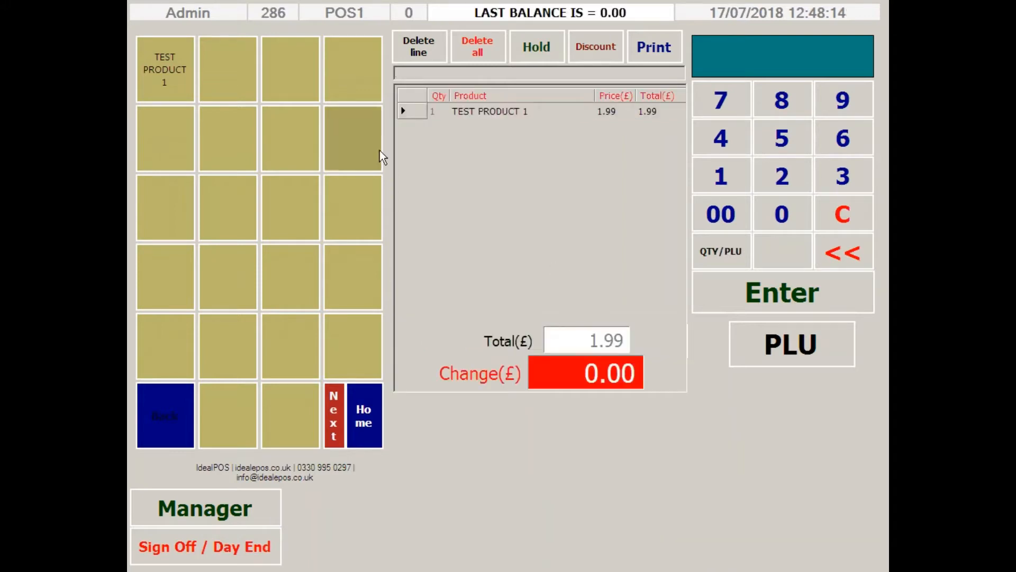
{"action": "mouse_move", "coordinate": [361, 391]}
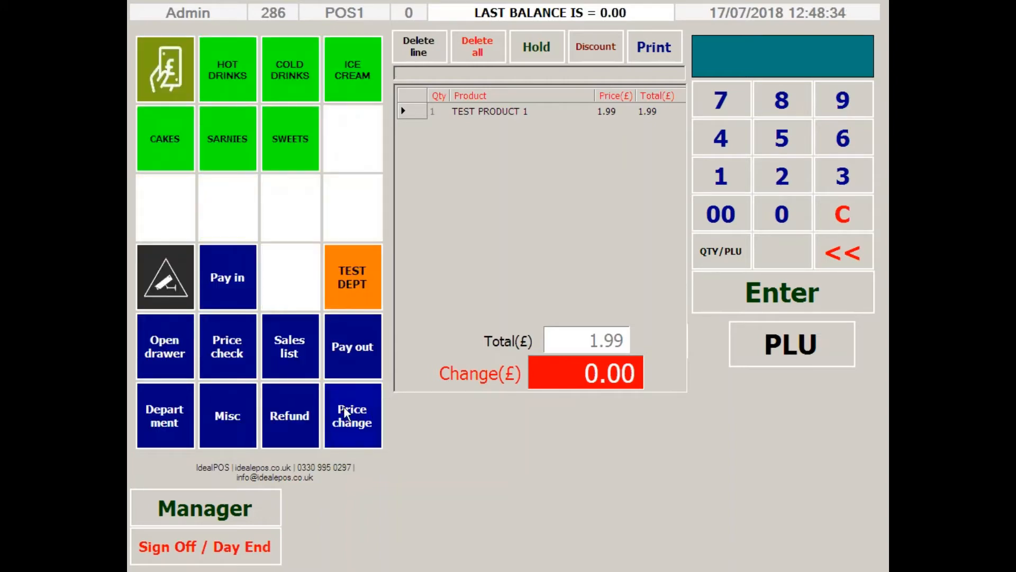
{"action": "left_click", "coordinate": [206, 546]}
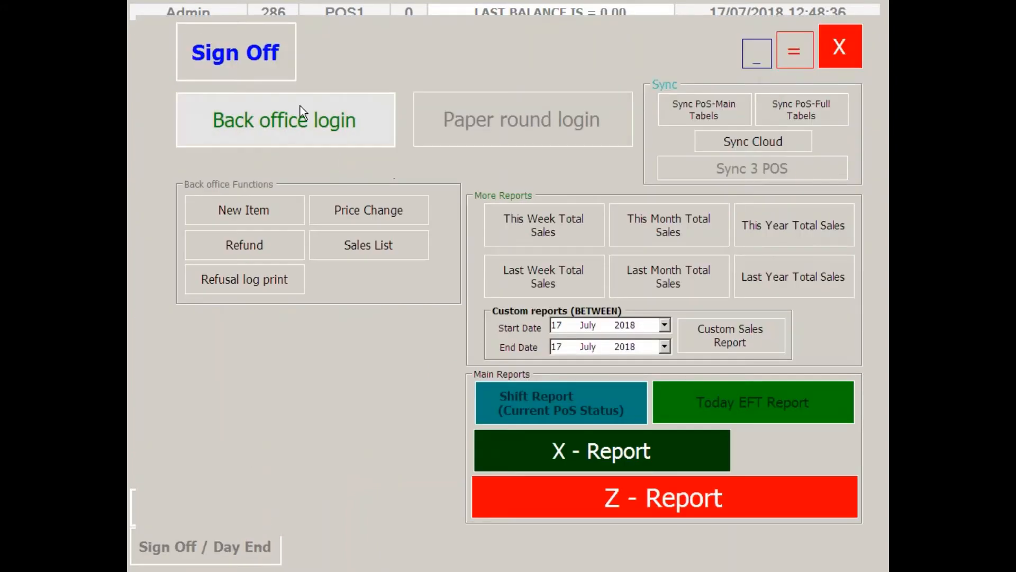
Step: Log into the Back Office and bring up the Add Stock or View Stock form
{"action": "left_click", "coordinate": [285, 119]}
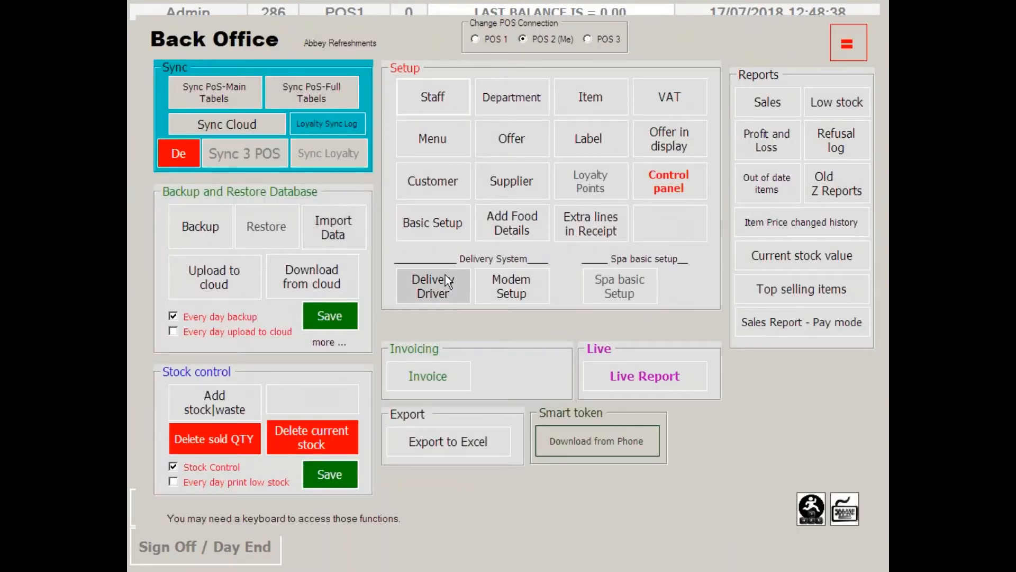
{"action": "mouse_move", "coordinate": [210, 391]}
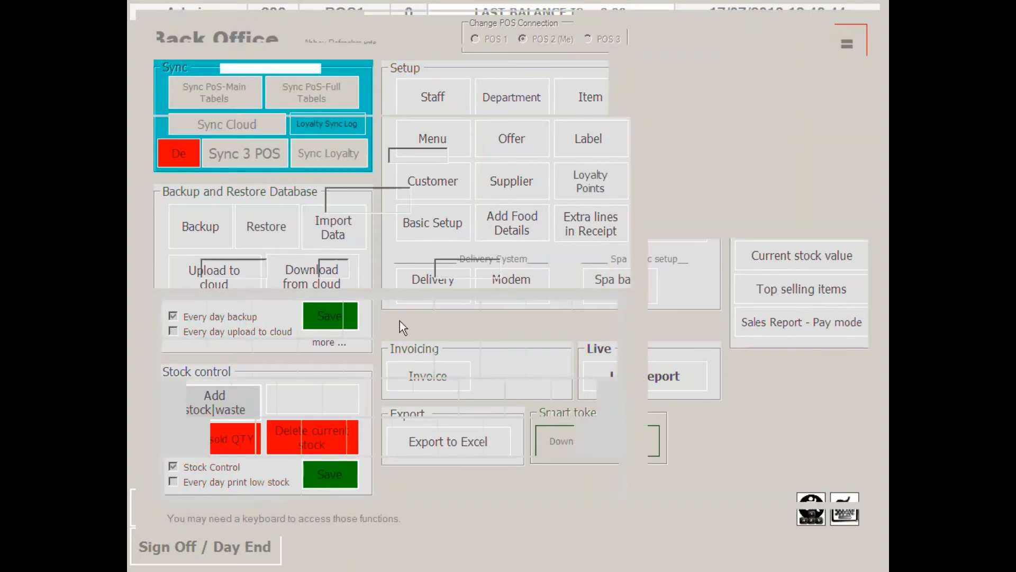
{"action": "left_click", "coordinate": [213, 408]}
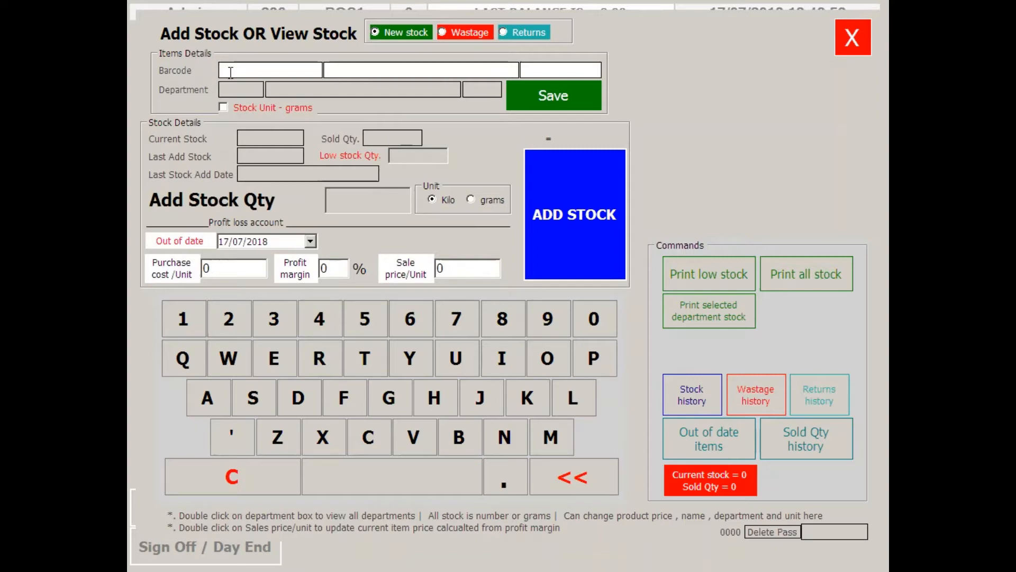
Step: Add 10 units of barcode 16001 to stock at 0.50 purchase cost per unit
{"action": "type", "text": "16001"}
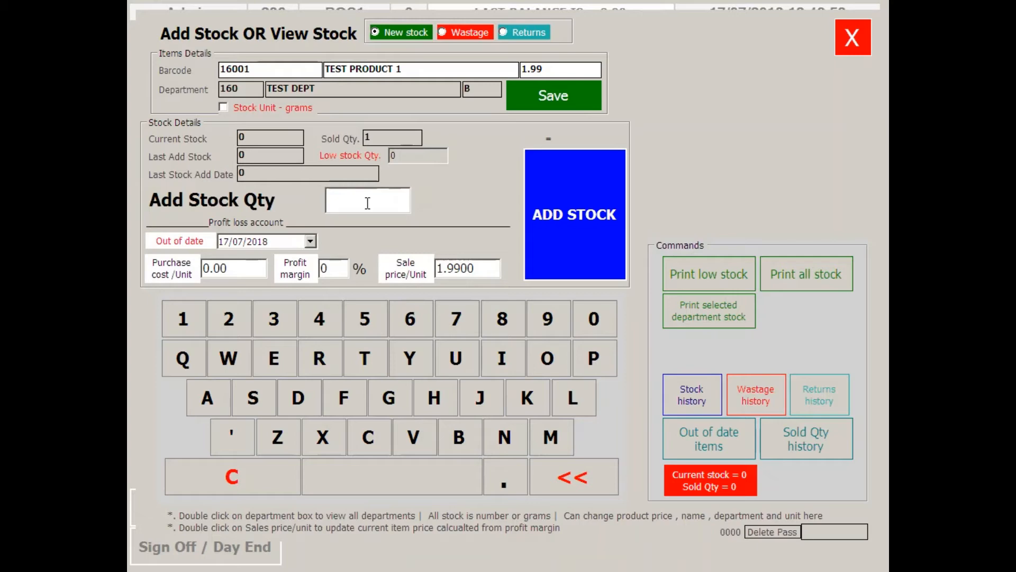
{"action": "type", "text": "10"}
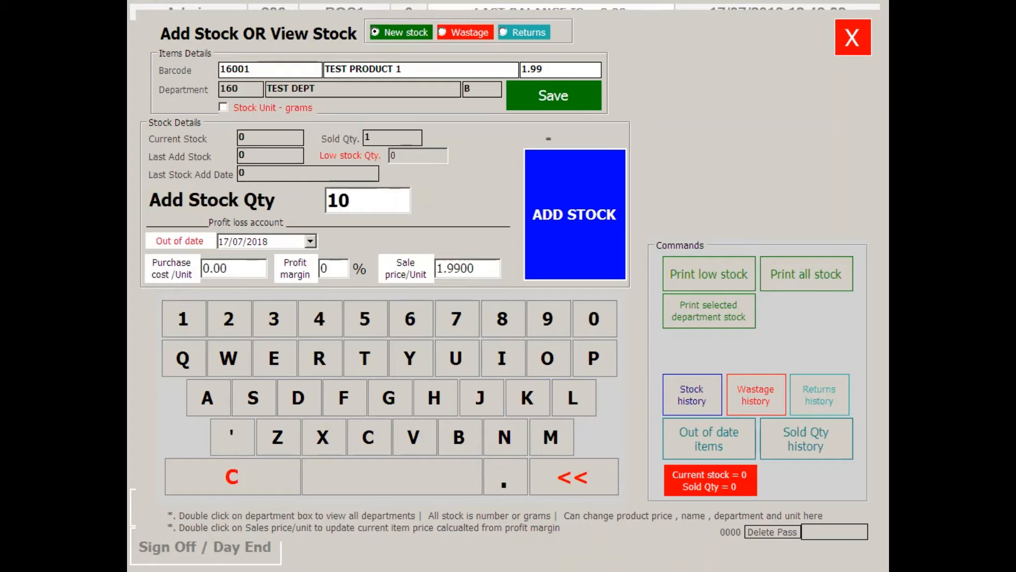
{"action": "left_click", "coordinate": [233, 268]}
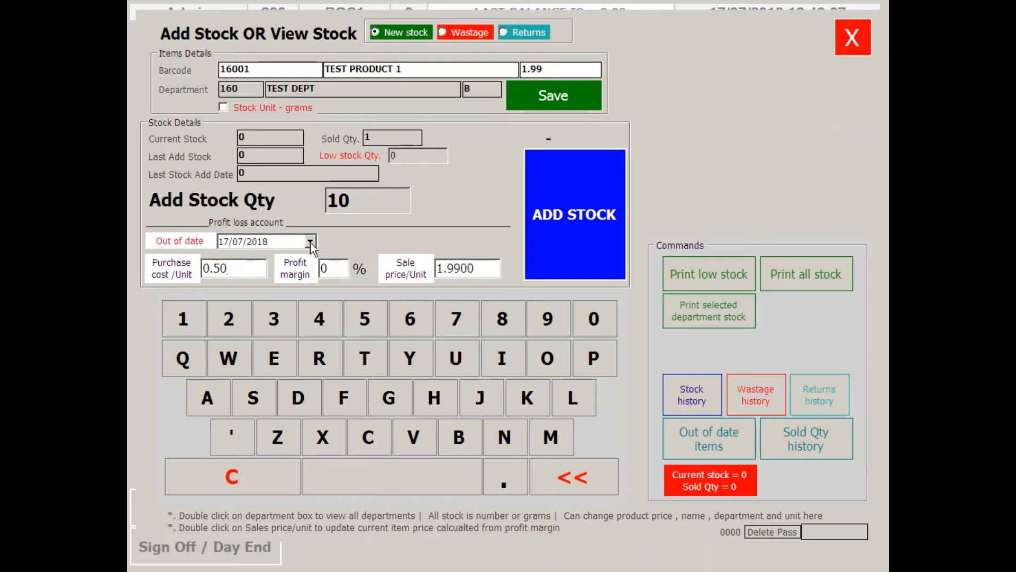
{"action": "mouse_move", "coordinate": [281, 256]}
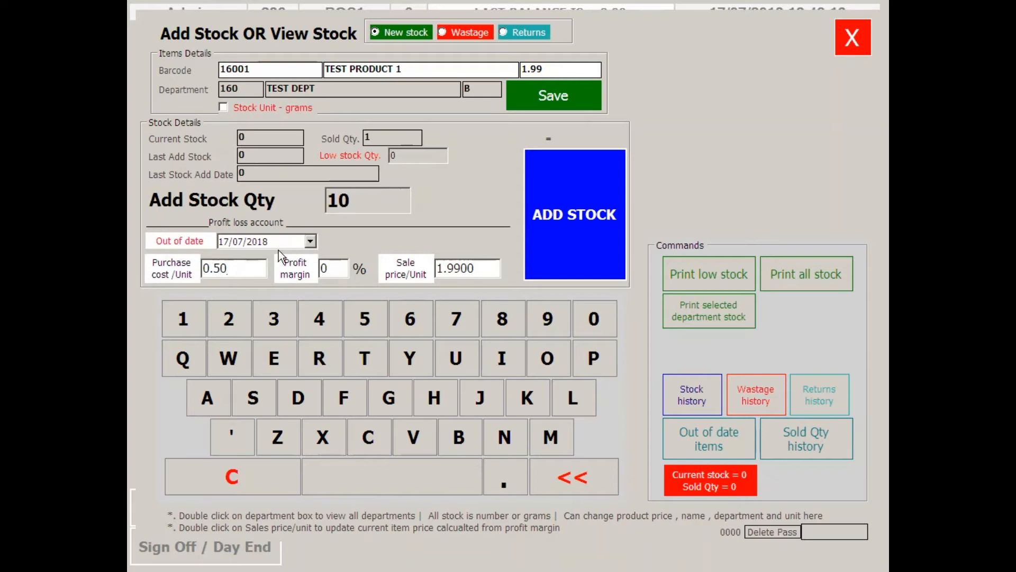
{"action": "mouse_move", "coordinate": [595, 207]}
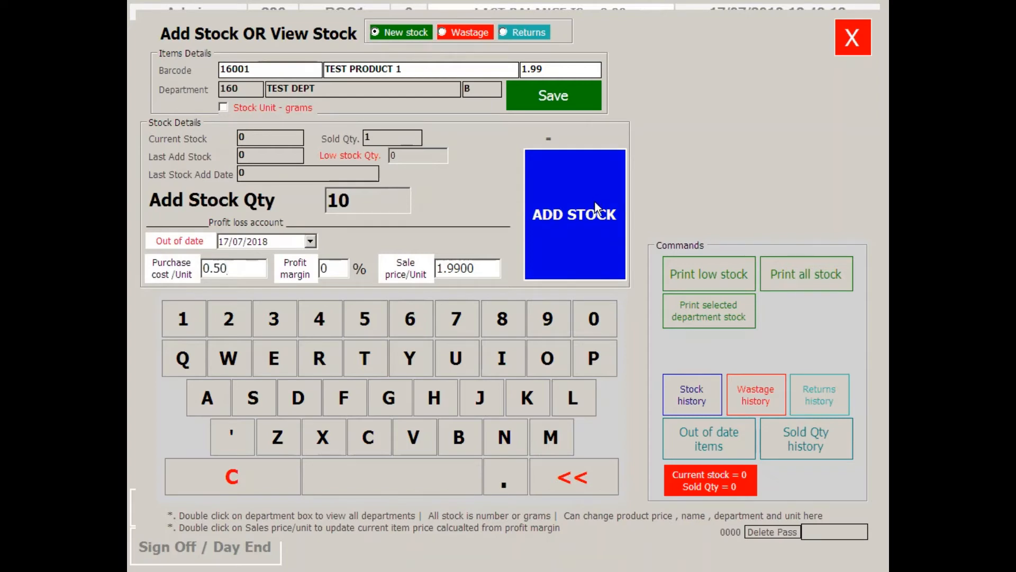
{"action": "left_click", "coordinate": [574, 213]}
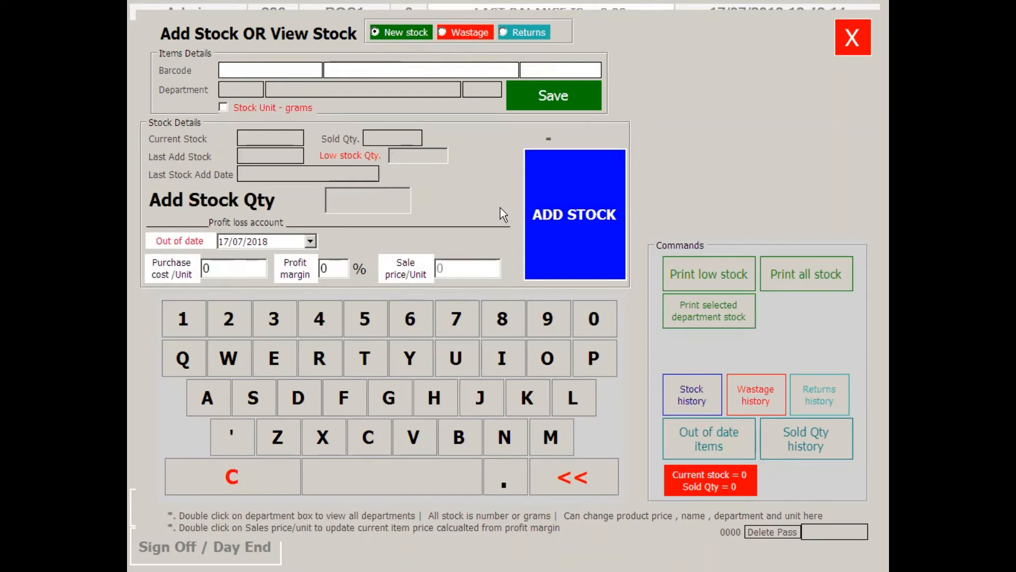
Step: Reload item 16001, review added and sold quantities, and set low-stock quantity 2
{"action": "type", "text": "16001"}
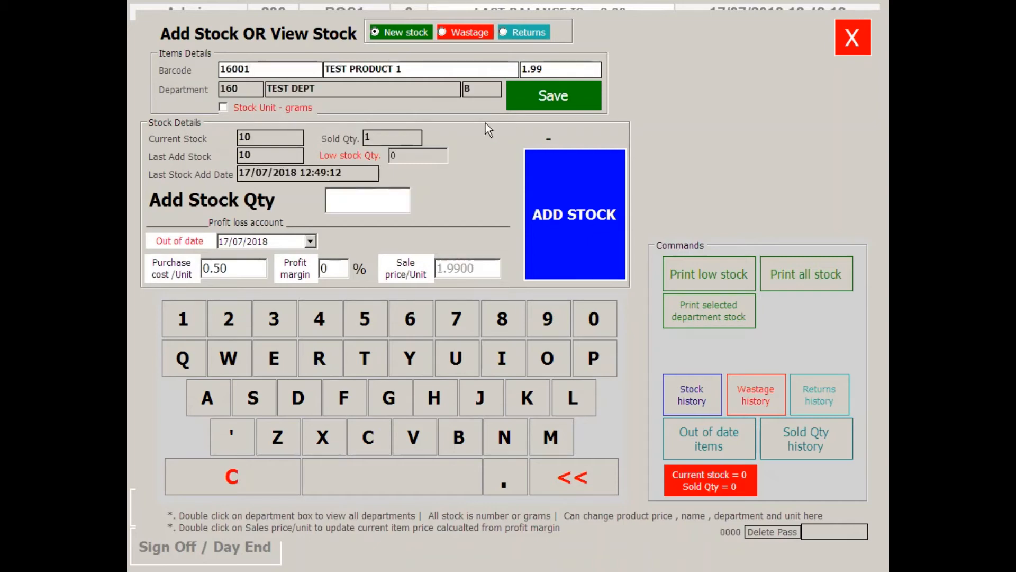
{"action": "left_click", "coordinate": [270, 138]}
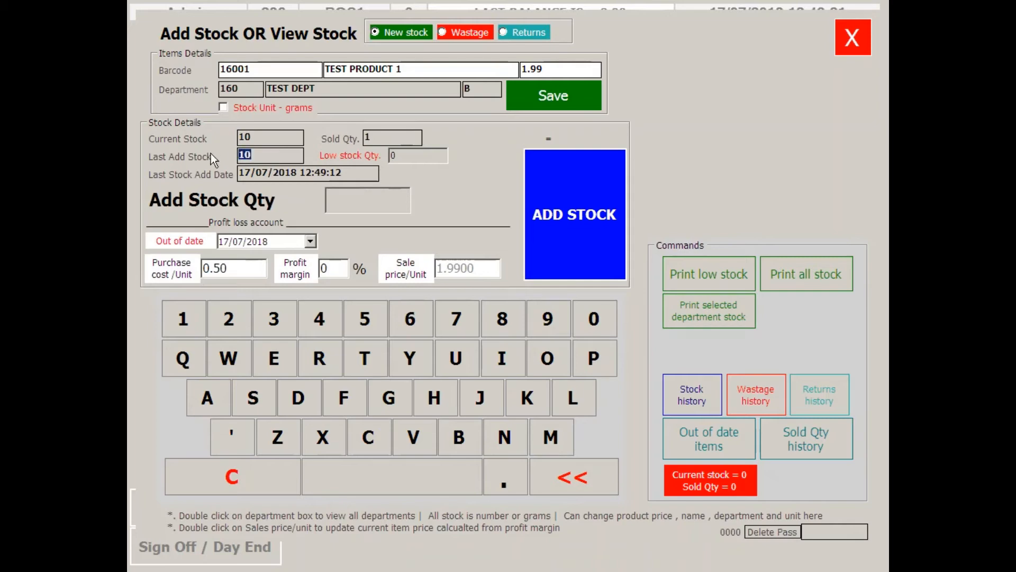
{"action": "left_click", "coordinate": [392, 136]}
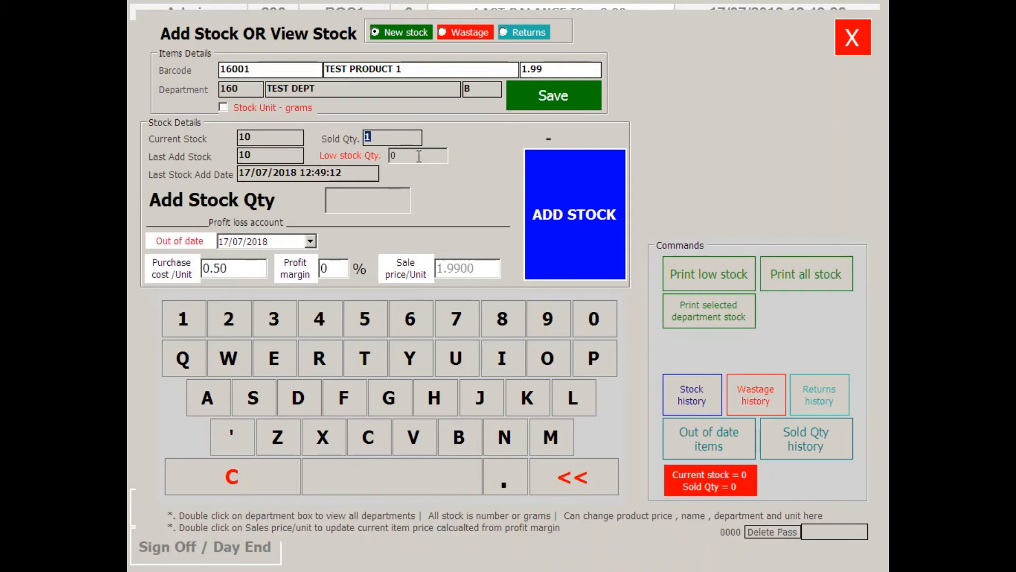
{"action": "left_click", "coordinate": [417, 155]}
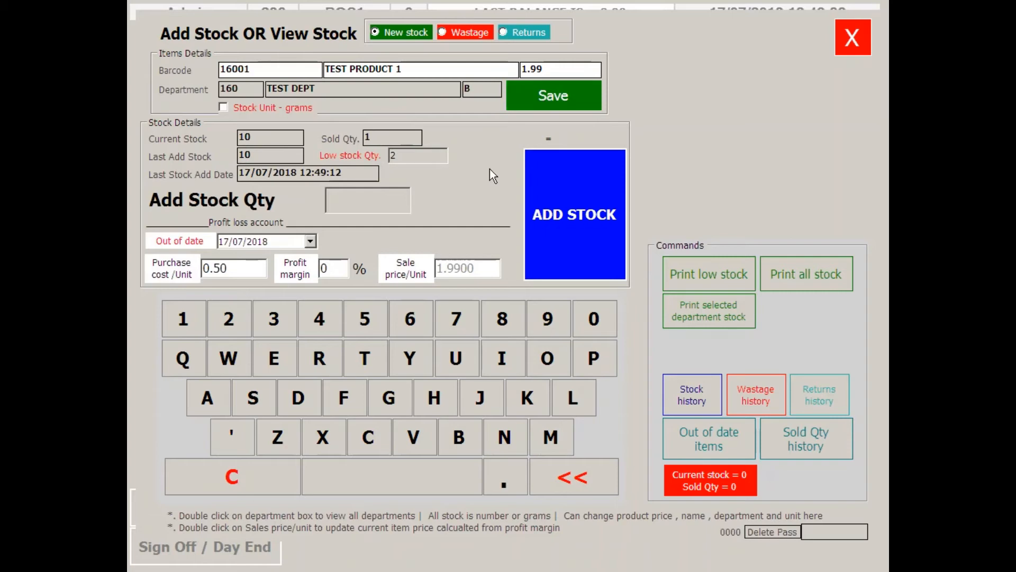
{"action": "mouse_move", "coordinate": [641, 161]}
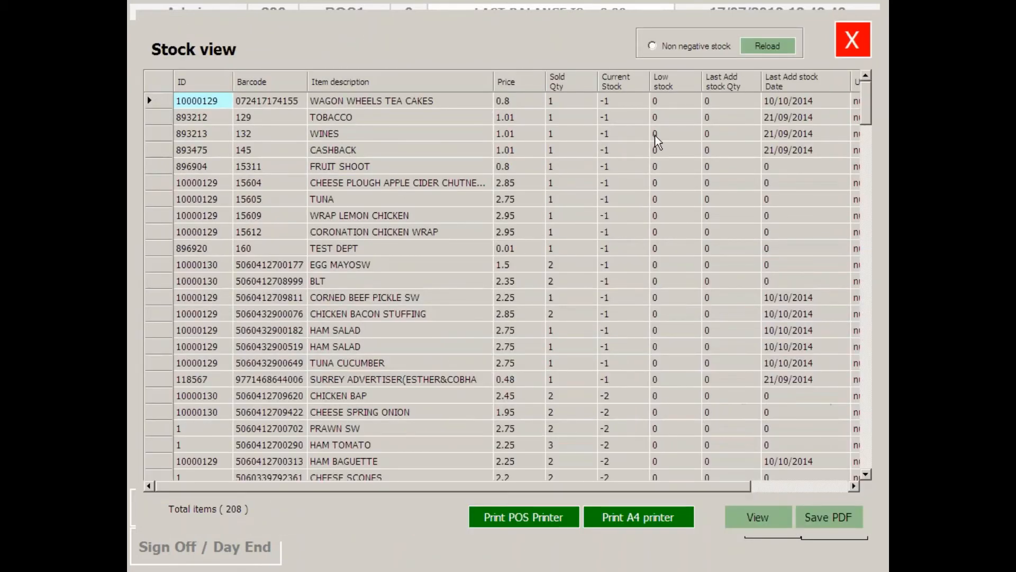
Step: Scroll through the full stock list and return to the Back Office
{"action": "scroll", "scroll_direction": "down", "scroll_amount": 3}
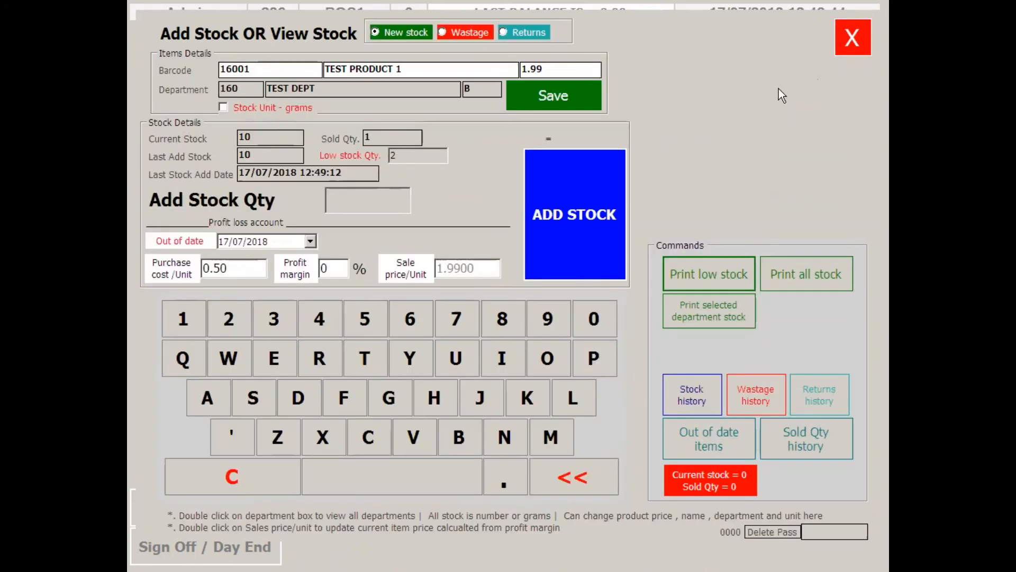
{"action": "left_click", "coordinate": [853, 38]}
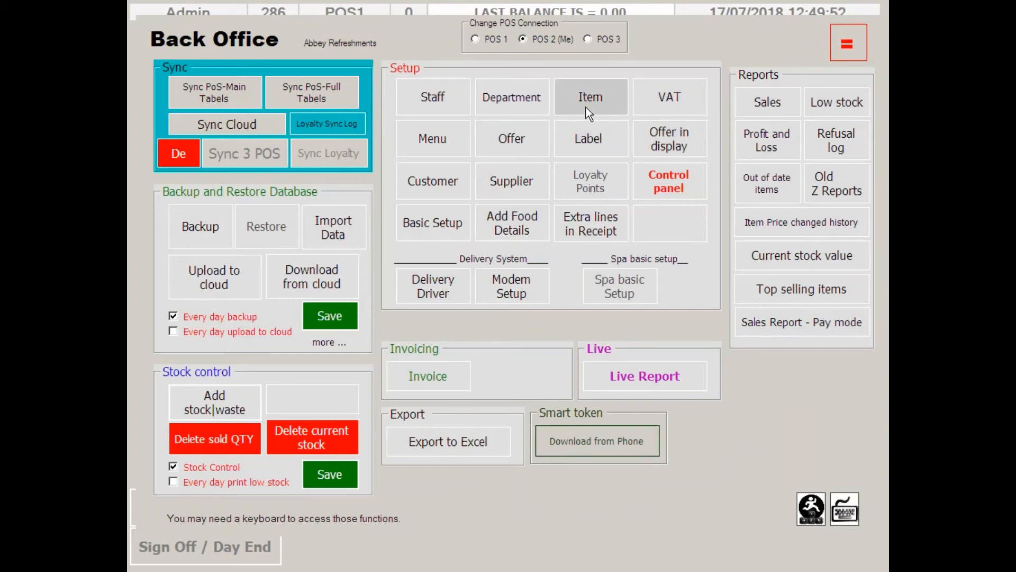
Step: Search the Items setup for barcode 16001, then switch to description matching
{"action": "left_click", "coordinate": [591, 96]}
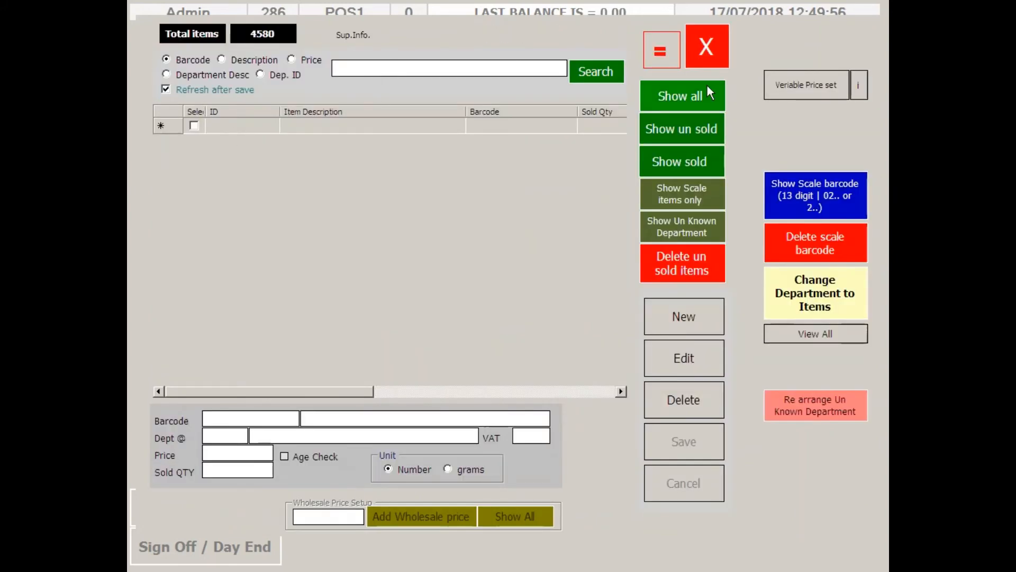
{"action": "mouse_move", "coordinate": [462, 394]}
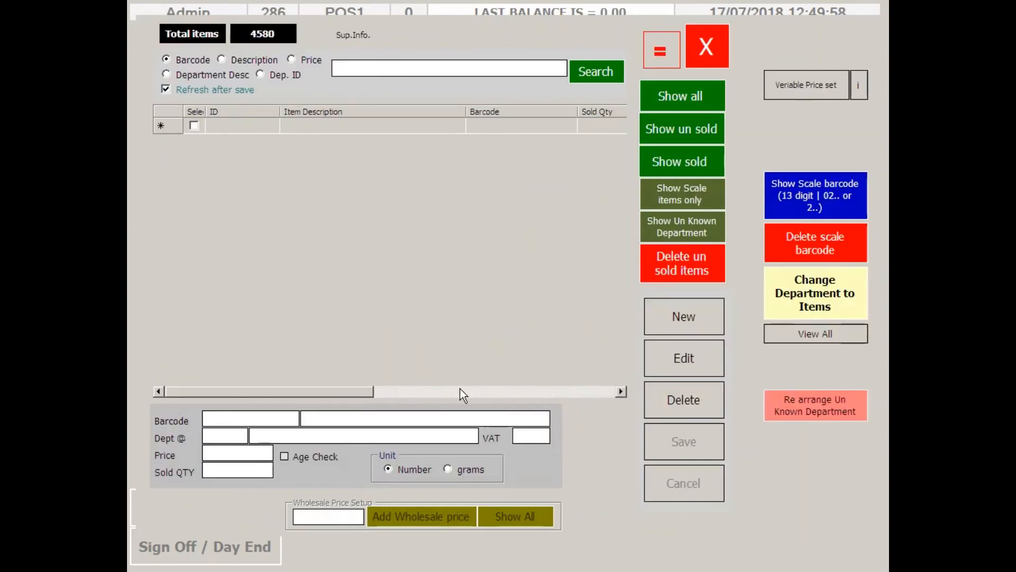
{"action": "mouse_move", "coordinate": [374, 260]}
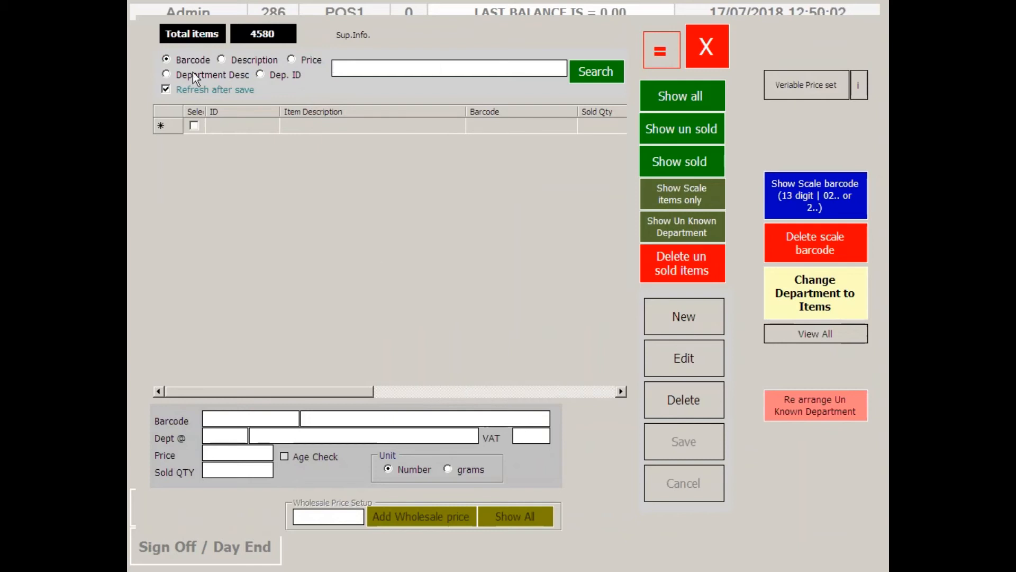
{"action": "type", "text": "1601"}
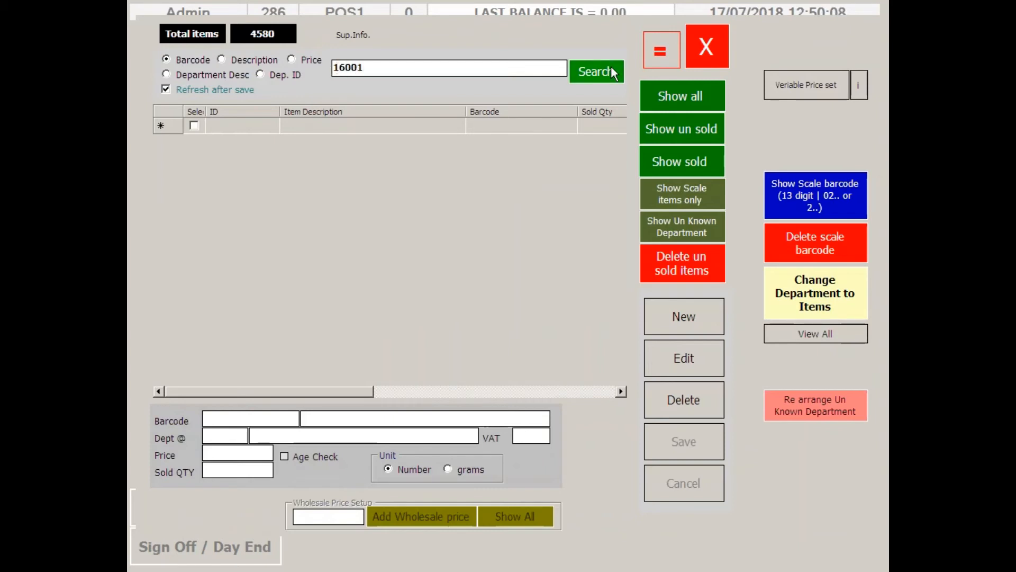
{"action": "left_click", "coordinate": [596, 72]}
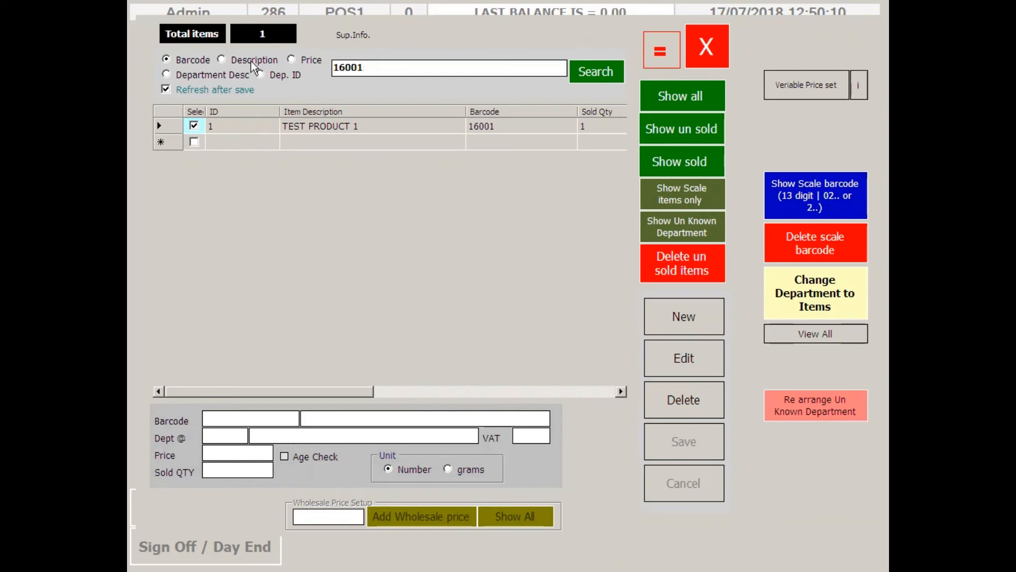
{"action": "left_click", "coordinate": [222, 59]}
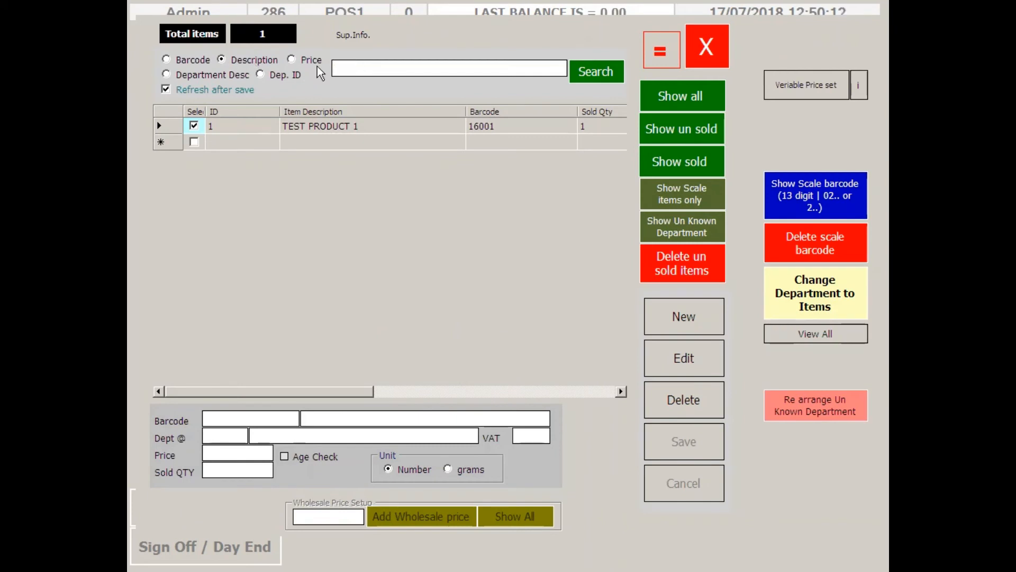
Step: Search descriptions for 'test' and open TEST PRODUCT 1's record for editing
{"action": "type", "text": "te"}
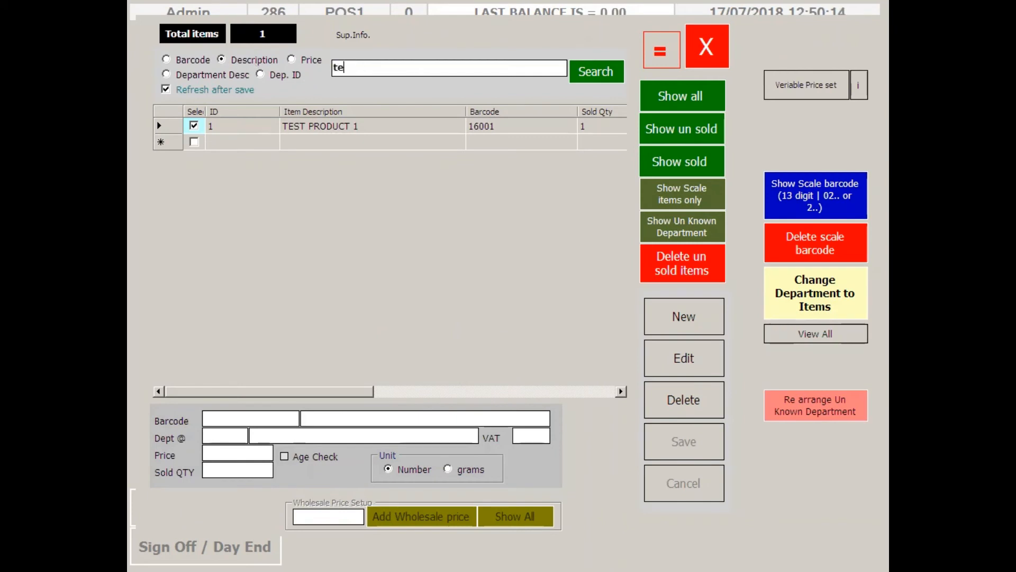
{"action": "left_click", "coordinate": [596, 72]}
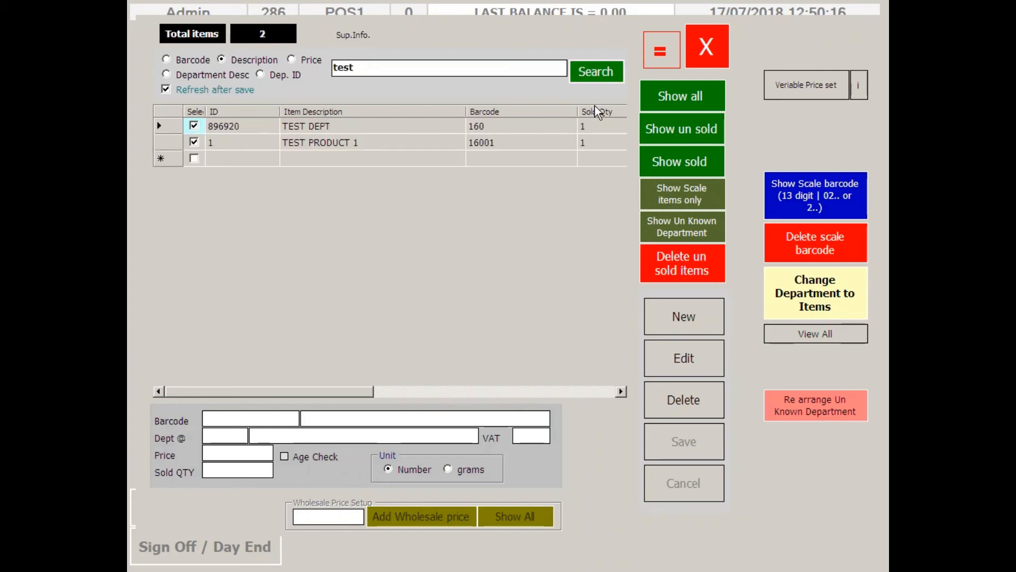
{"action": "mouse_move", "coordinate": [317, 148]}
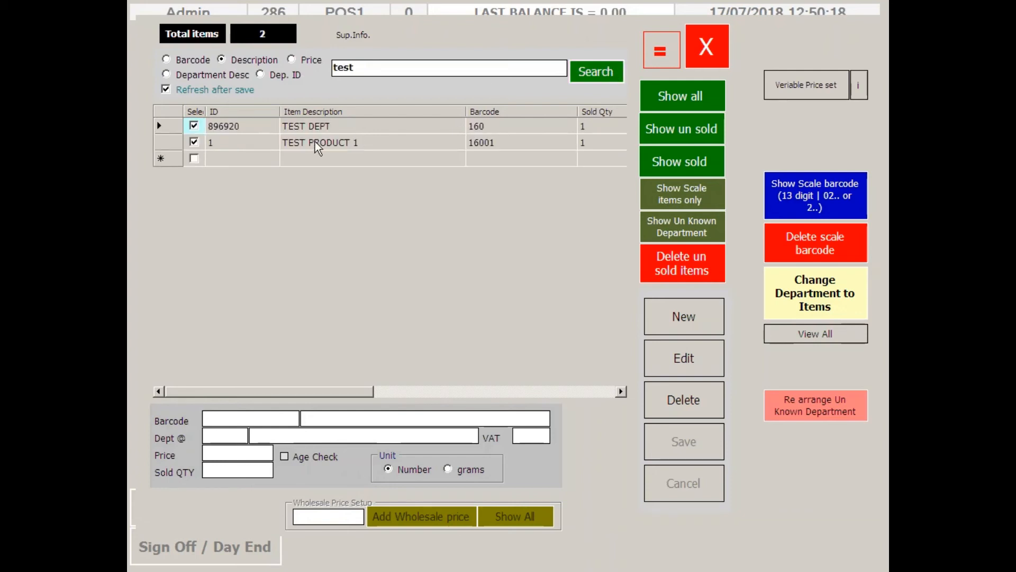
{"action": "left_click", "coordinate": [240, 129]}
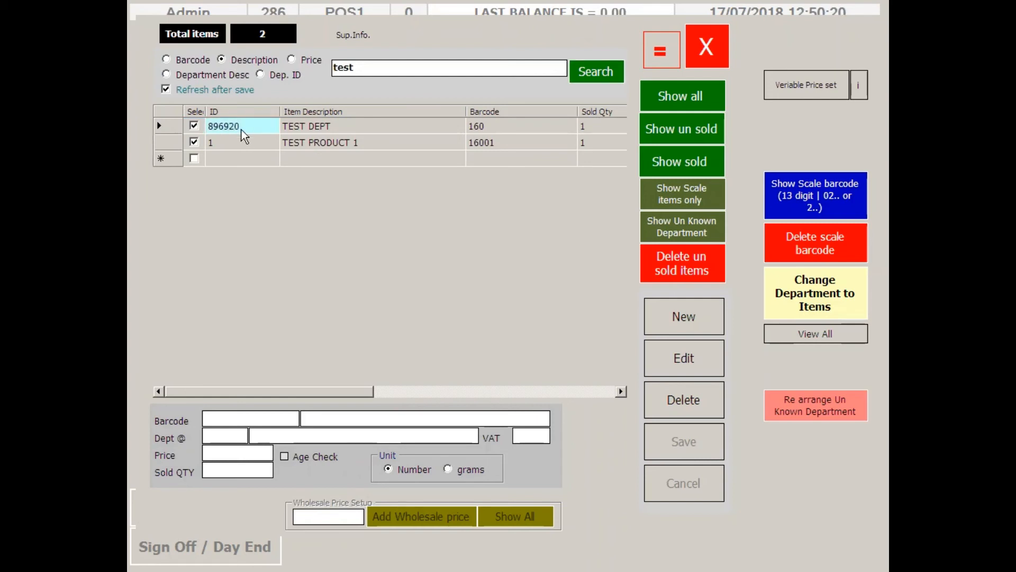
{"action": "left_click", "coordinate": [319, 142]}
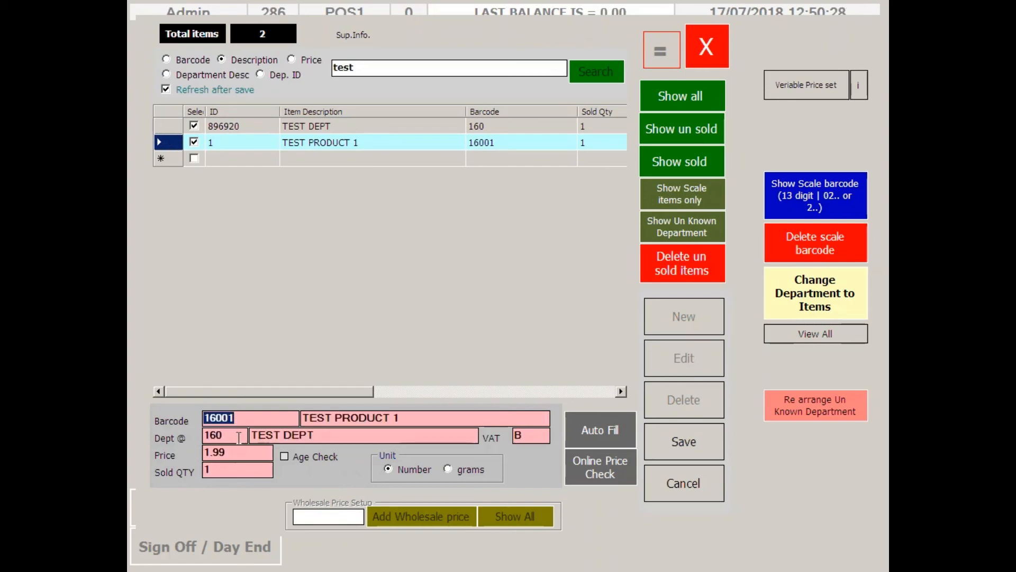
Step: Inspect TEST PRODUCT 1's department, price and VAT fields and close the Items window
{"action": "left_click", "coordinate": [221, 435]}
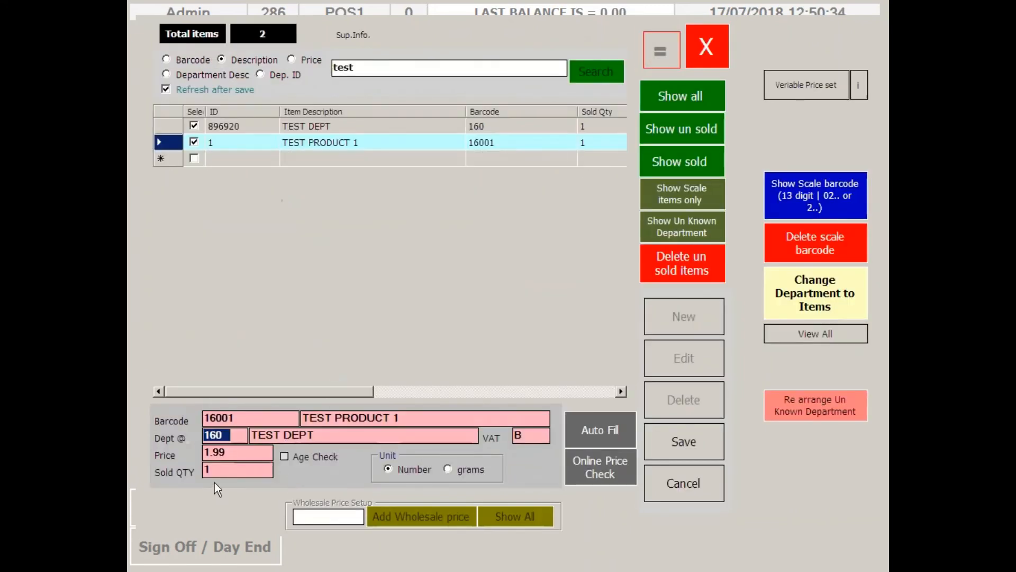
{"action": "left_click", "coordinate": [225, 453]}
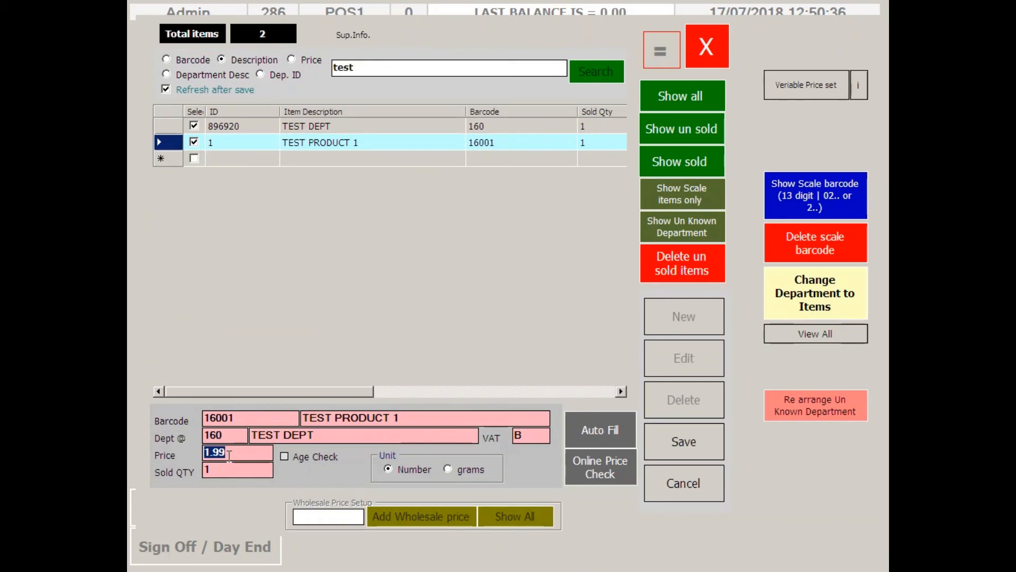
{"action": "left_click", "coordinate": [522, 436]}
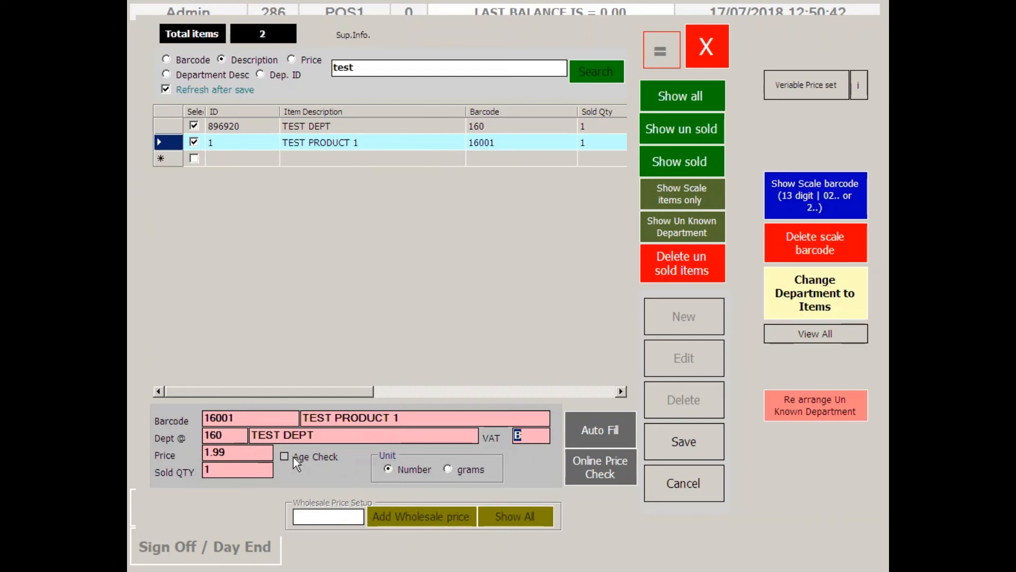
{"action": "mouse_move", "coordinate": [309, 468]}
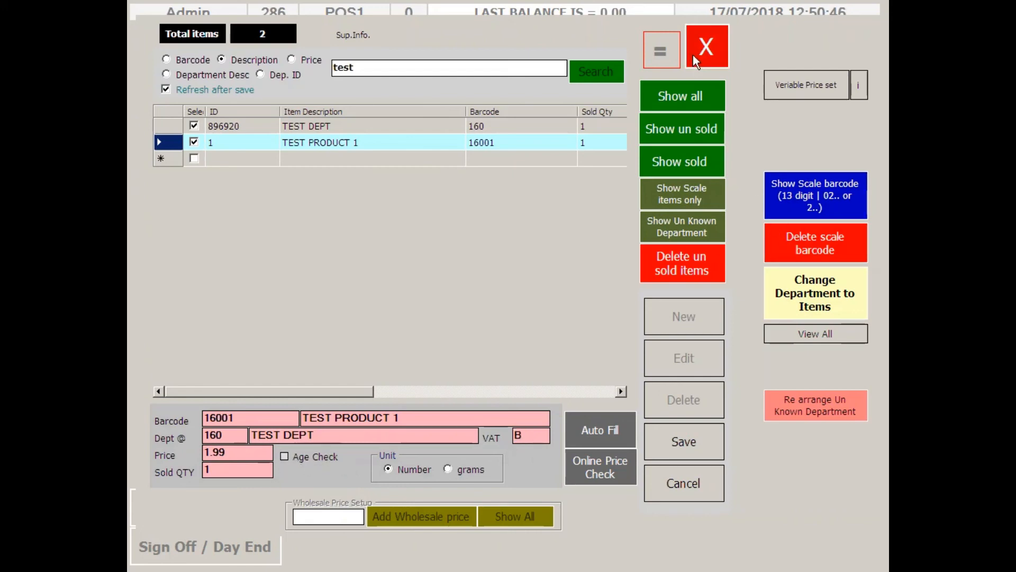
{"action": "left_click", "coordinate": [706, 45]}
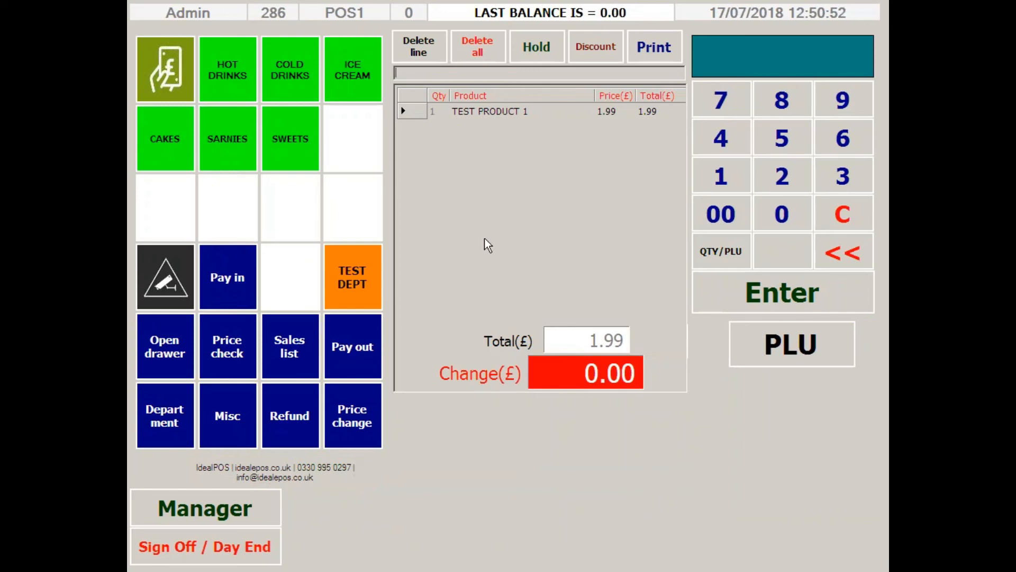
{"action": "mouse_move", "coordinate": [480, 233]}
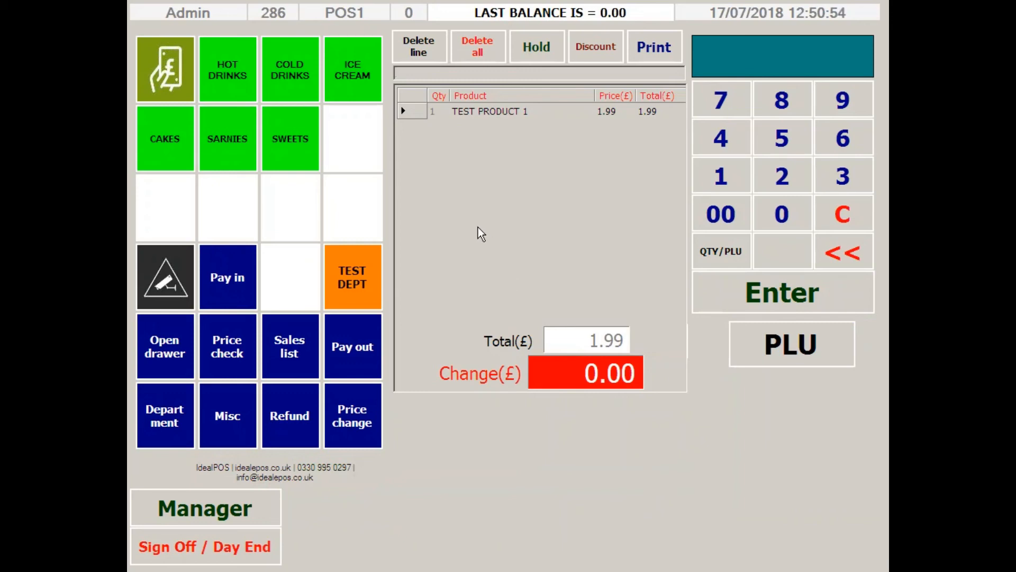